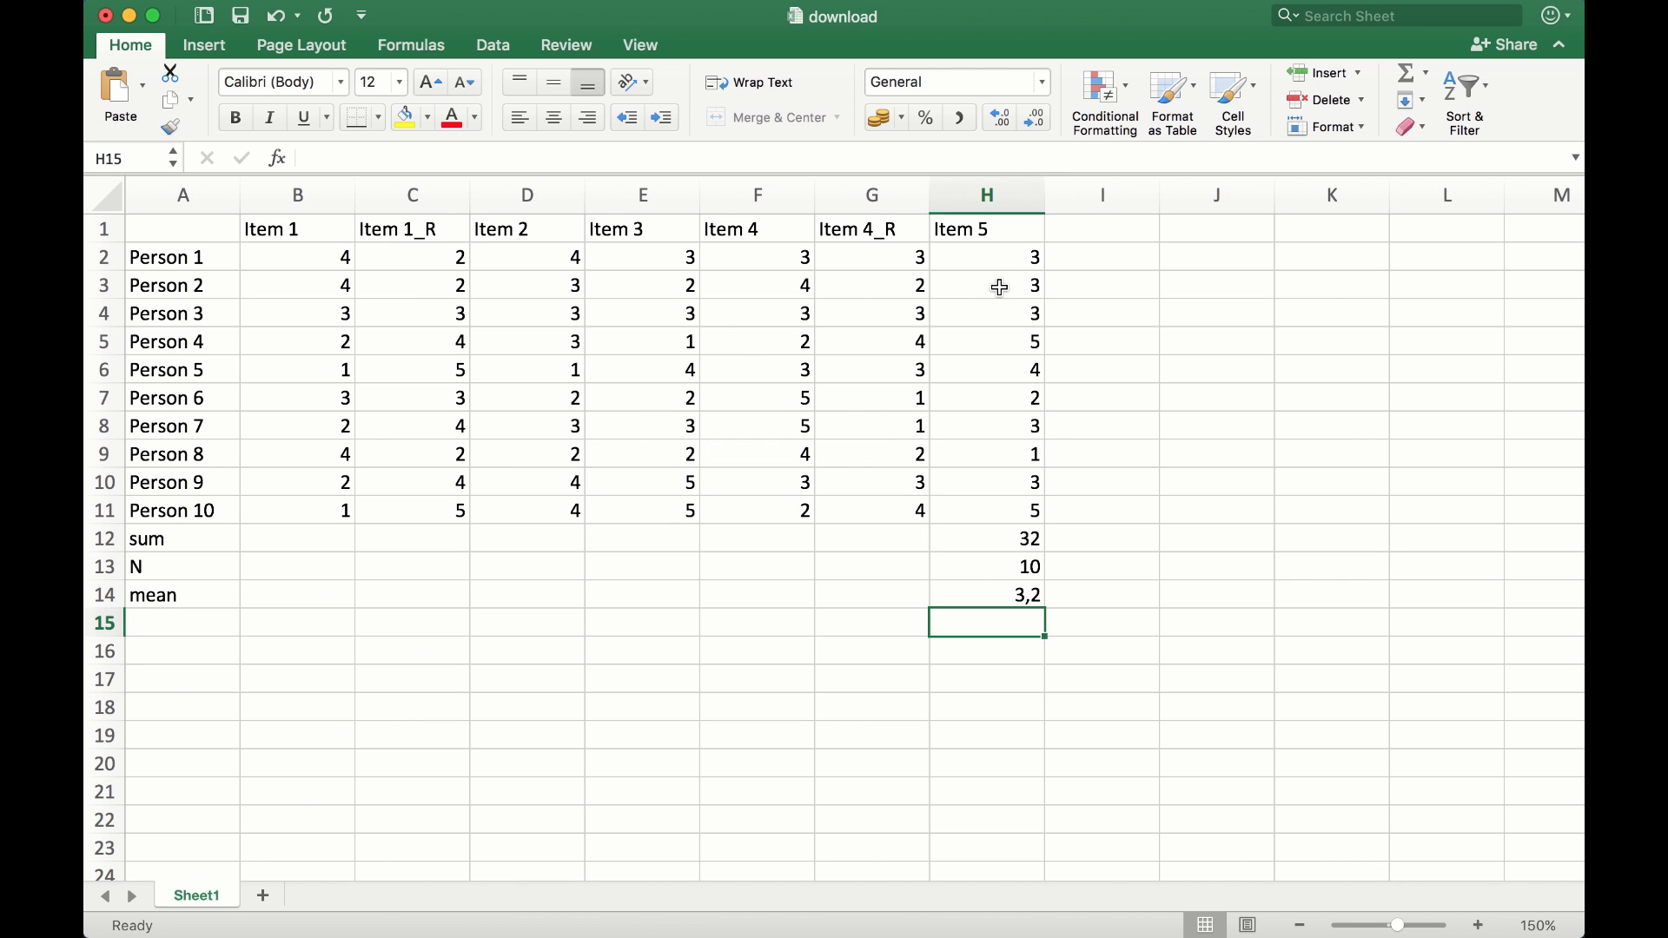
Switch from the Item 5 workbook to the browser showing the variance exercise
key("Cmd+Tab")
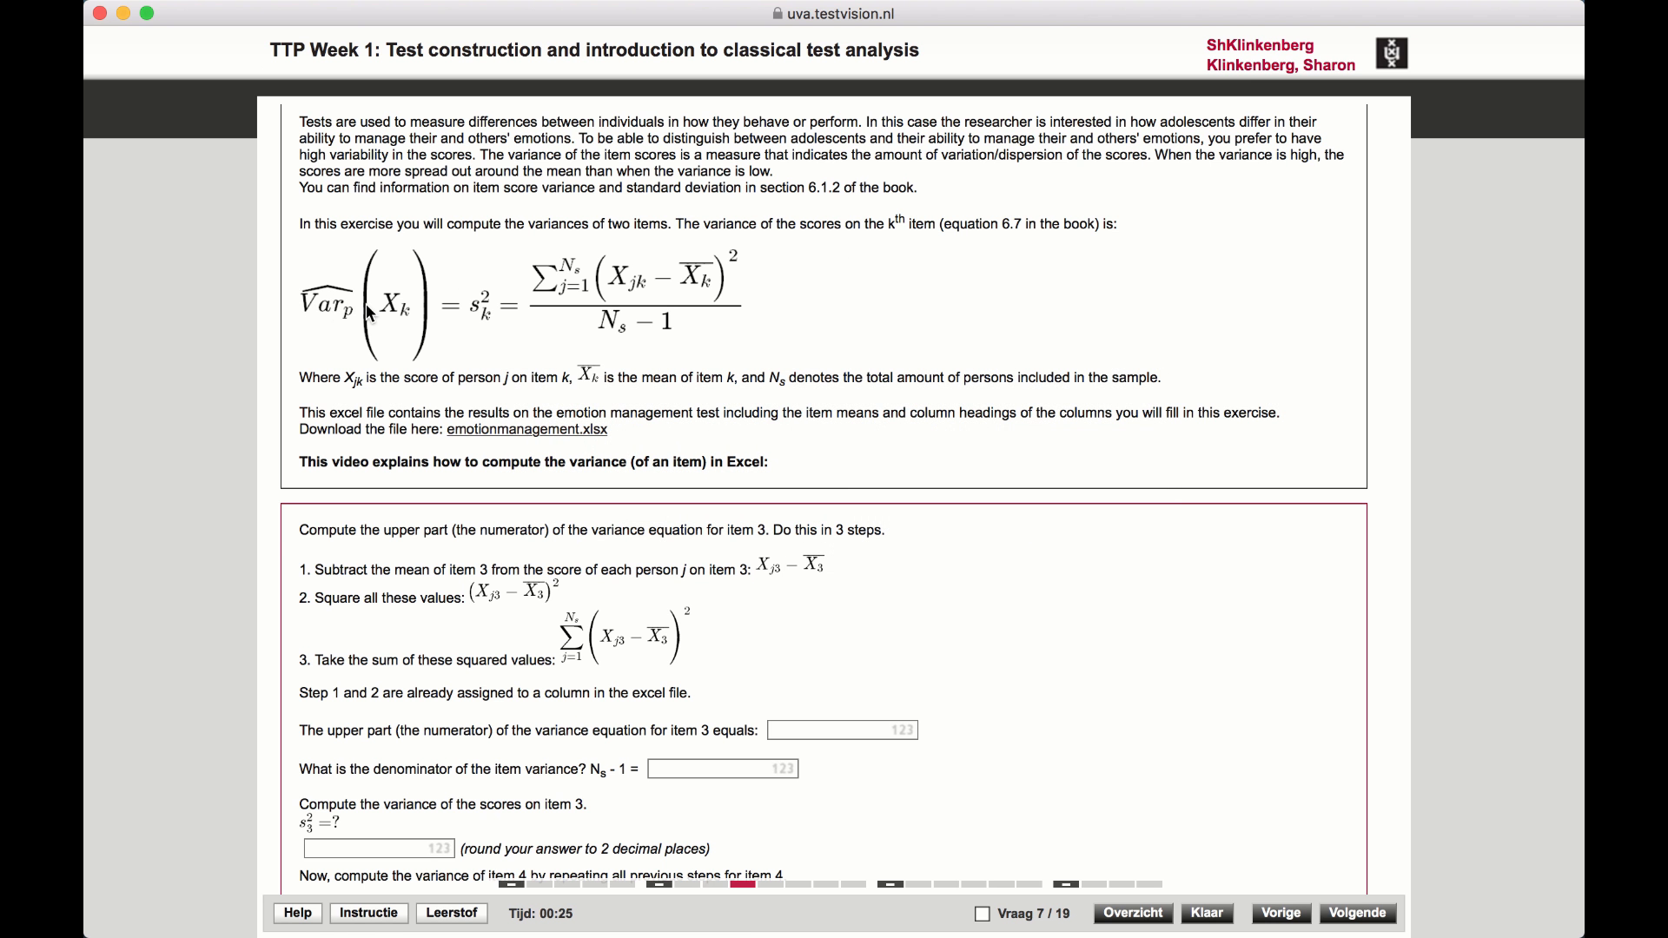
mouse_move(561, 301)
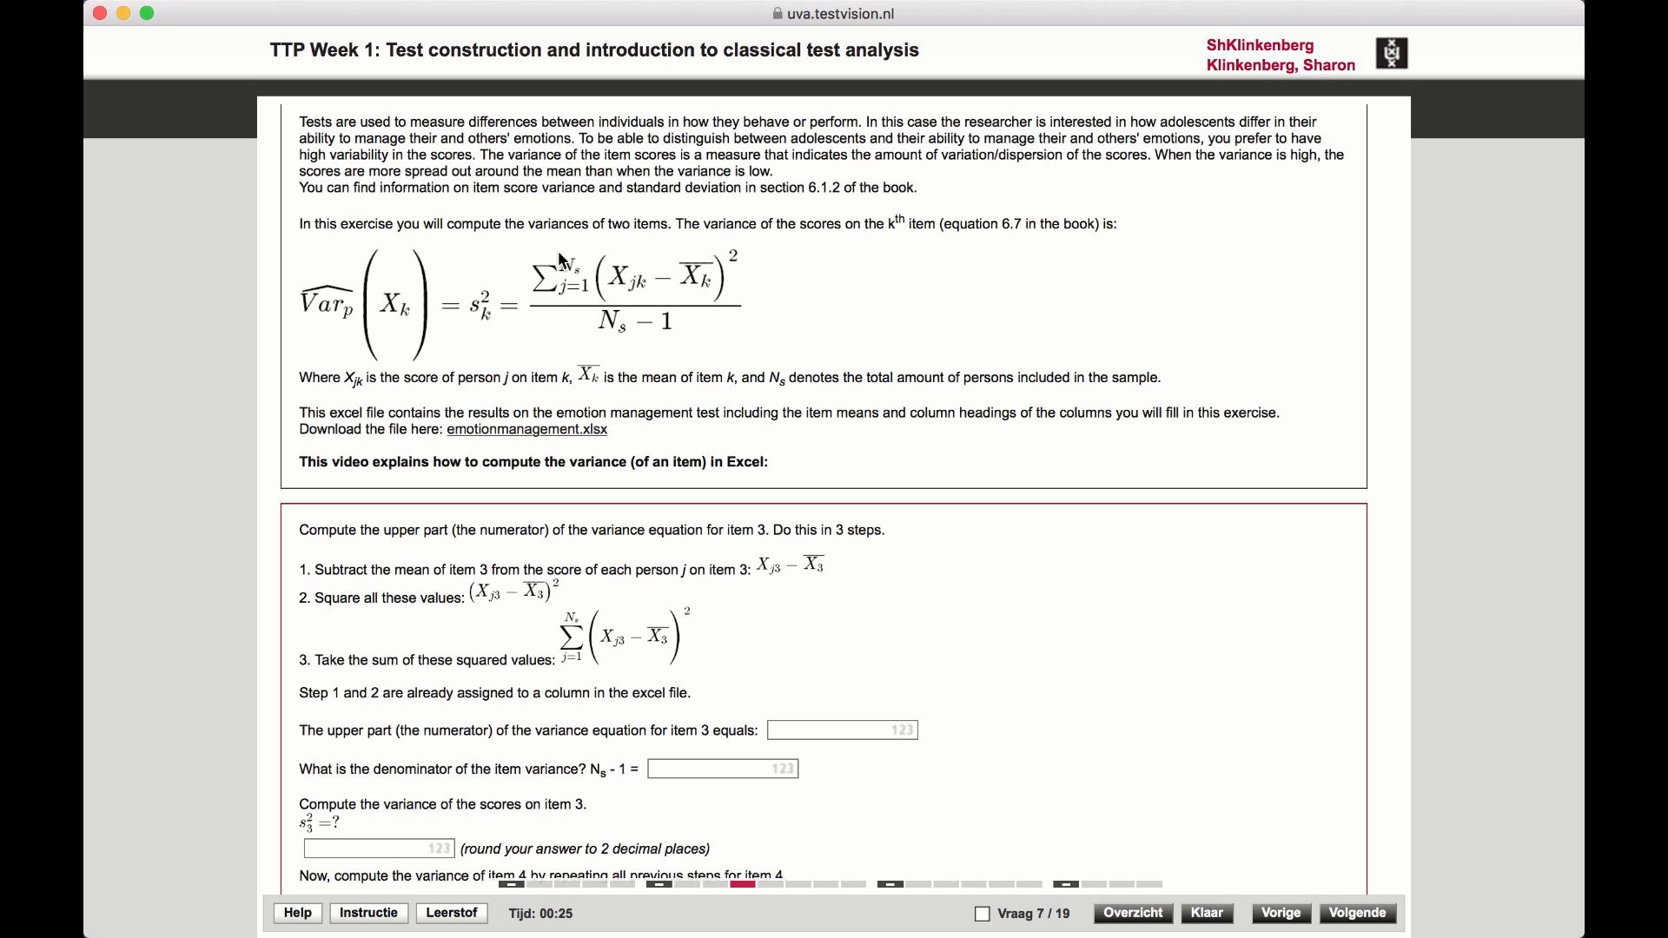
mouse_move(561, 257)
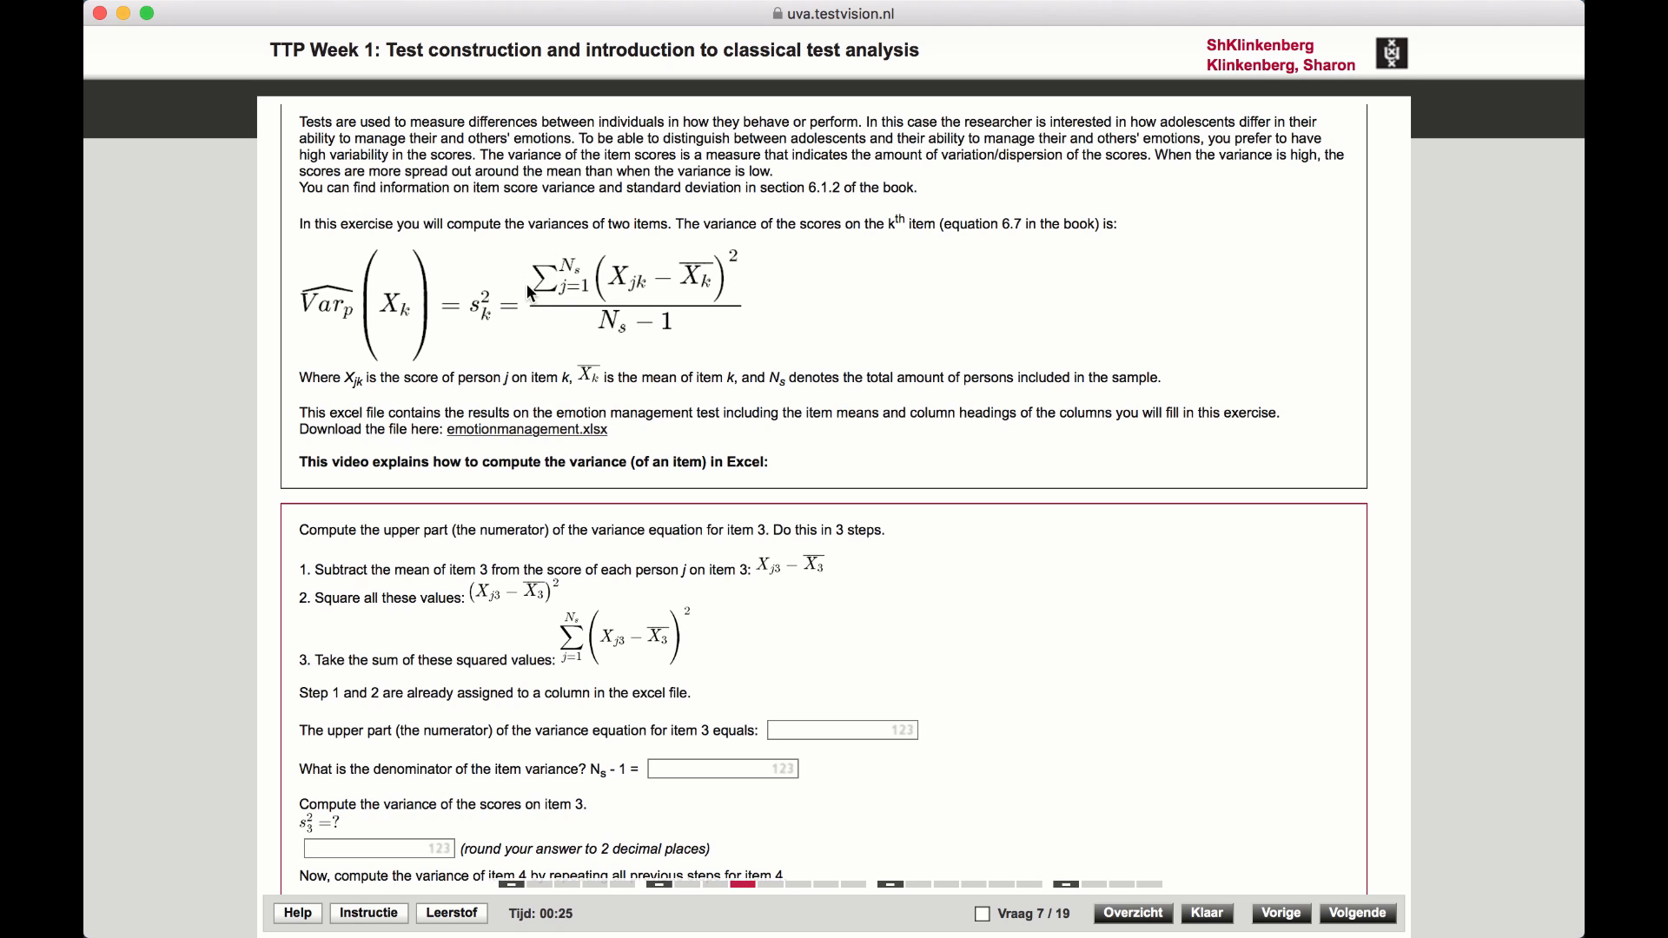
mouse_move(561, 301)
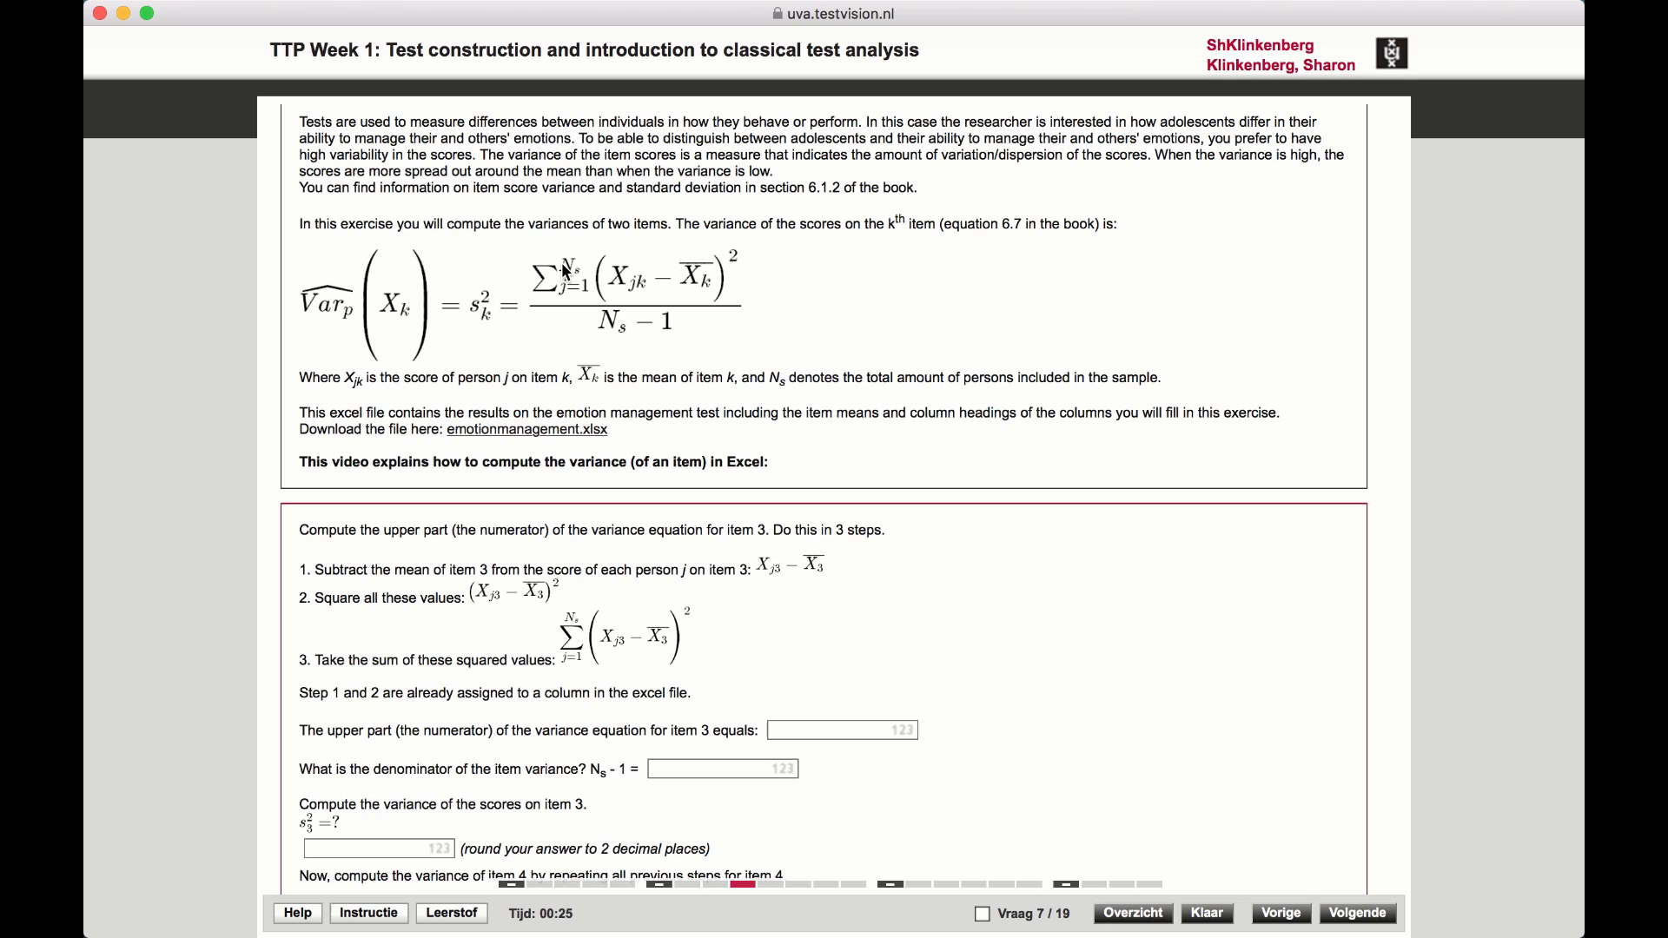
mouse_move(631, 339)
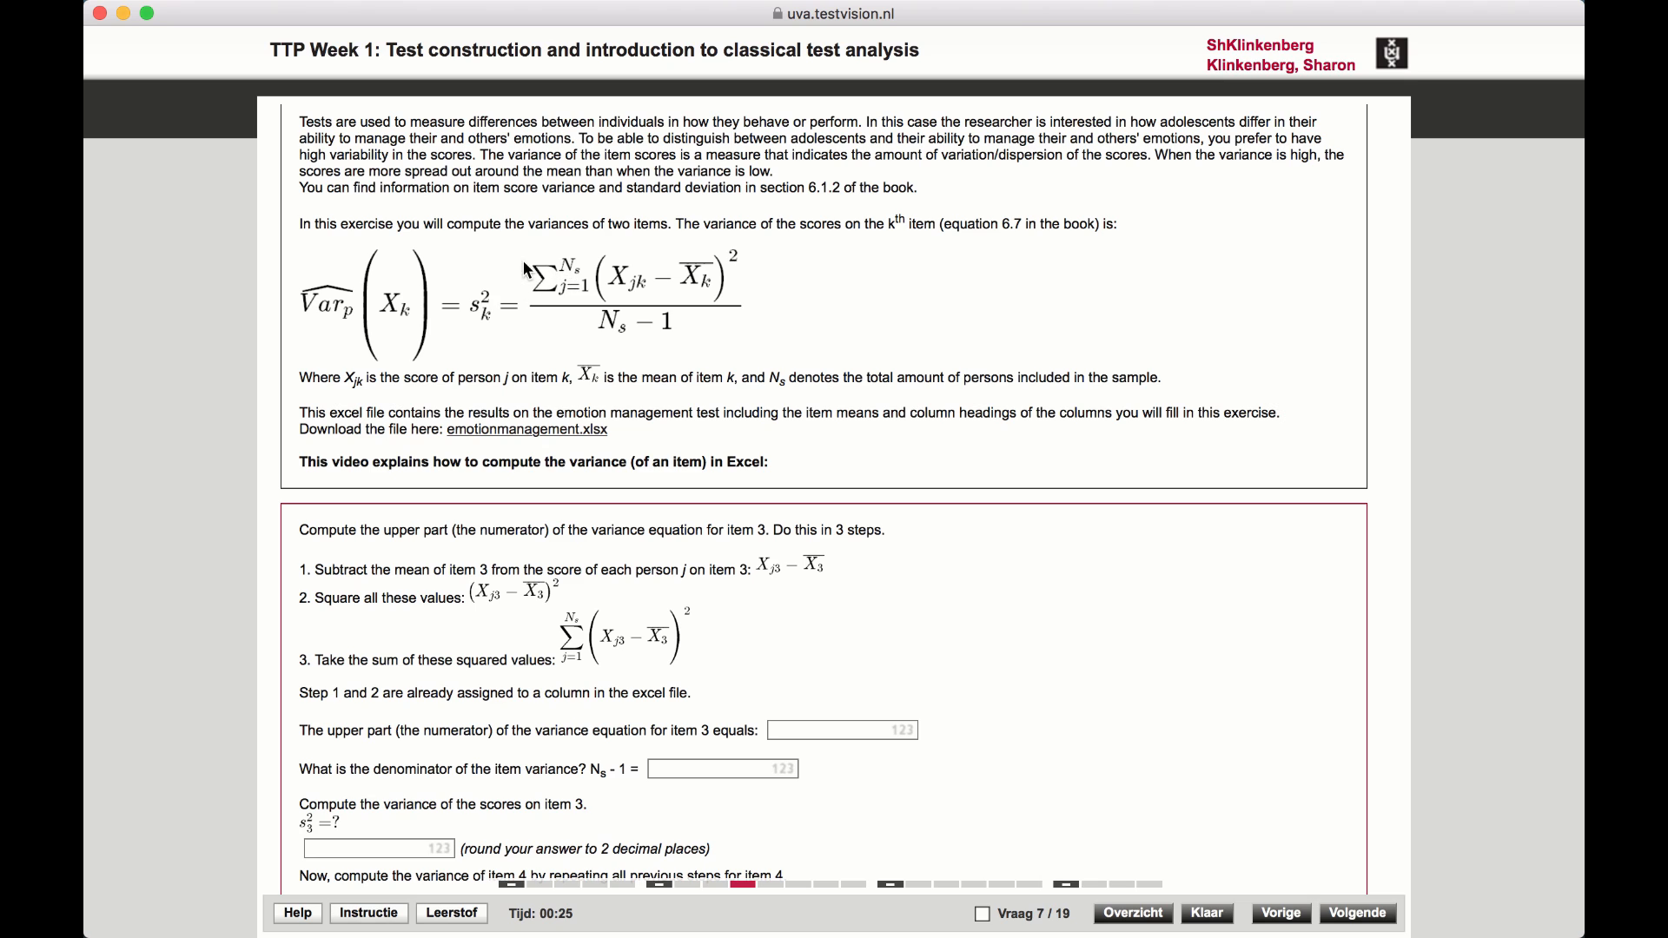
mouse_move(751, 264)
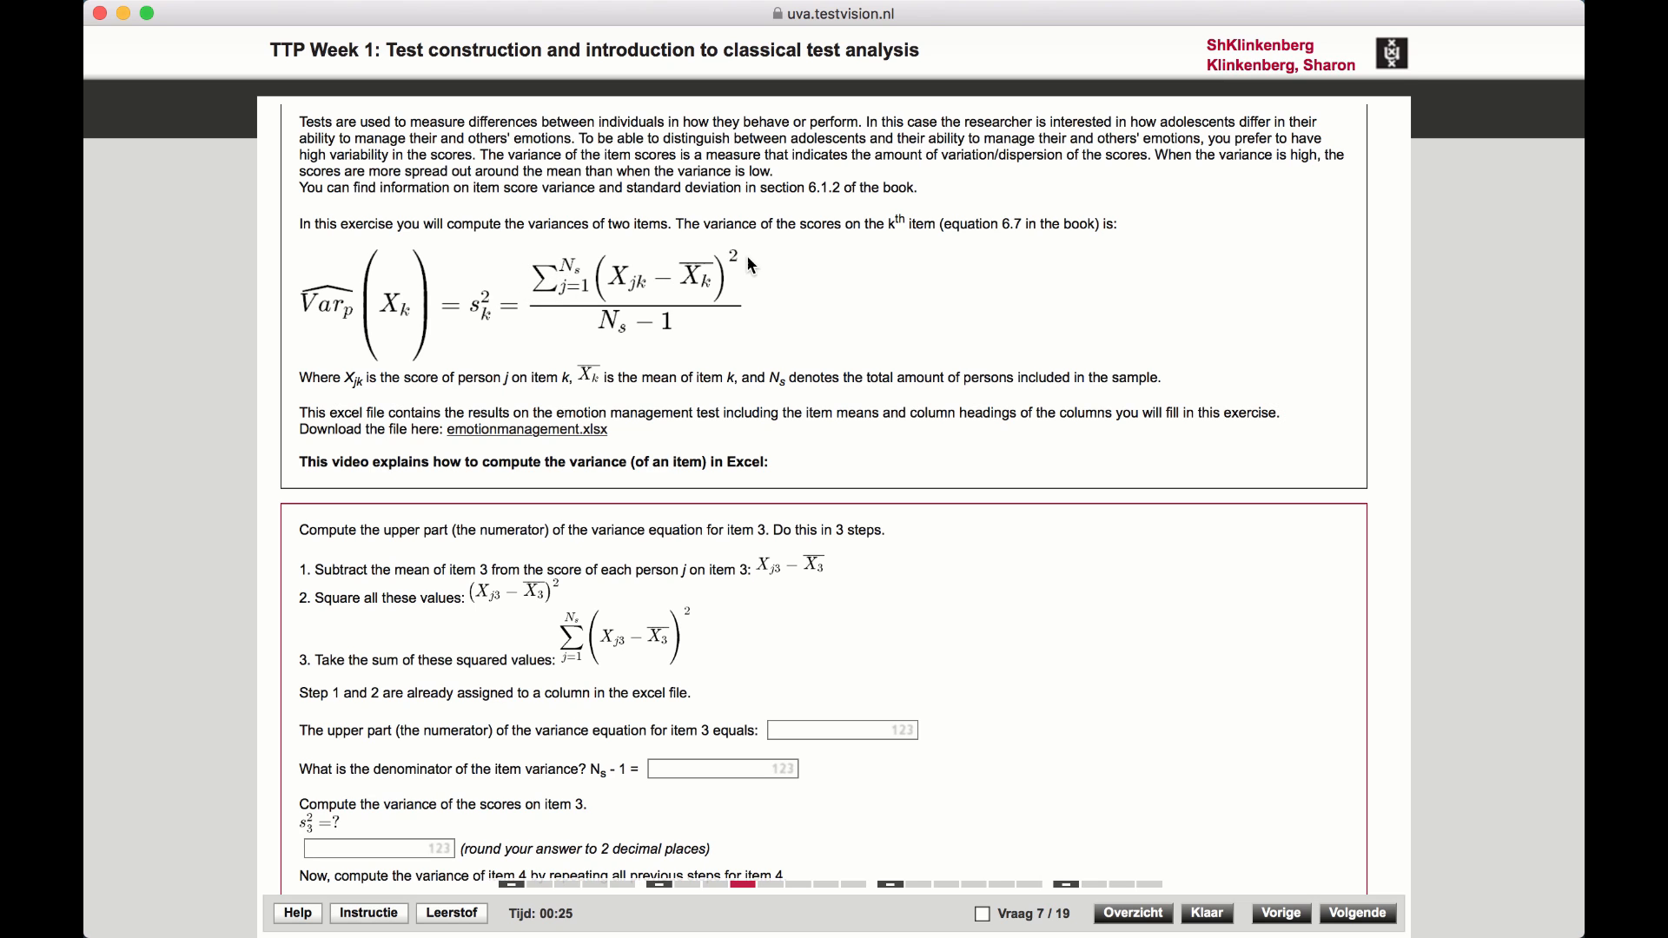
mouse_move(745, 272)
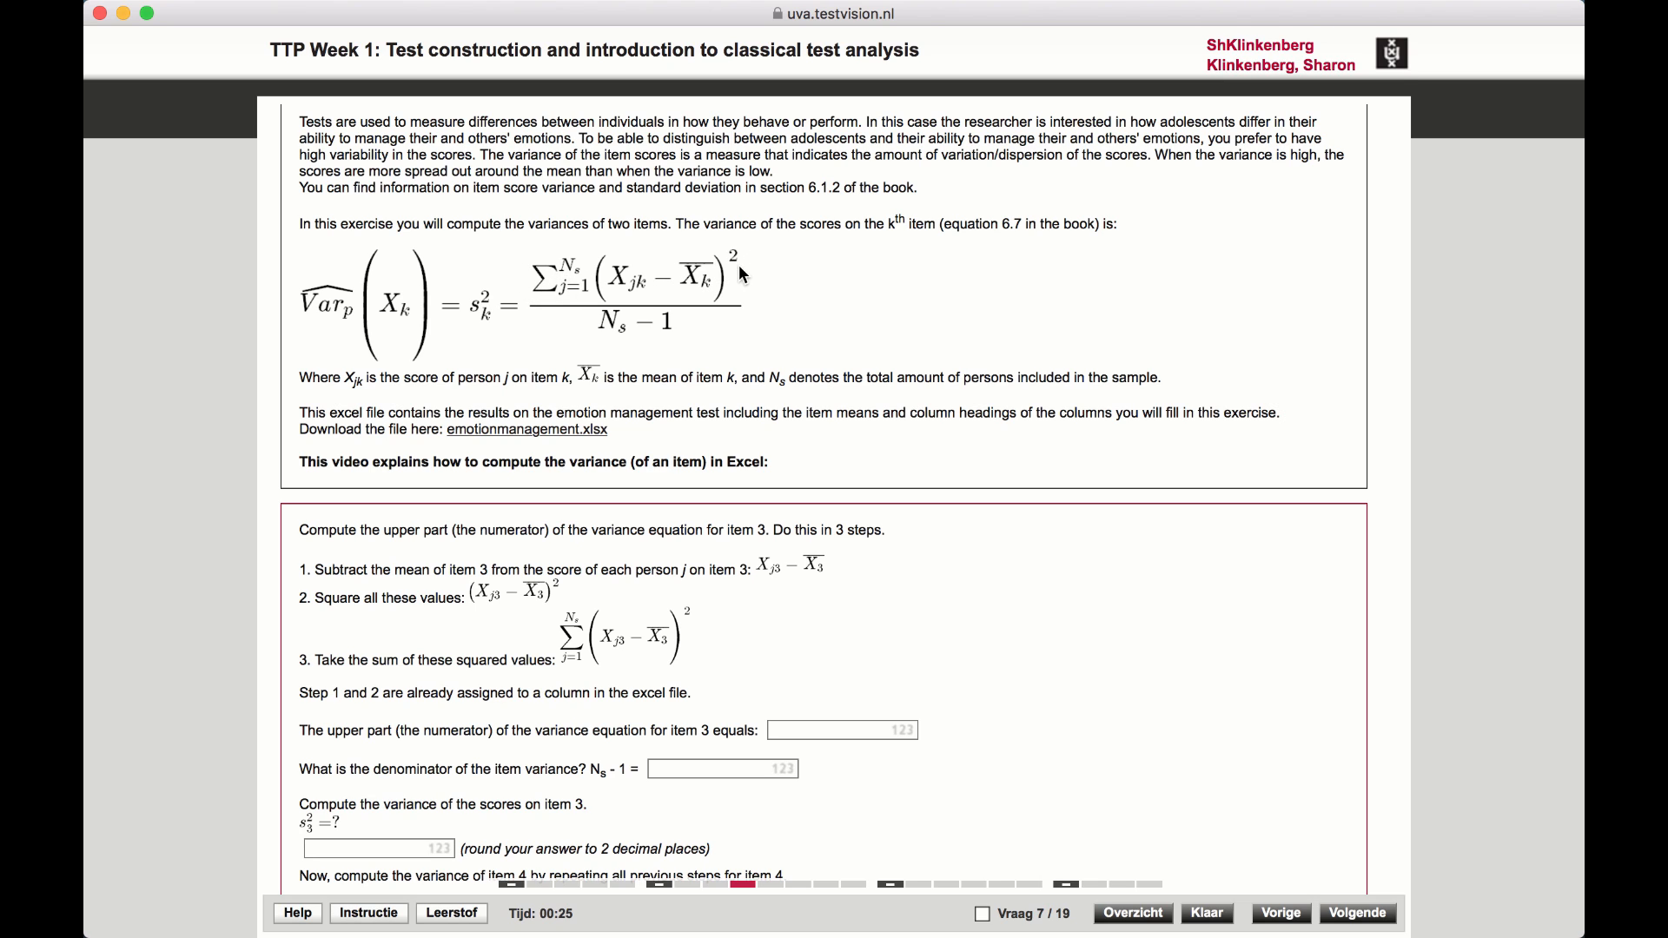
mouse_move(620, 290)
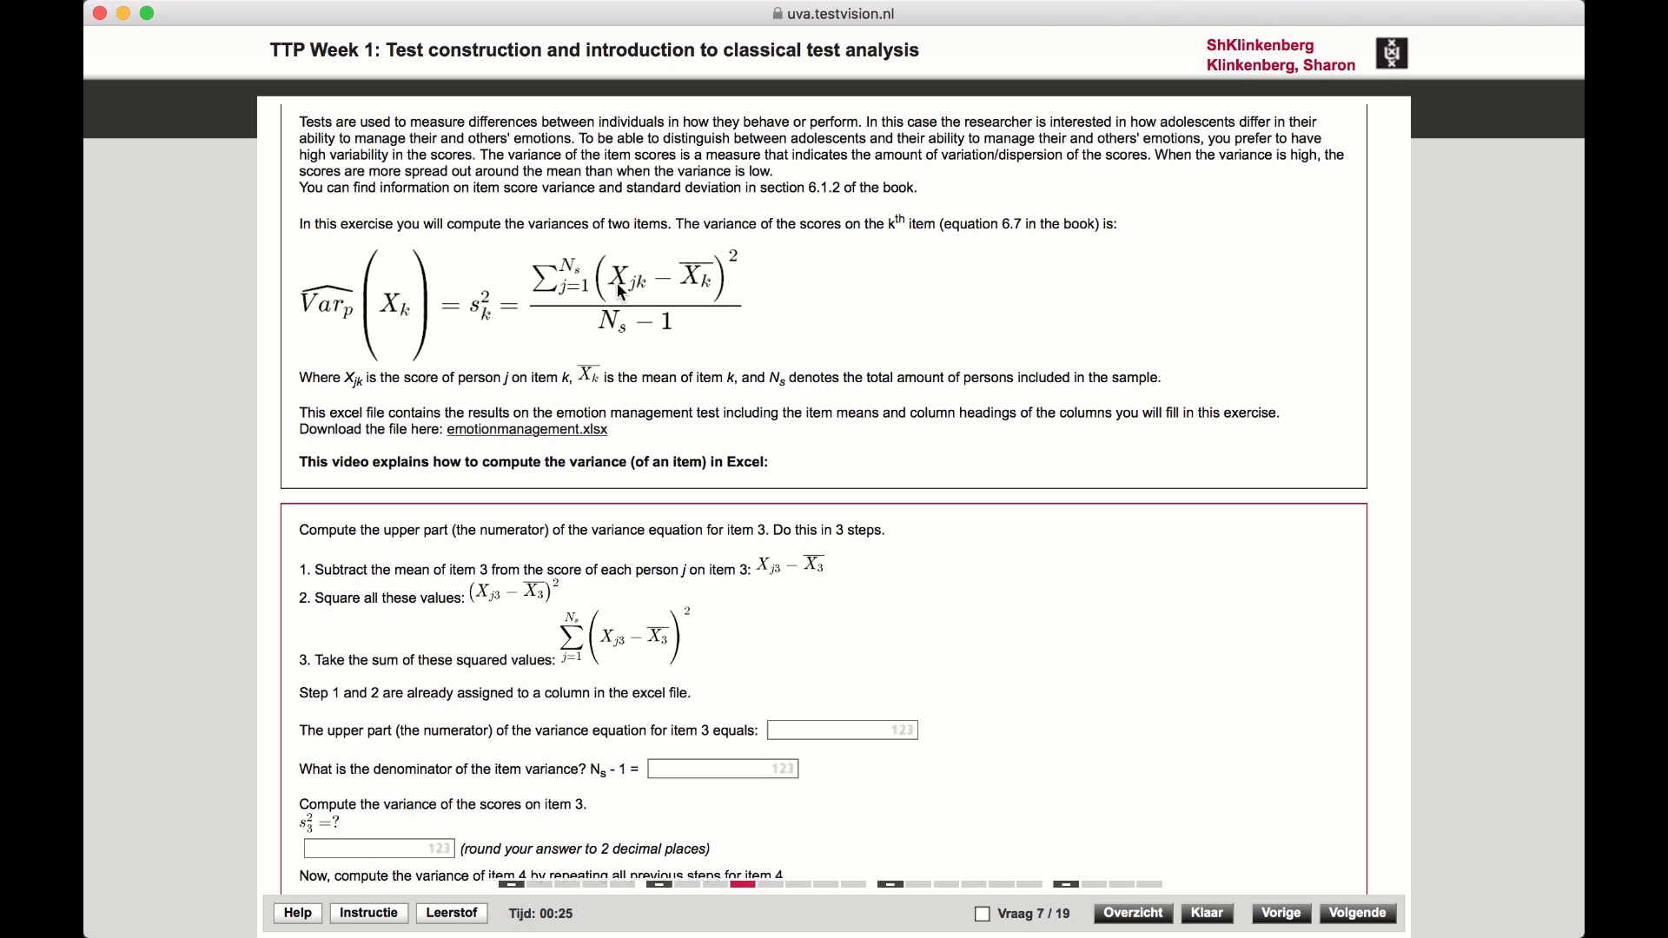
mouse_move(652, 297)
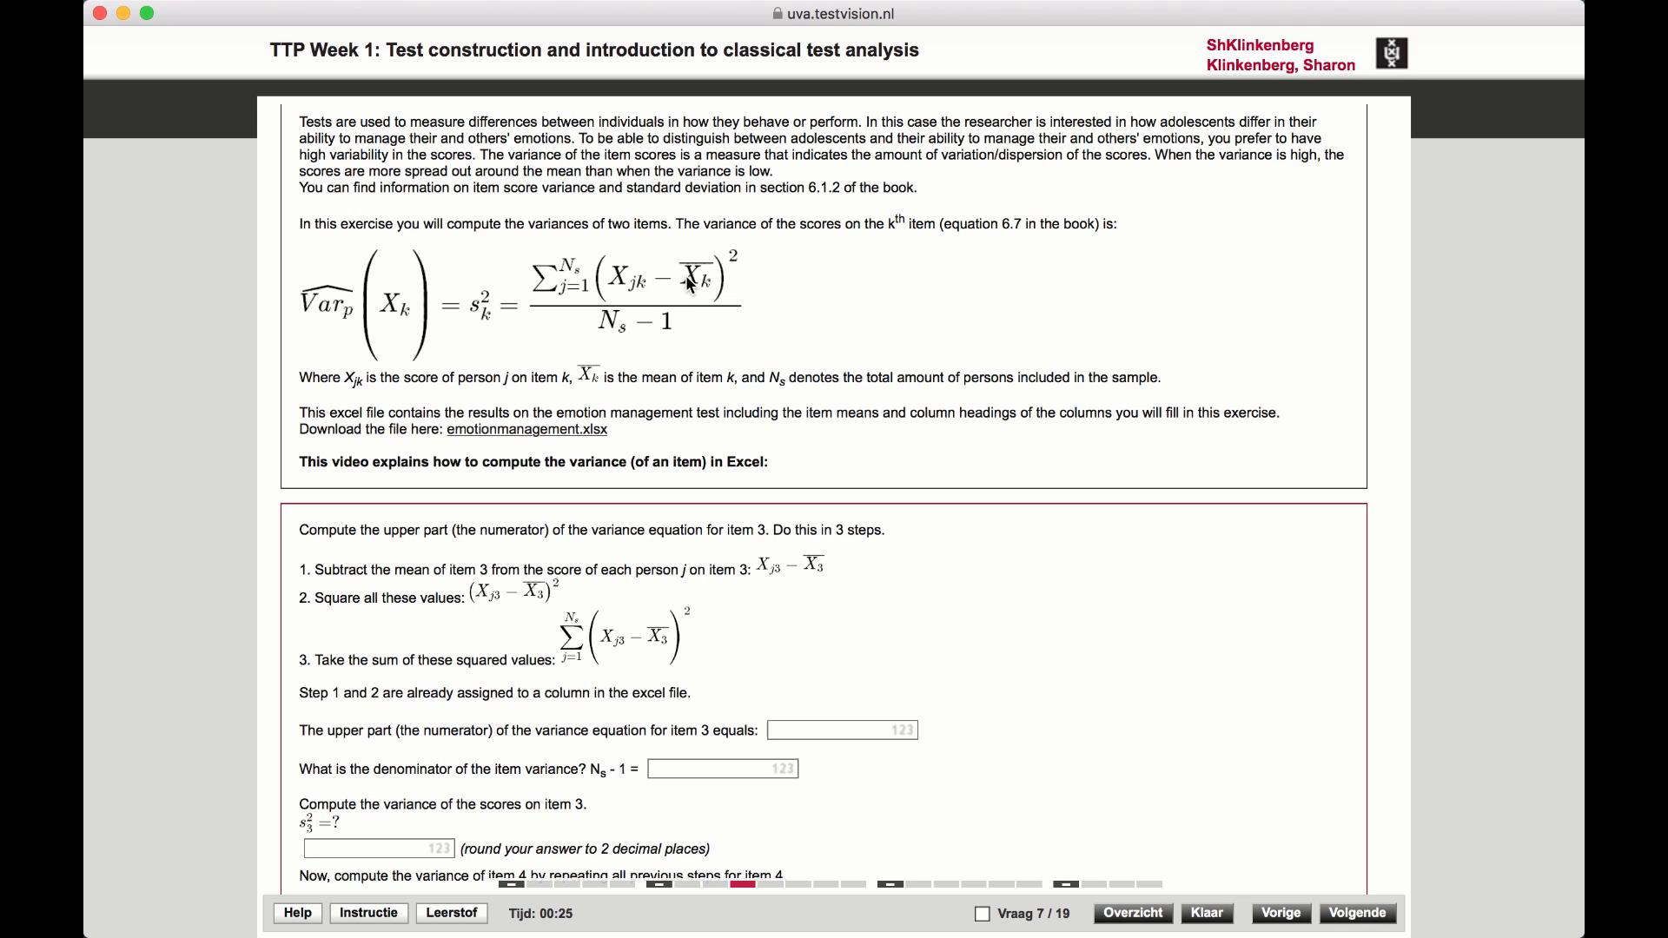
mouse_move(697, 278)
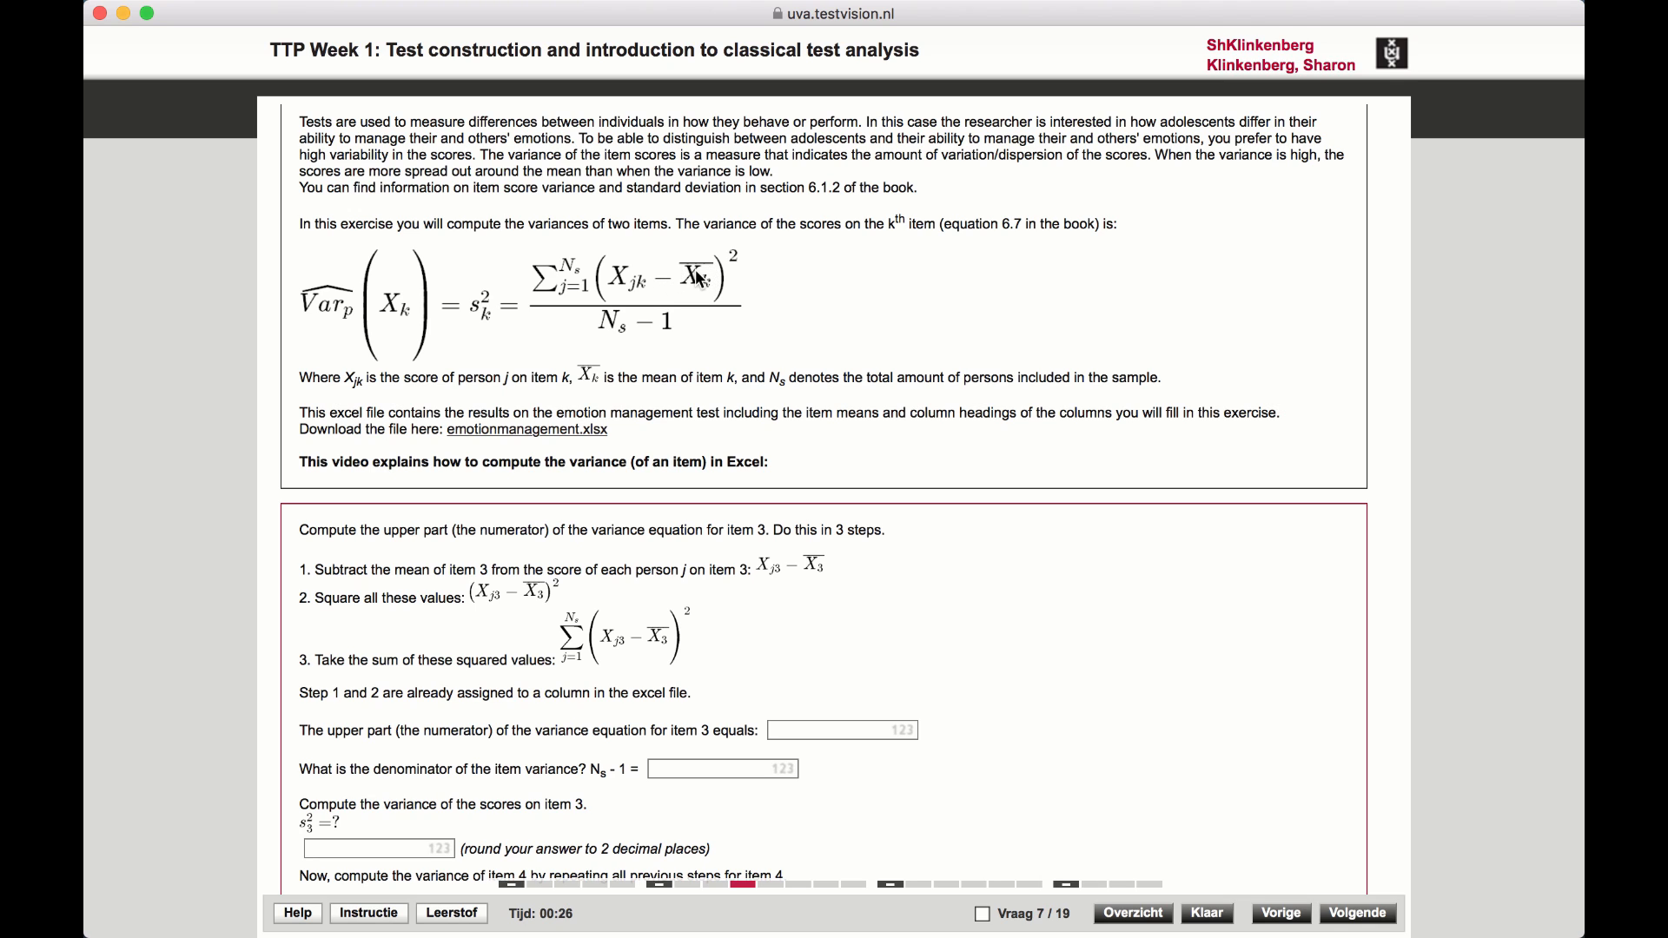
mouse_move(699, 290)
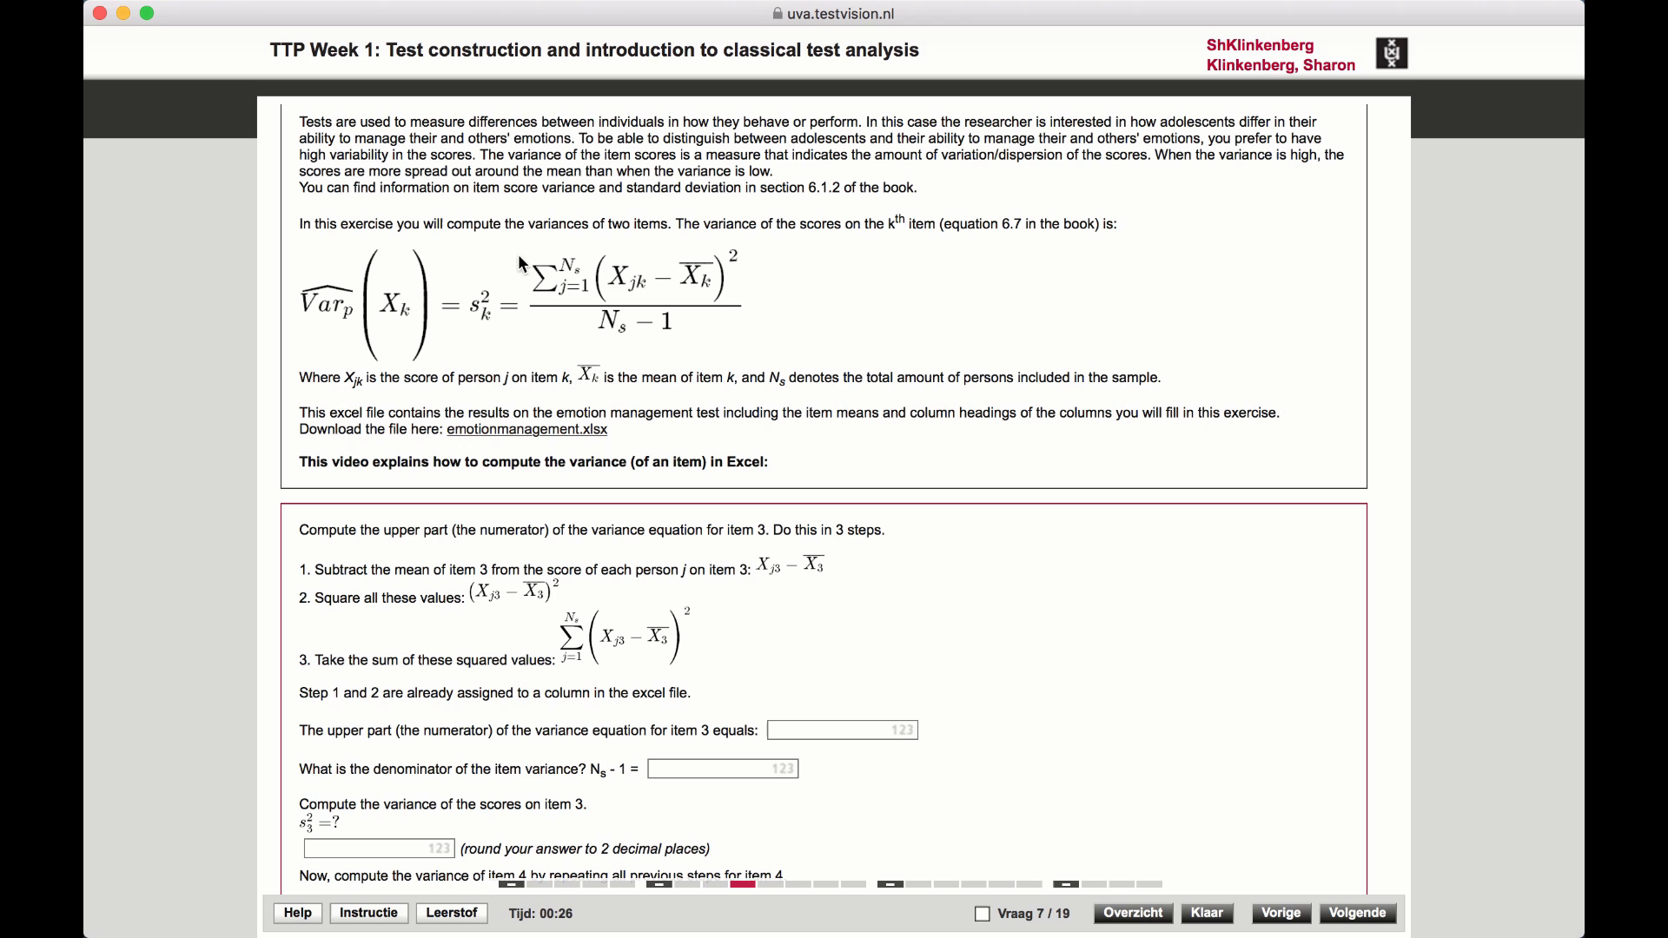
Return to the Excel workbook after reviewing the item-variance equation
key("cmd+tab")
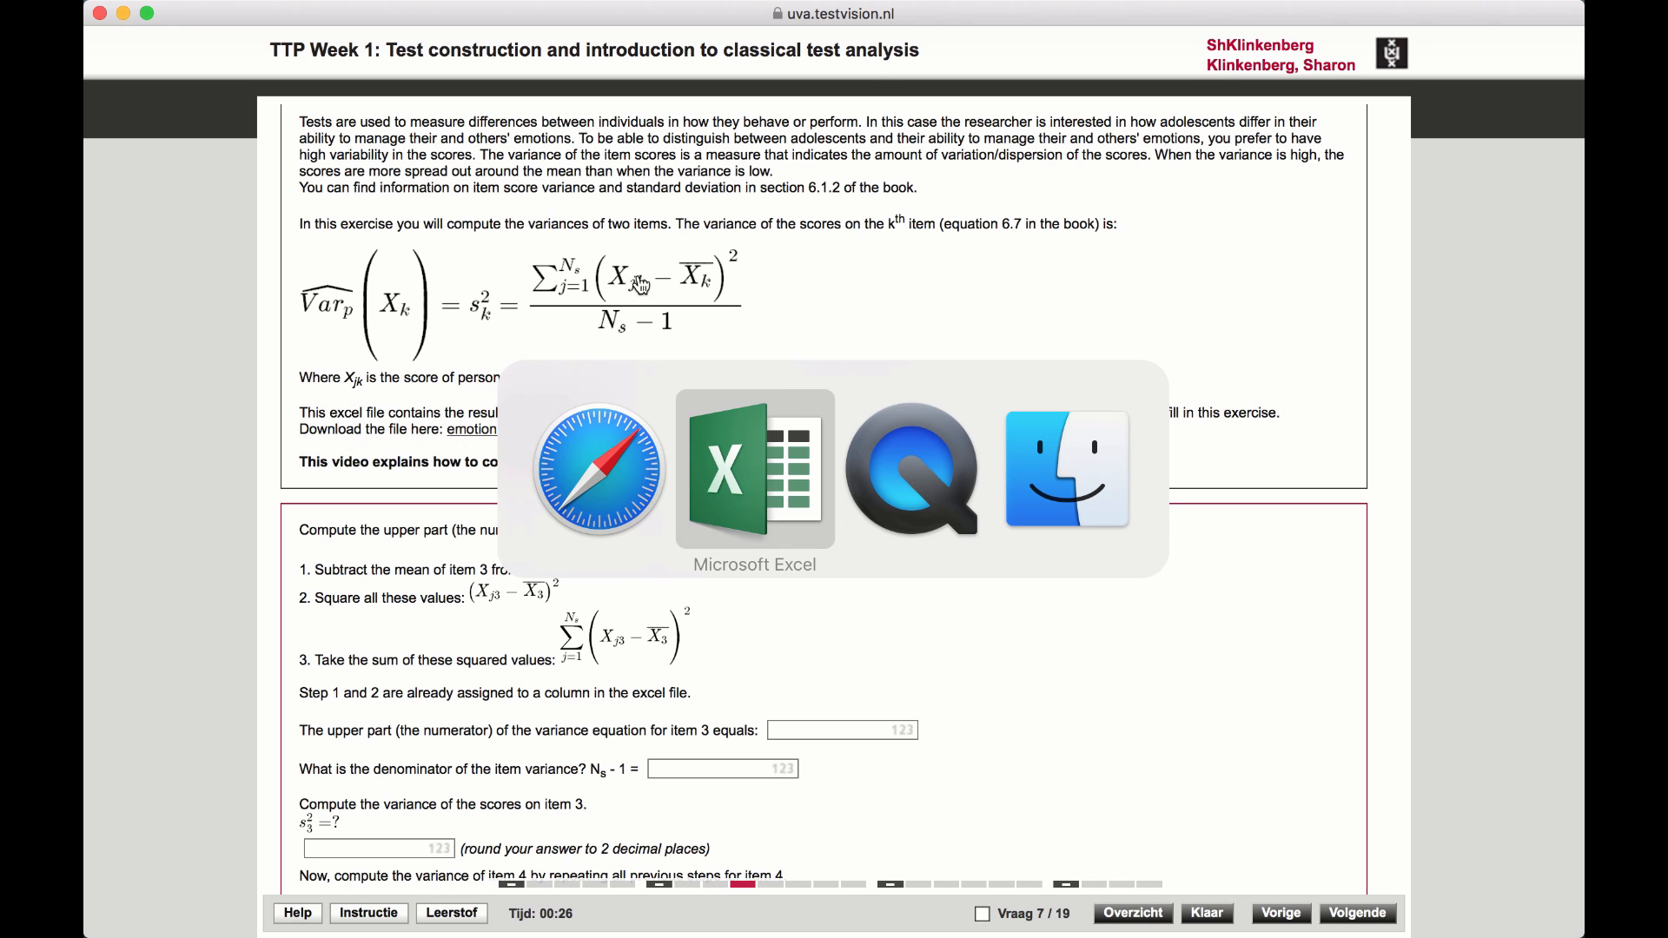
Enter the label SS in A15 beneath the mean label, then move to I1
left_click(754, 471)
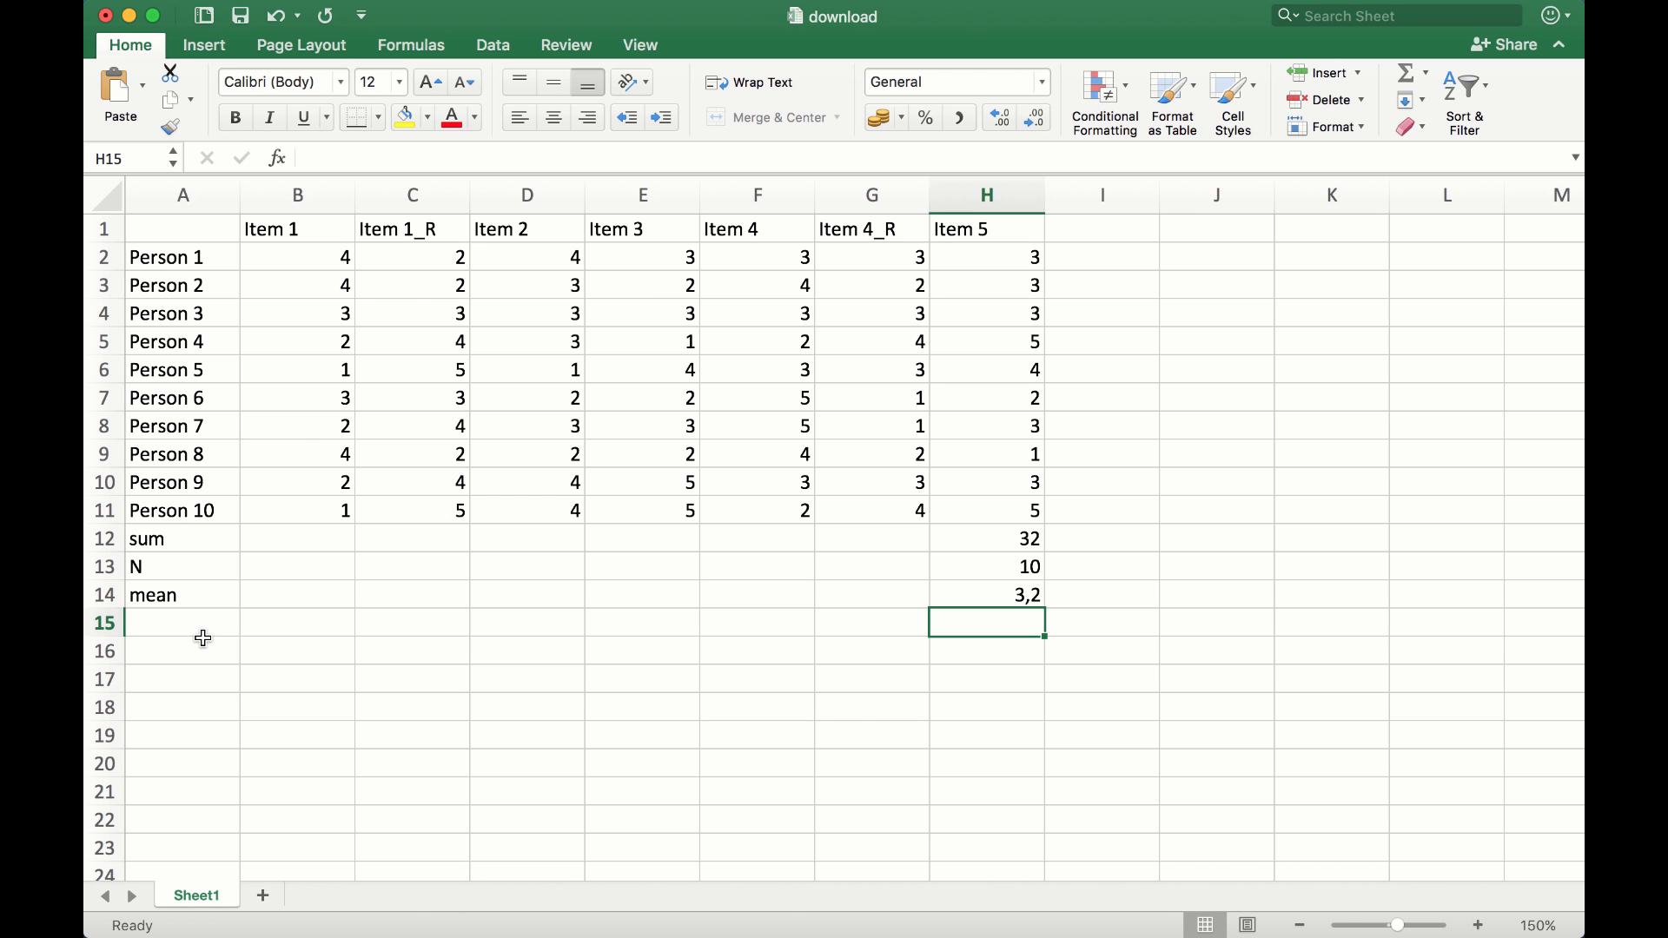
type("SS")
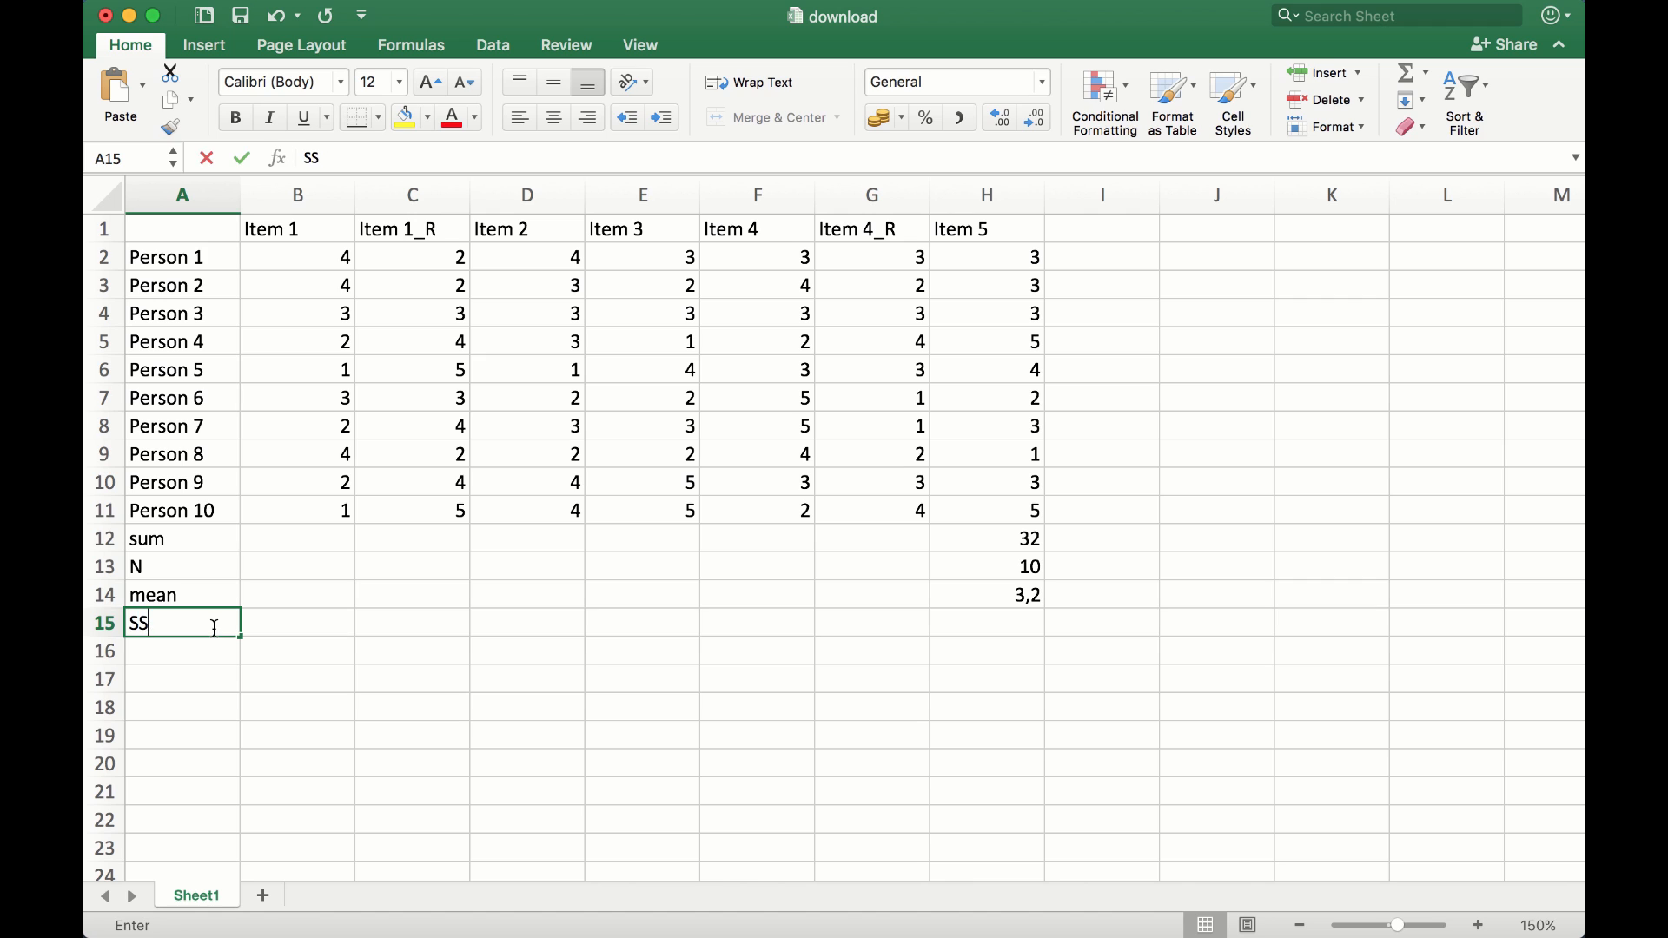
left_click(641, 622)
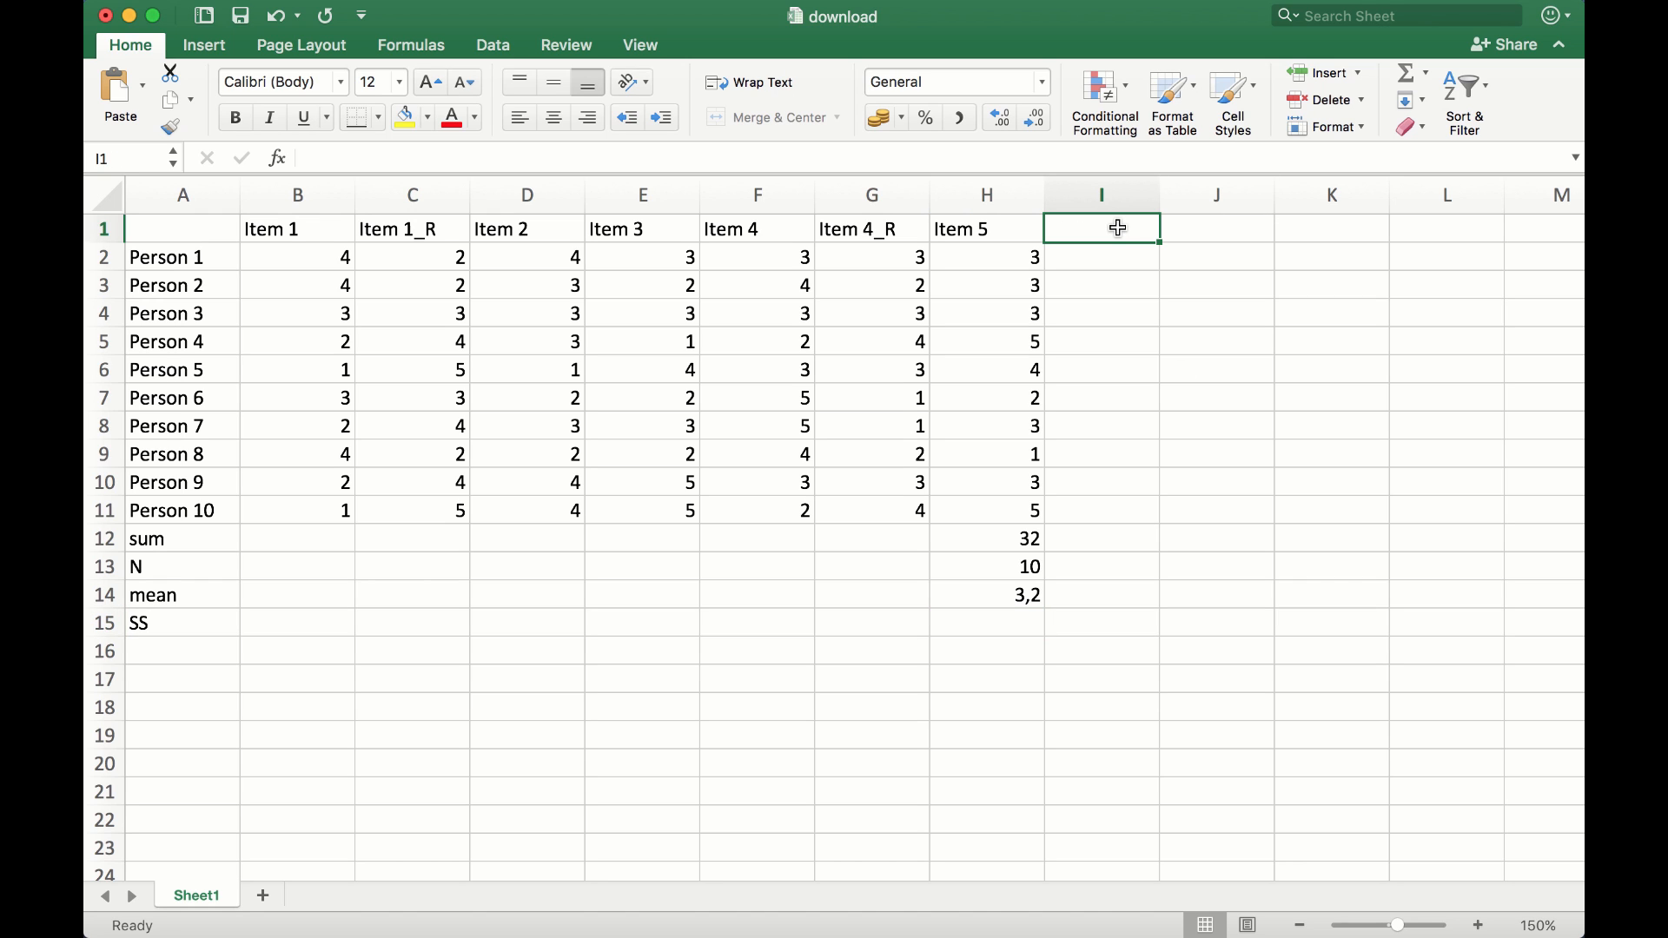
Head column I with 'item5 min mean' and begin a formula in I2
type("i")
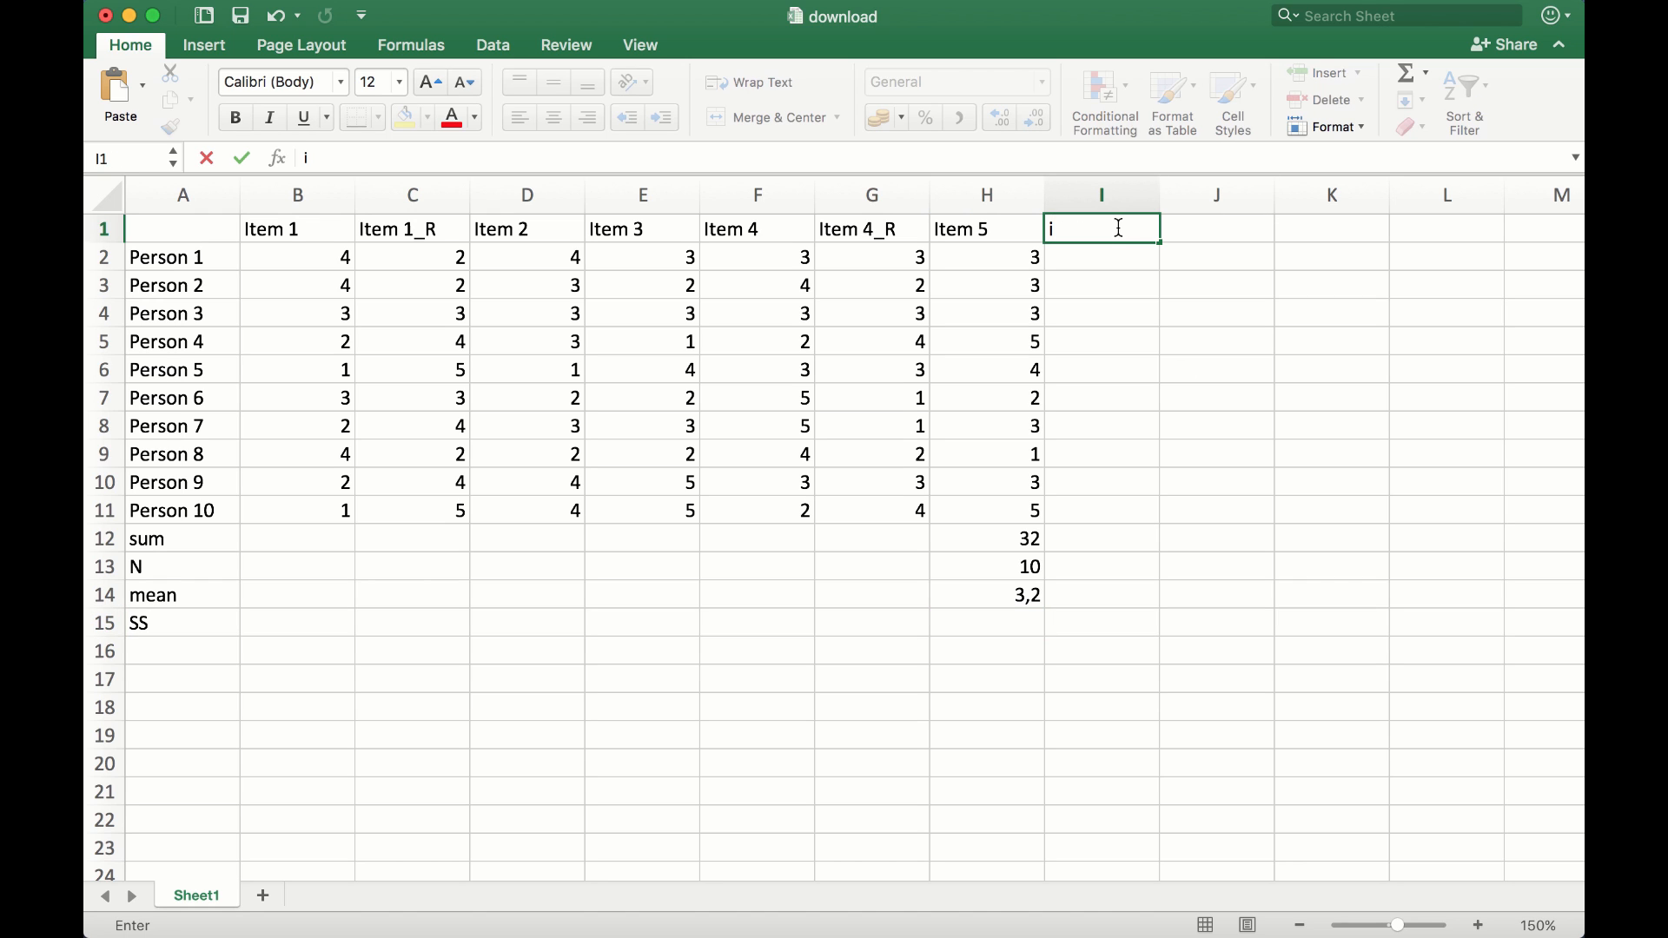
type("tem5")
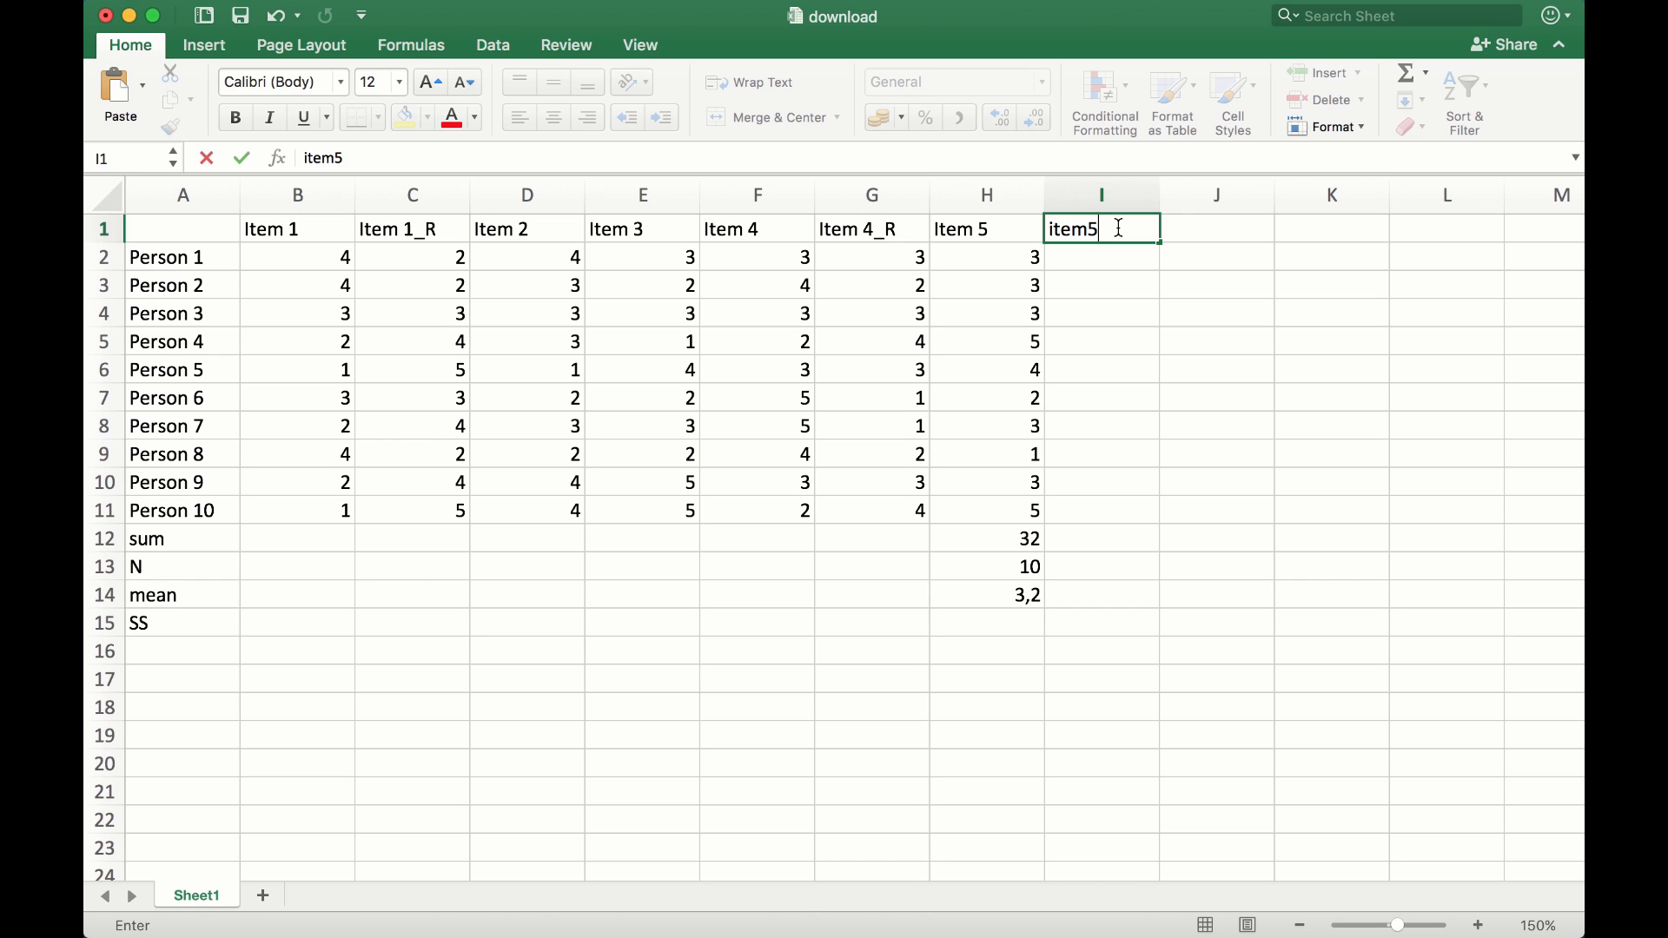
type("min mean")
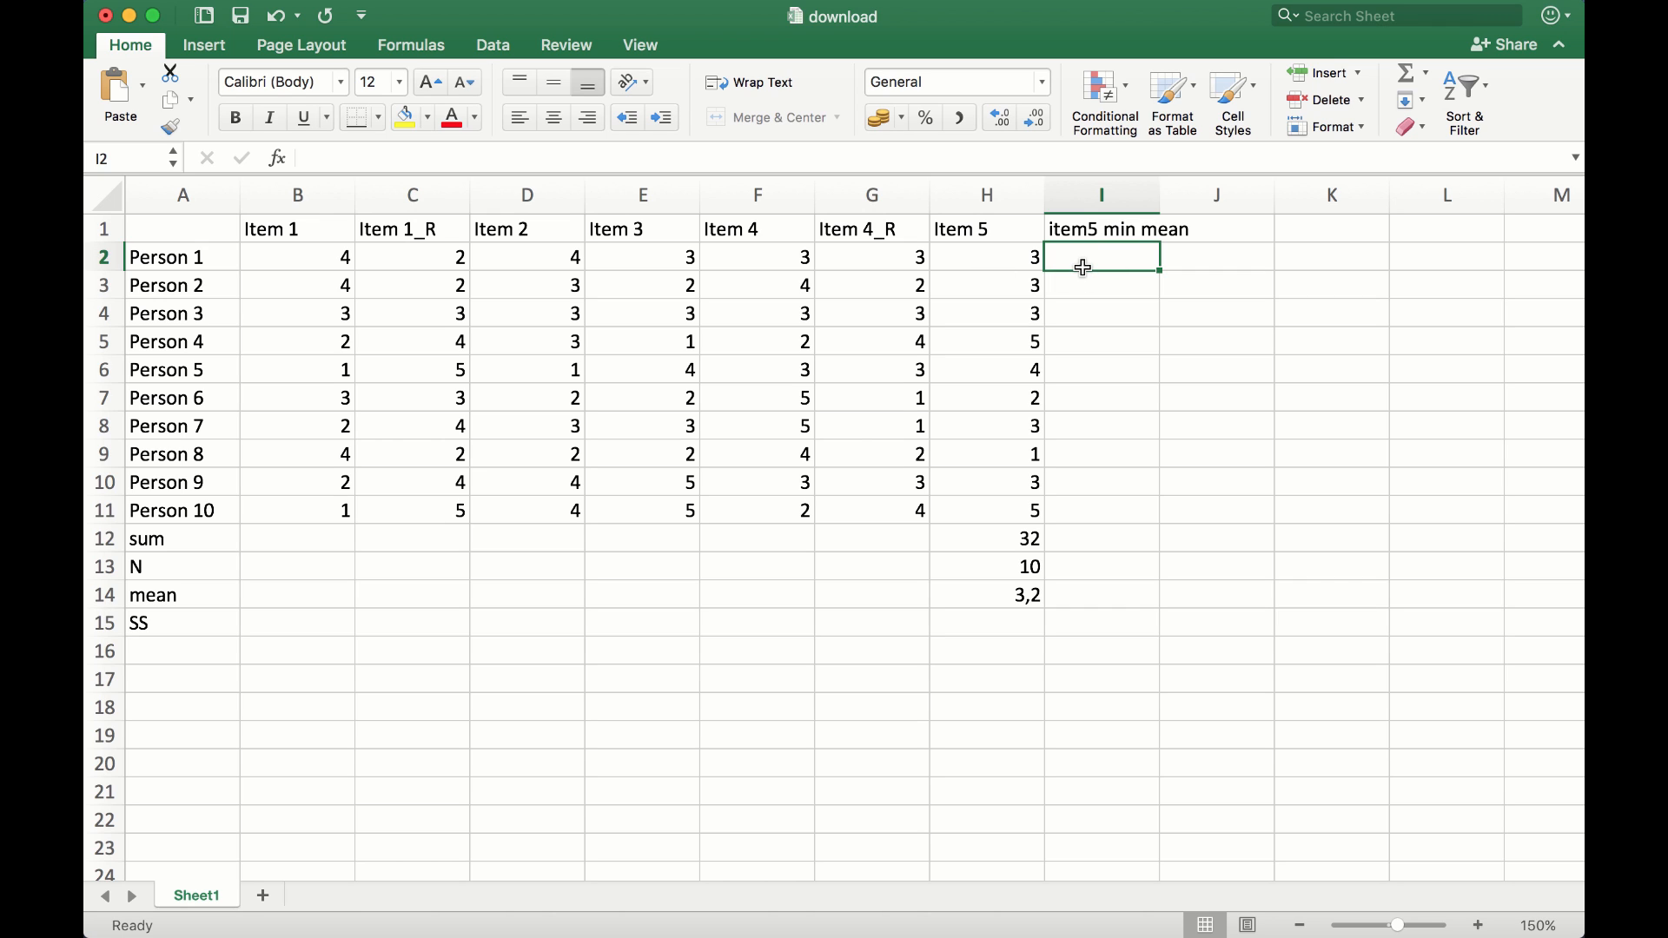
type("=")
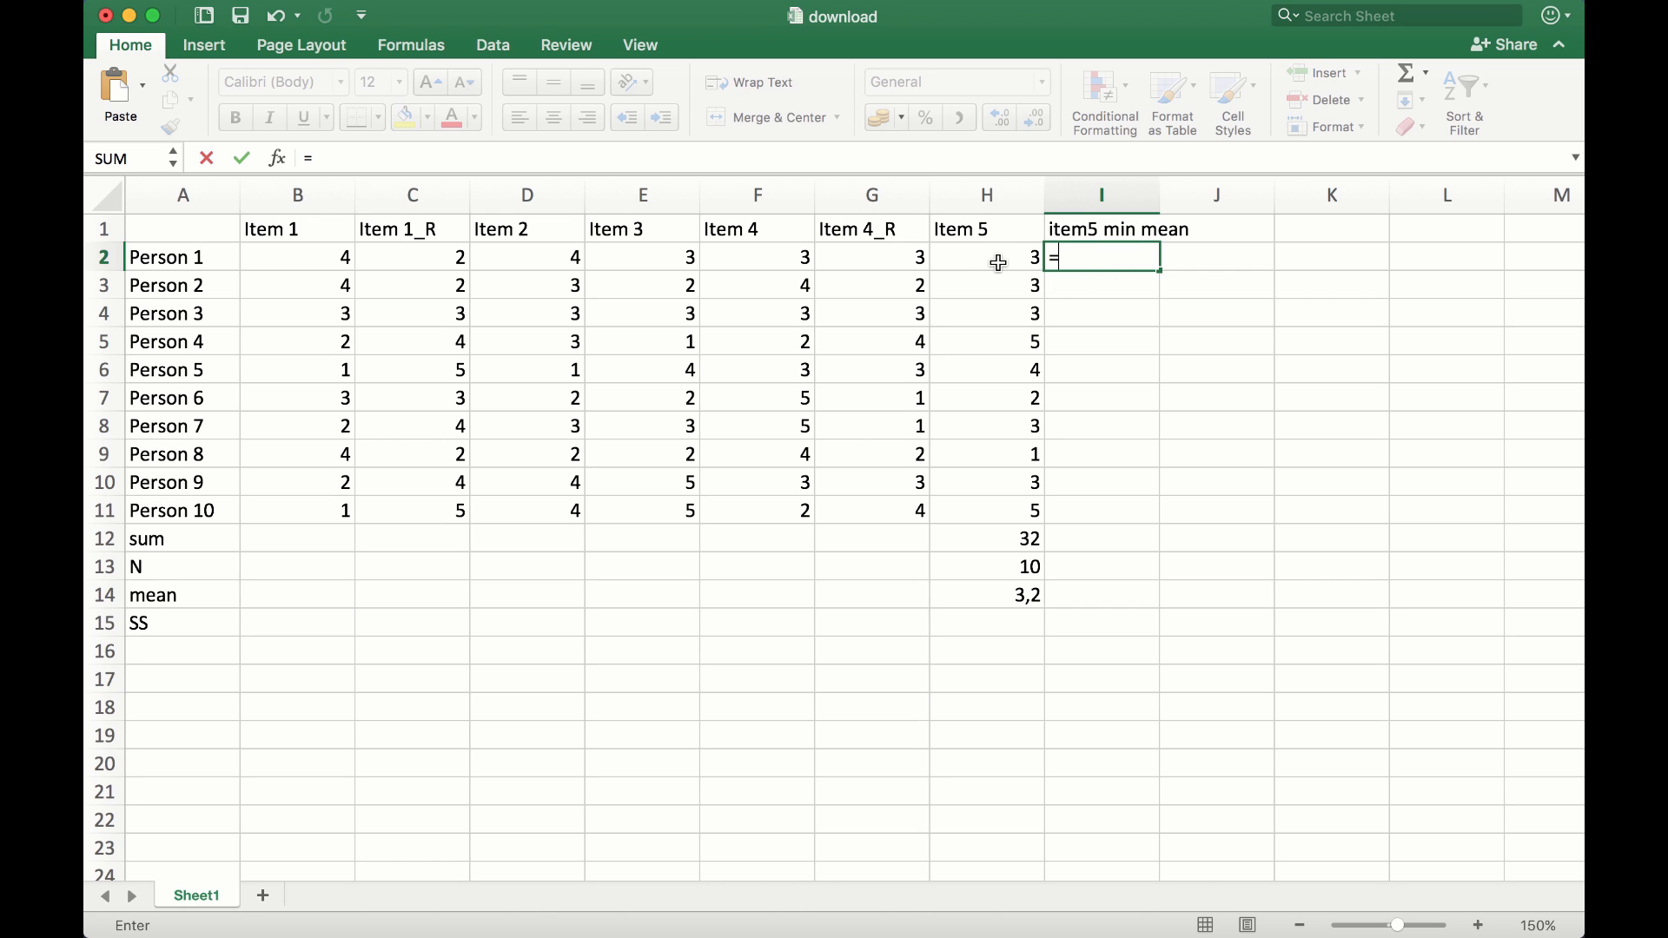
Enter =H2-H$14 in I2 for Person 1's Item 5 deviation of -0,2
left_click(987, 257)
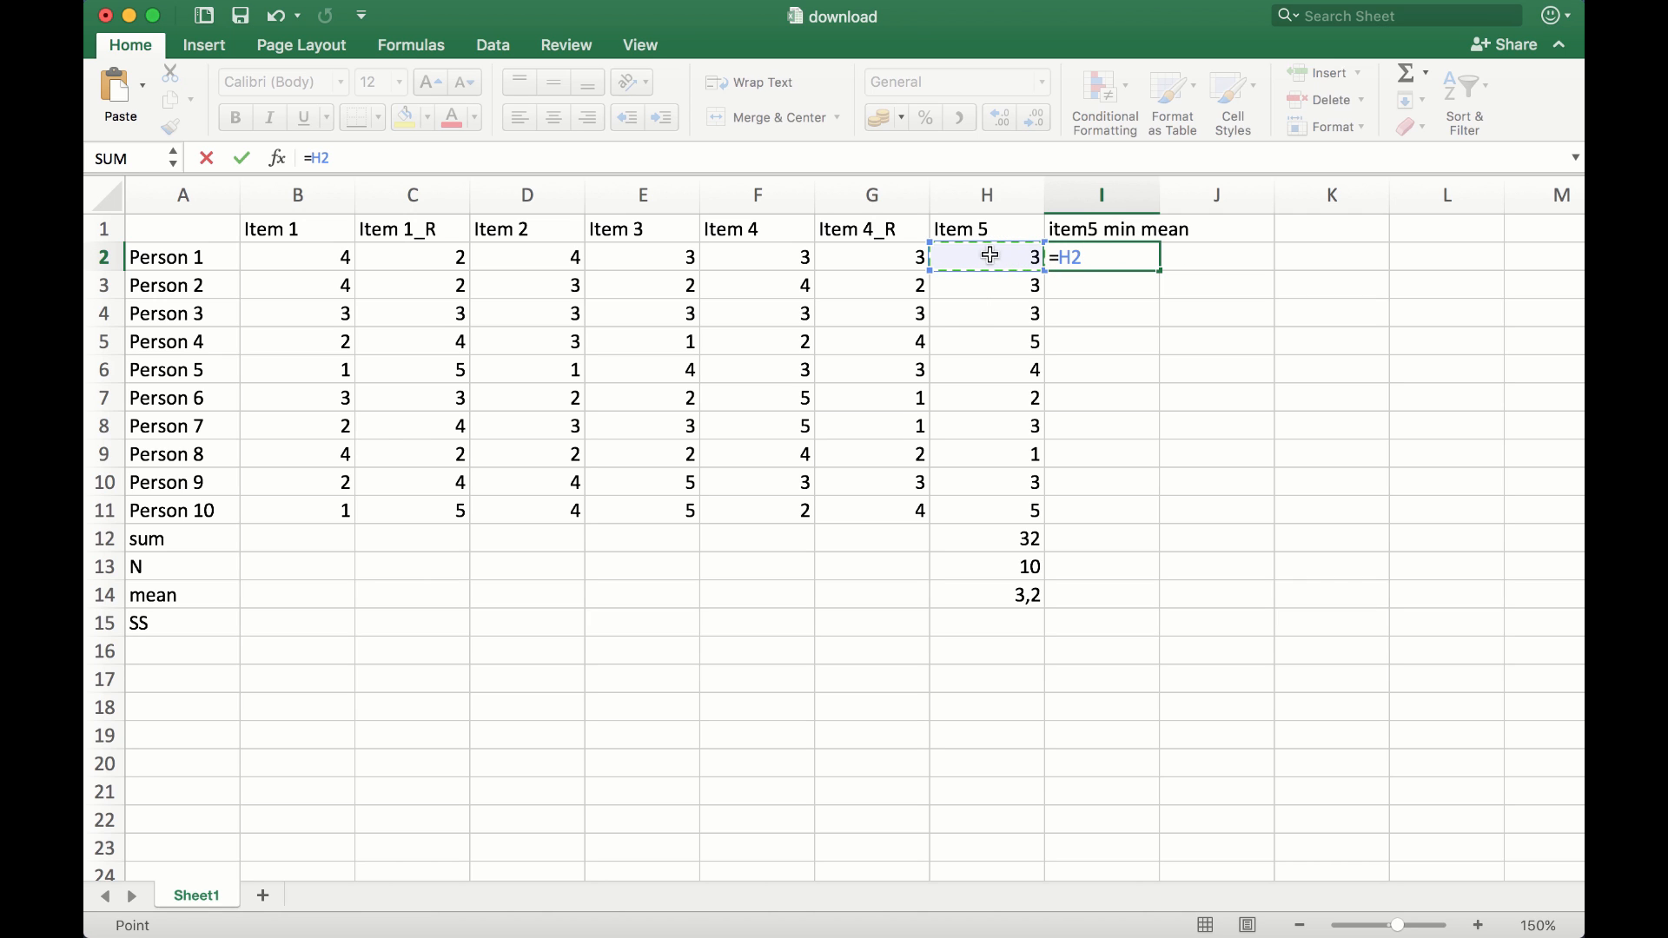
type("-")
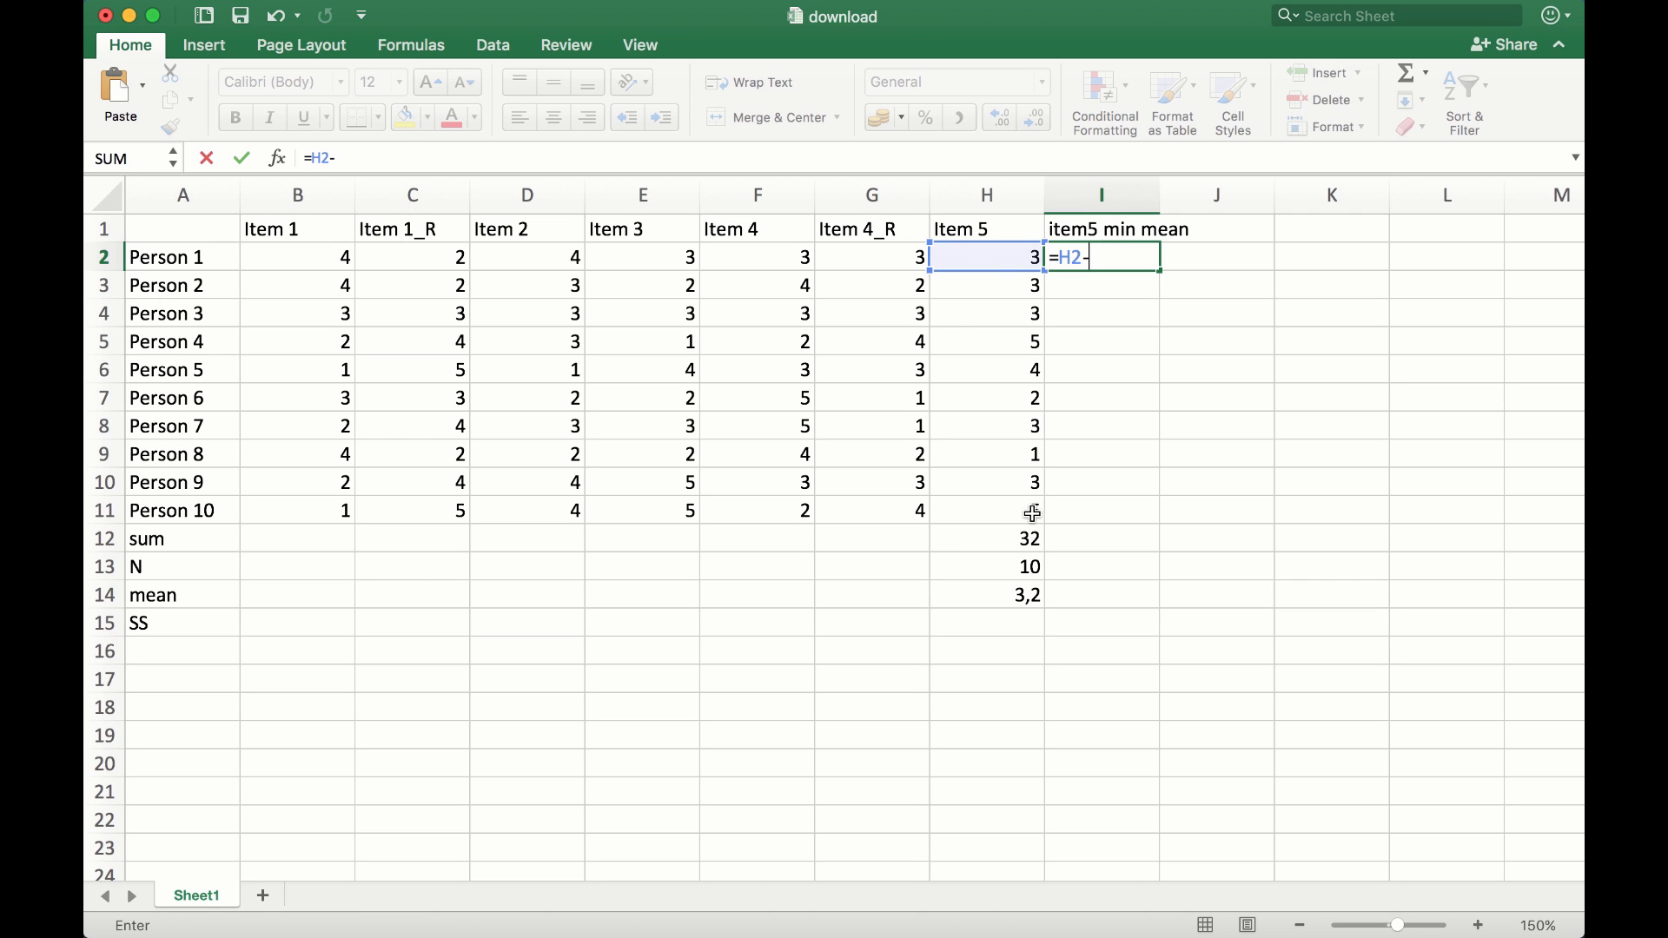
left_click(985, 594)
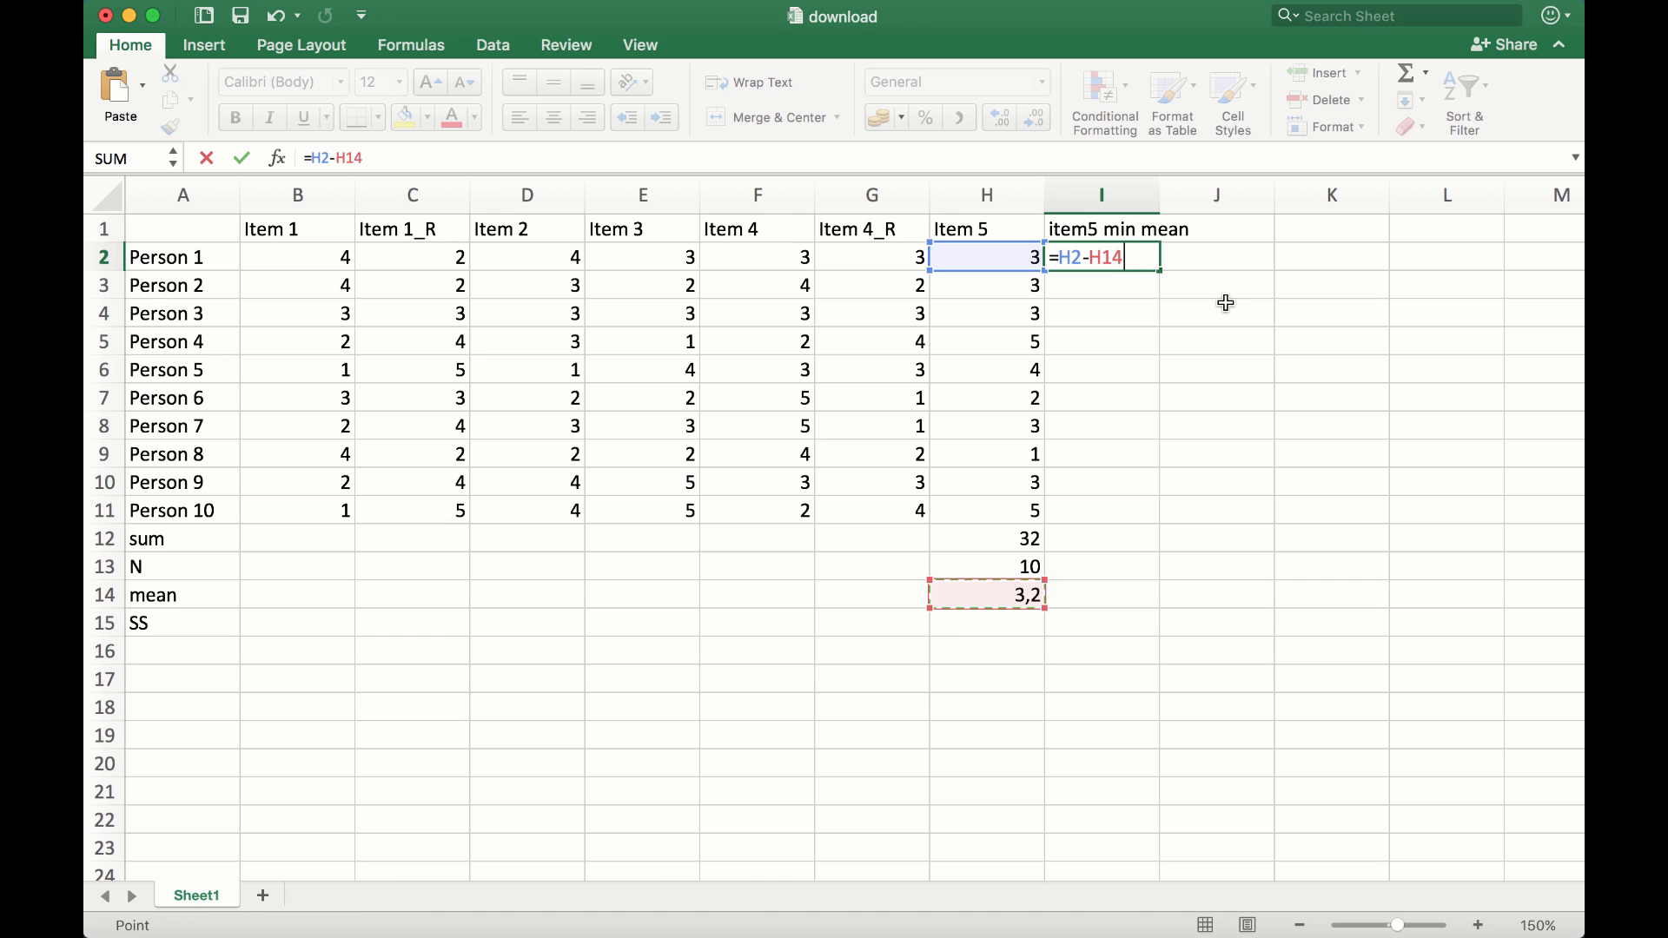
mouse_move(1018, 477)
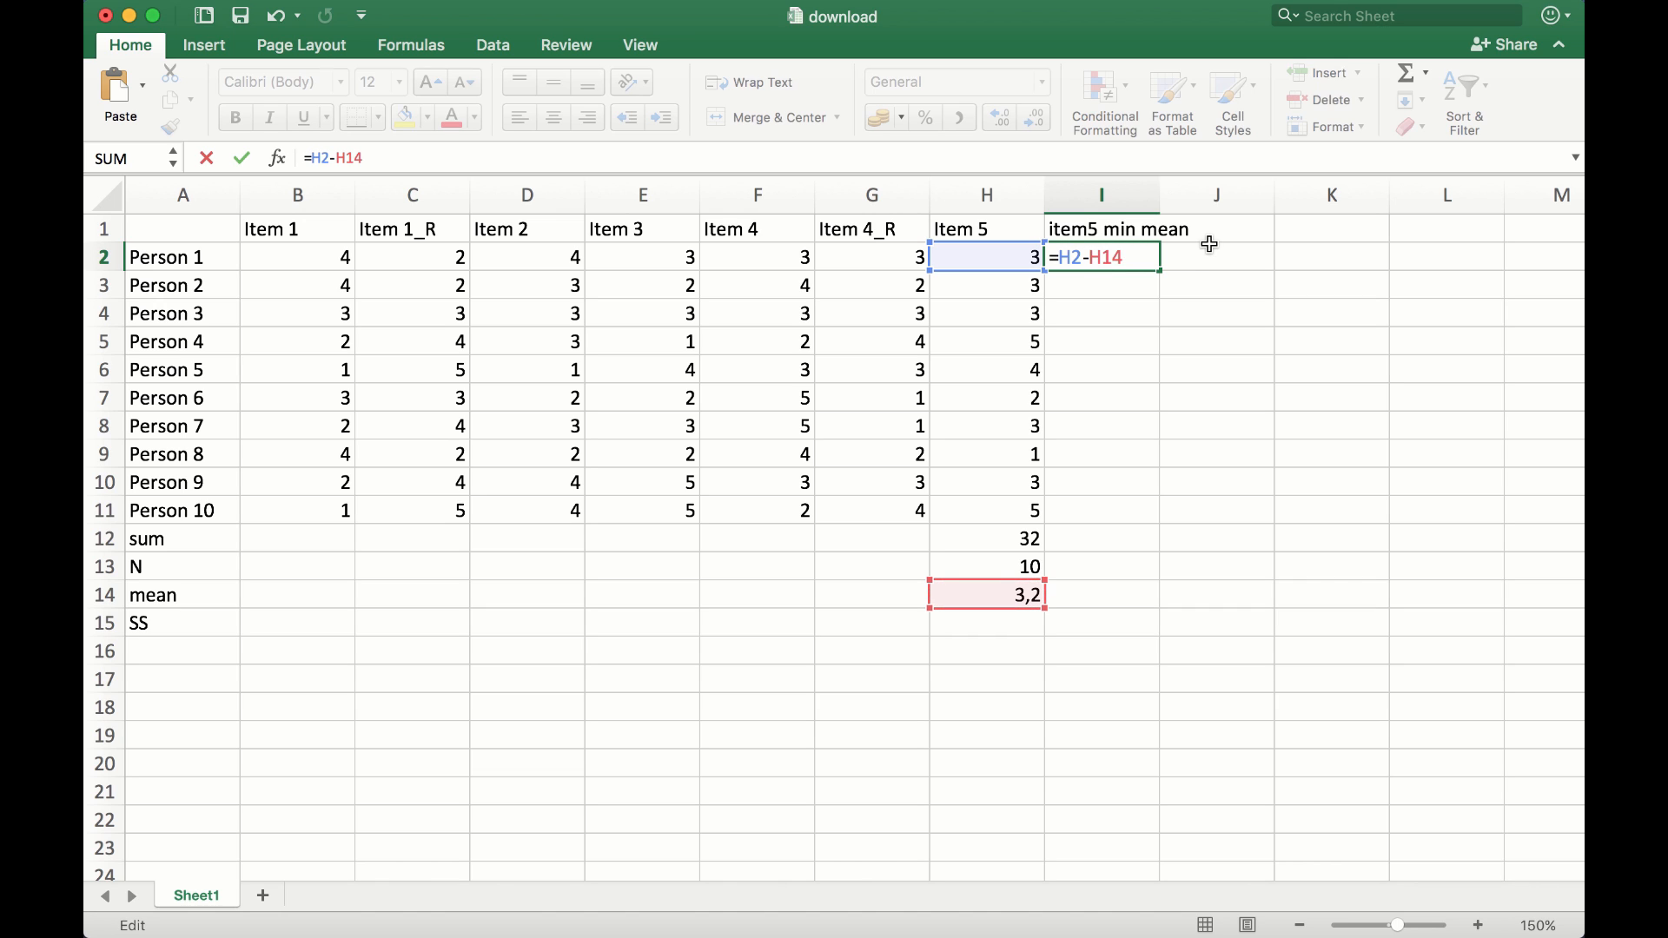
type("$")
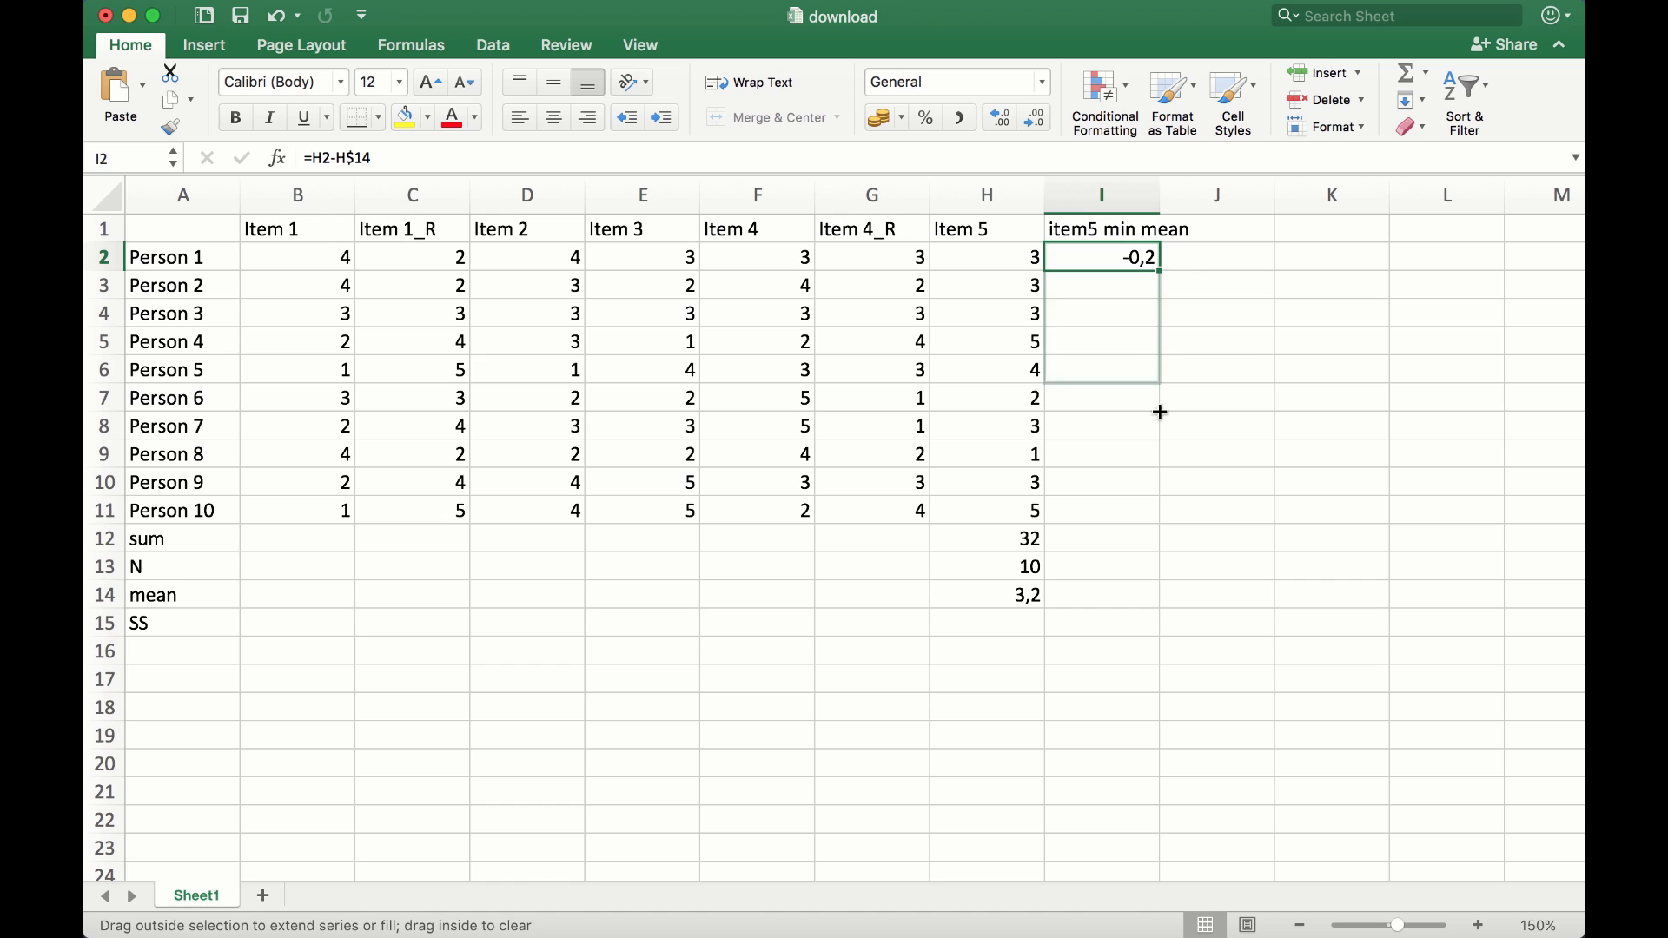
Fill the deviation formula down to Person 10 and check a copied cell's formula
left_click_drag(1159, 257, 1159, 510)
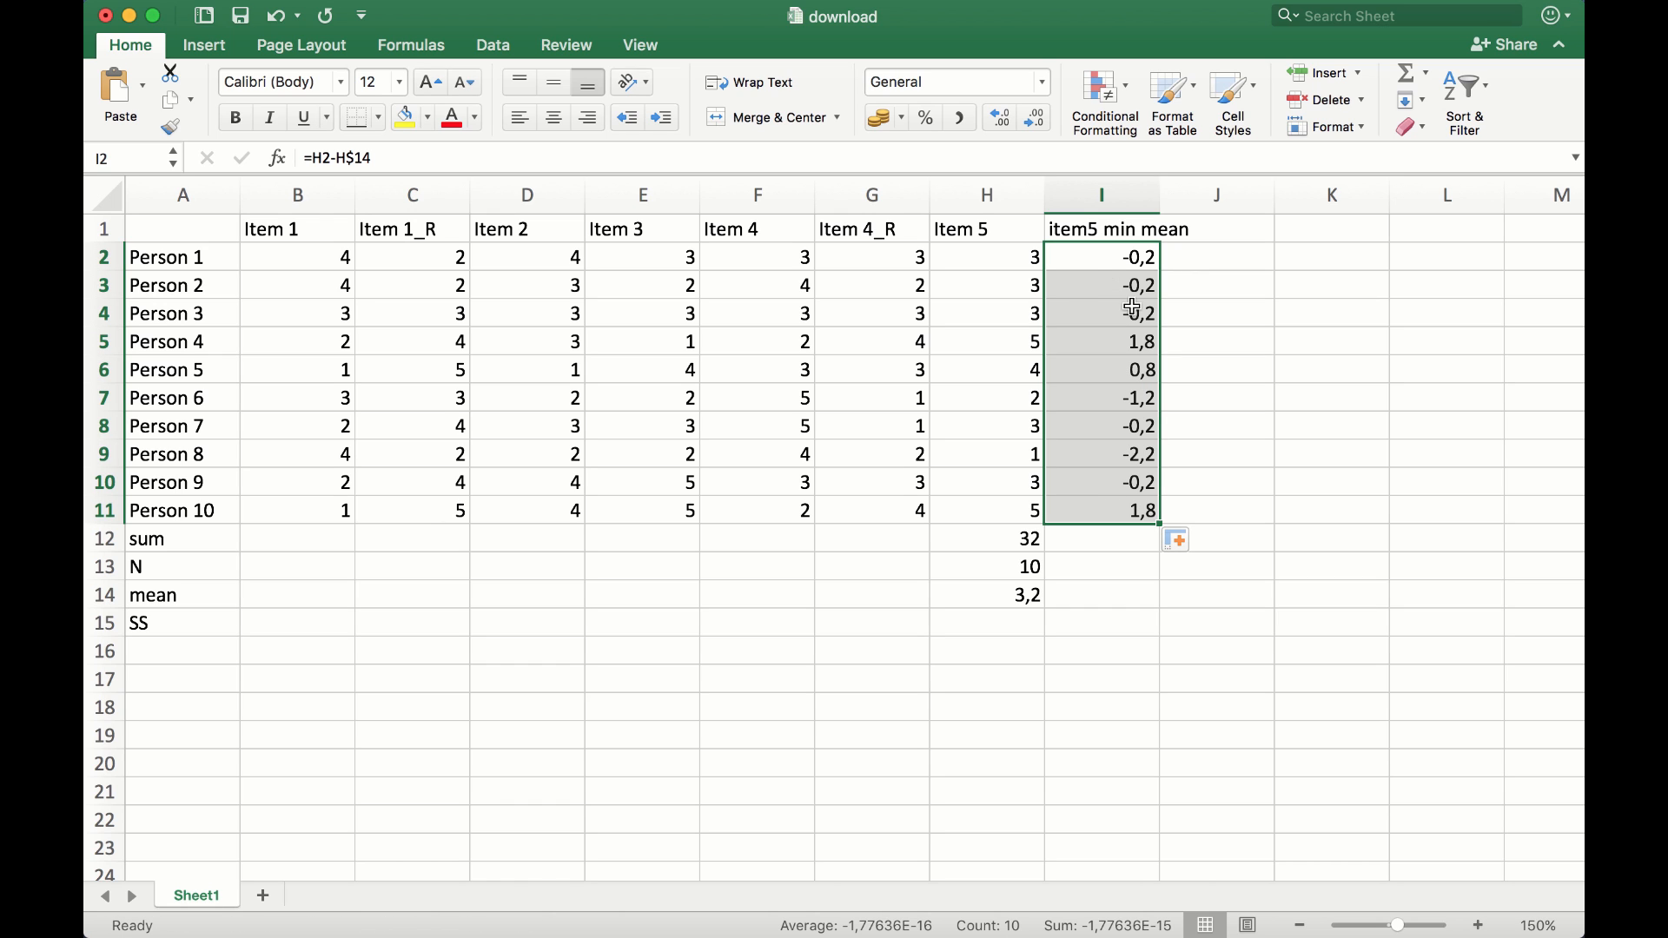
mouse_move(1027, 263)
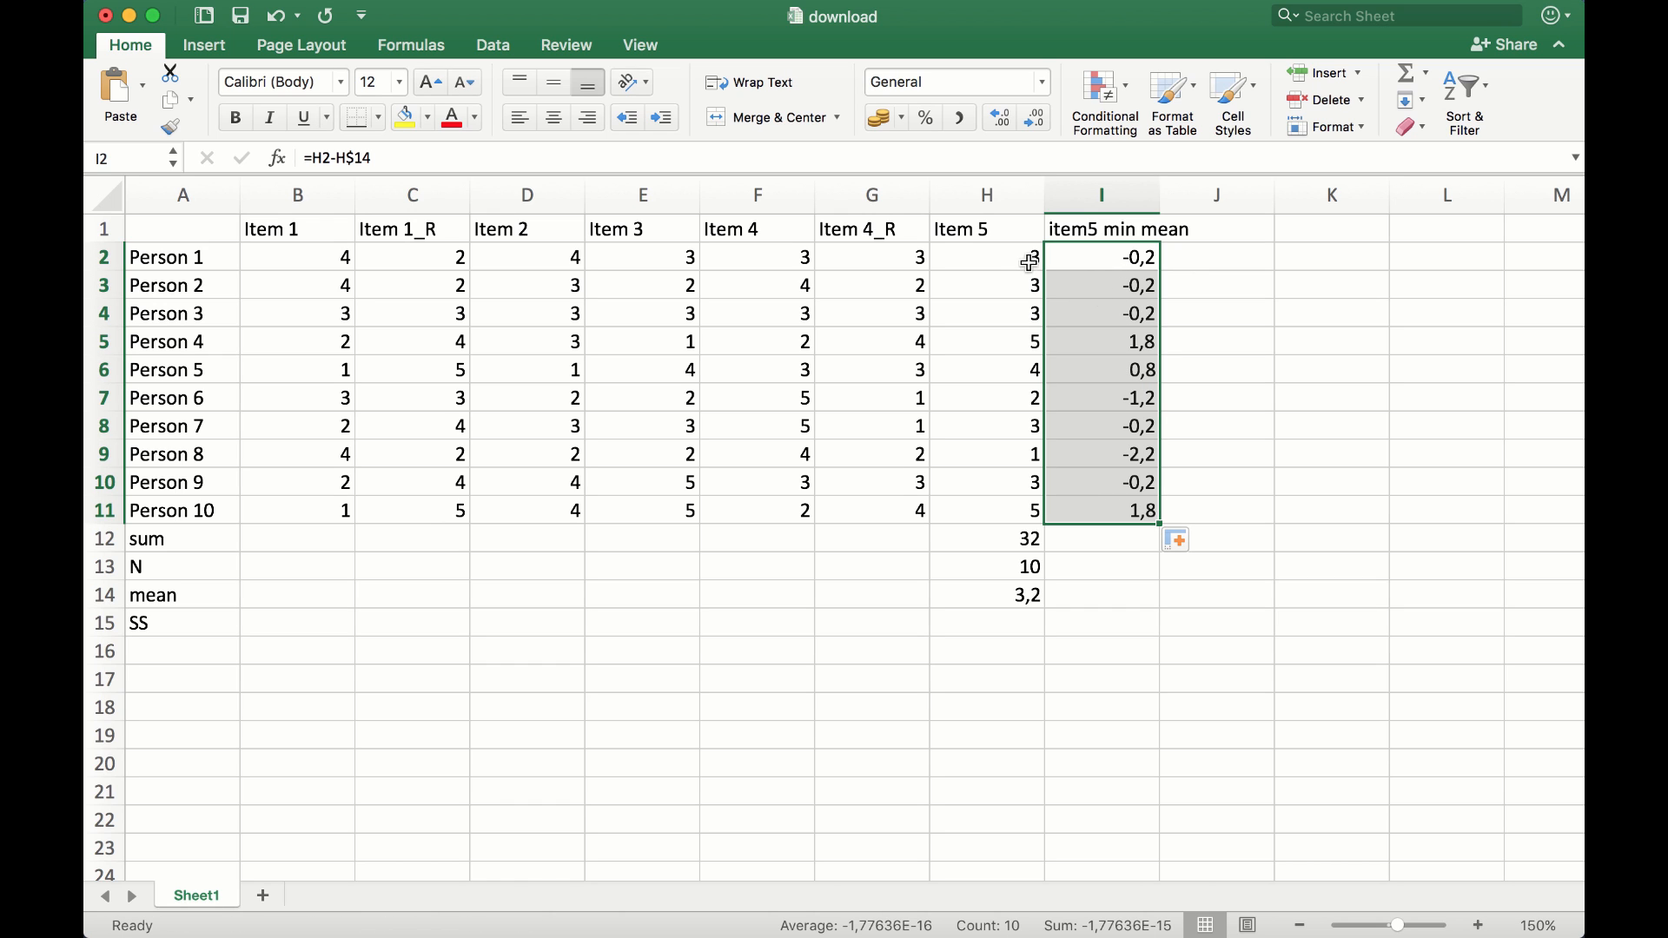
mouse_move(1001, 514)
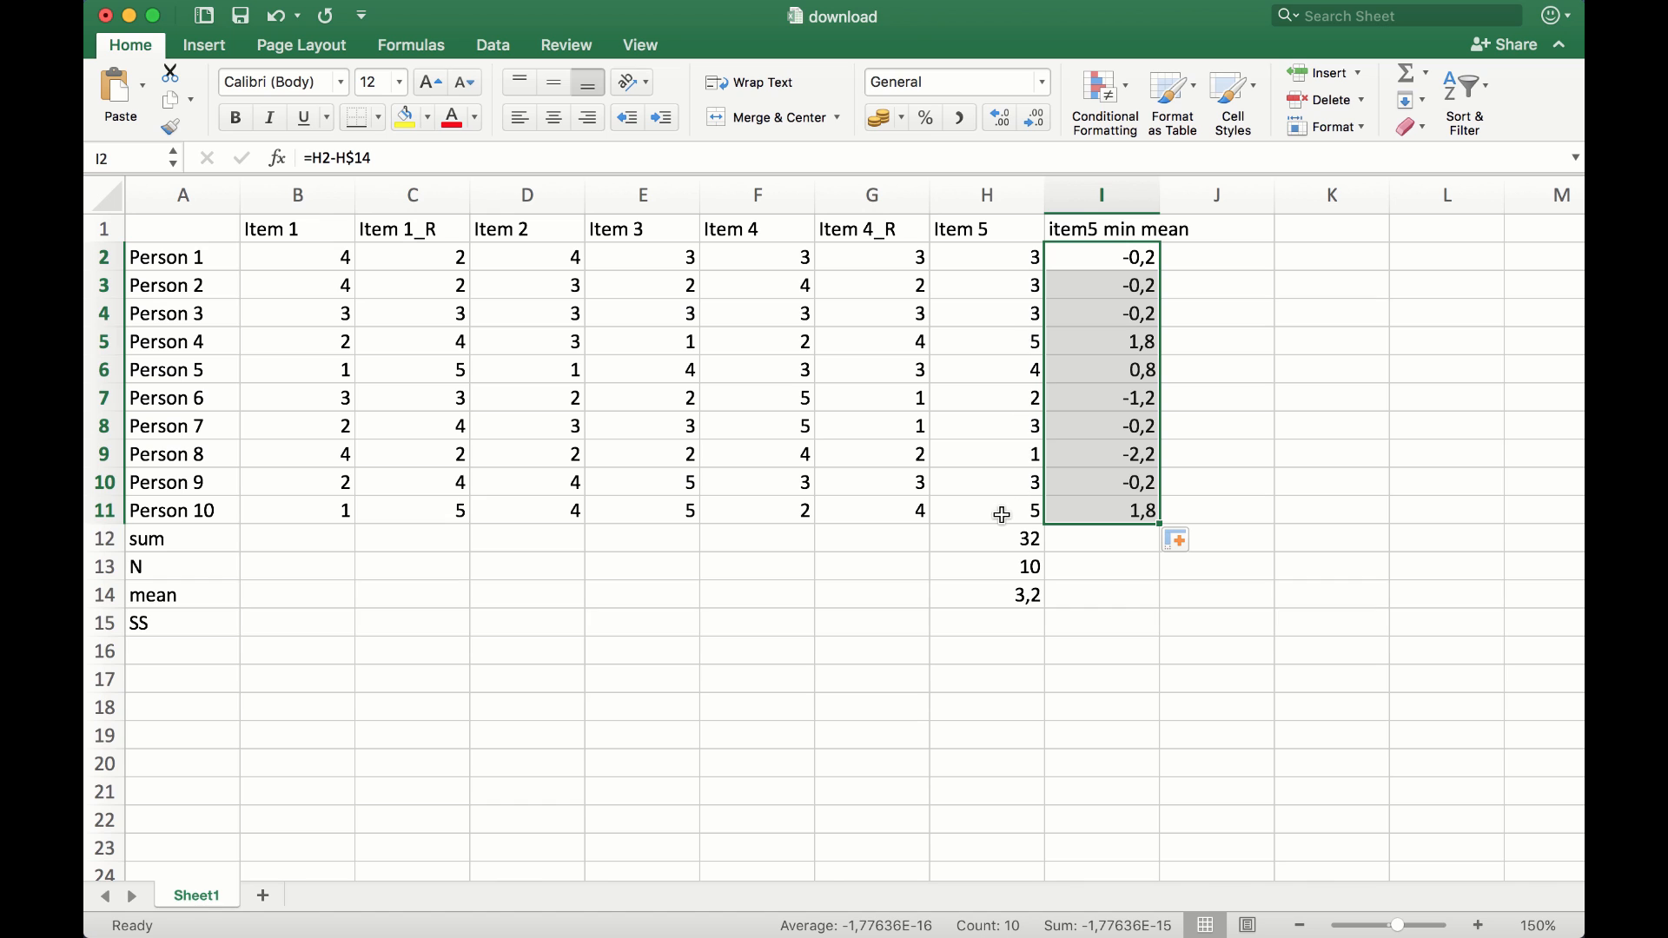
mouse_move(1125, 262)
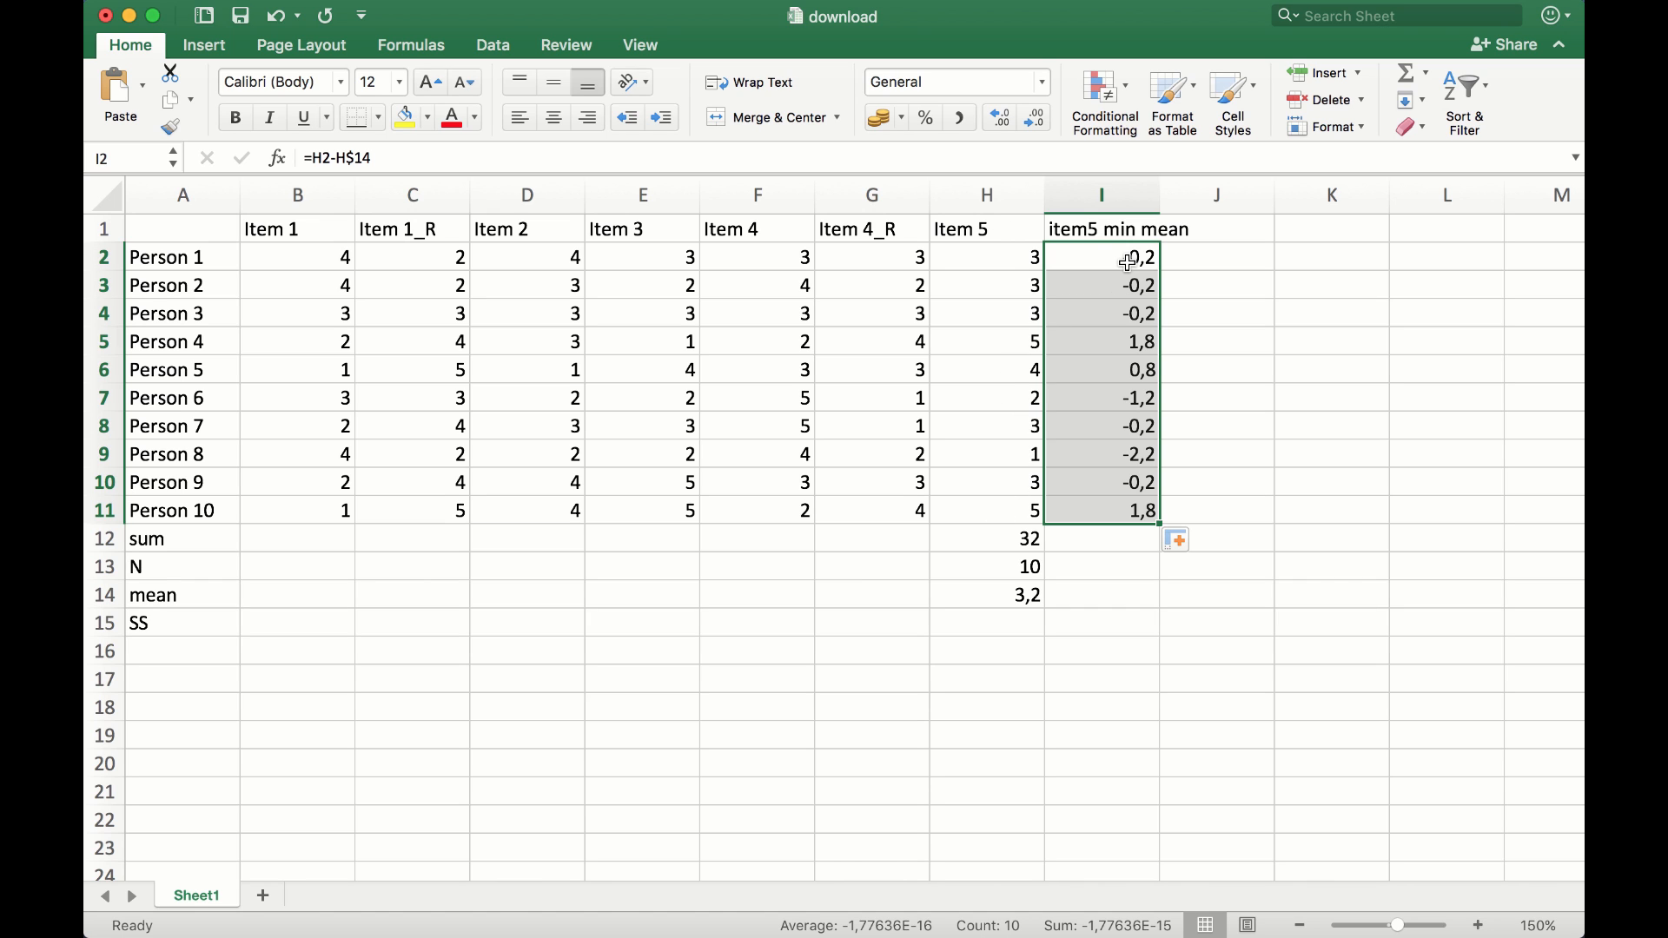
double_click(1101, 258)
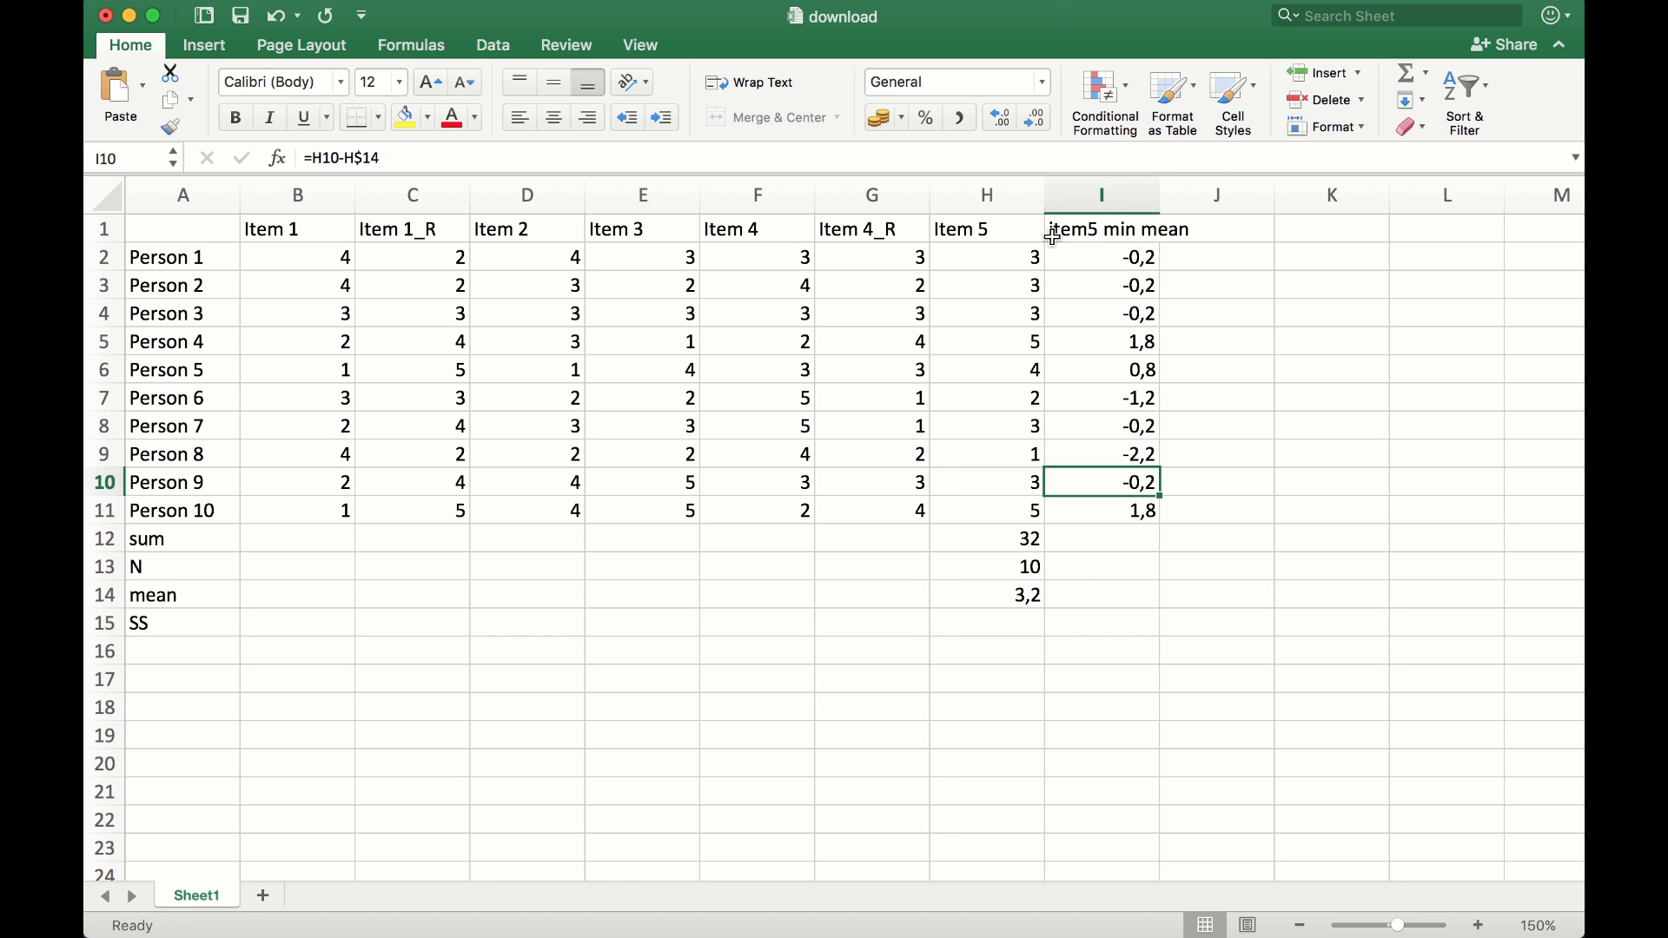
mouse_move(1105, 290)
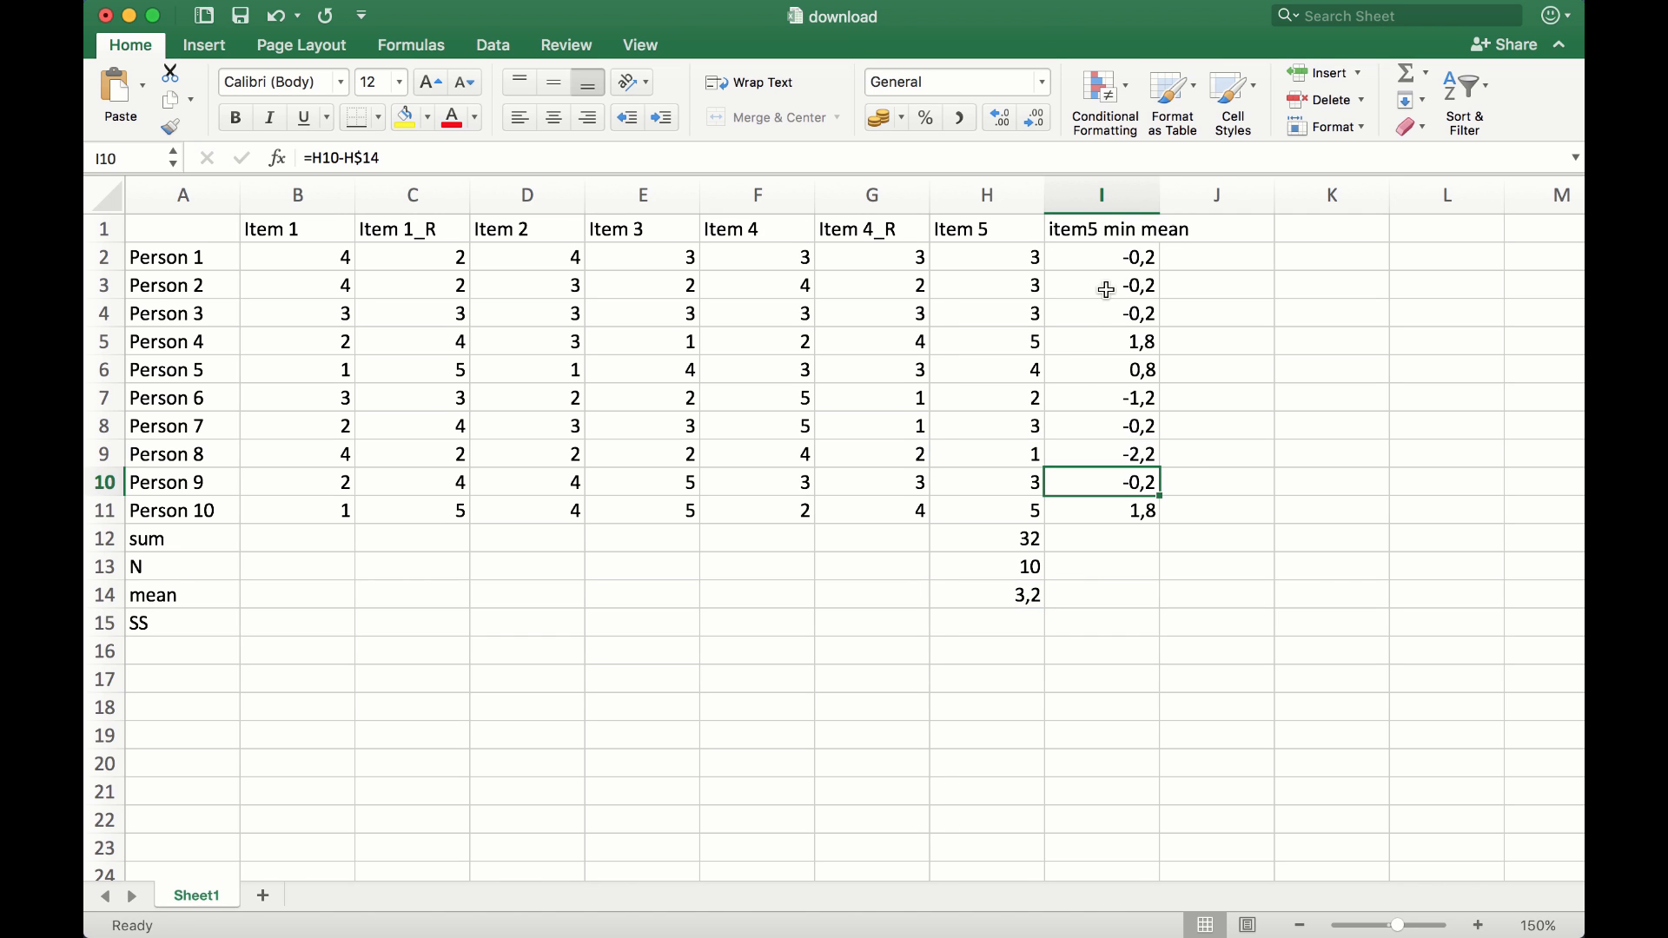
mouse_move(1101, 263)
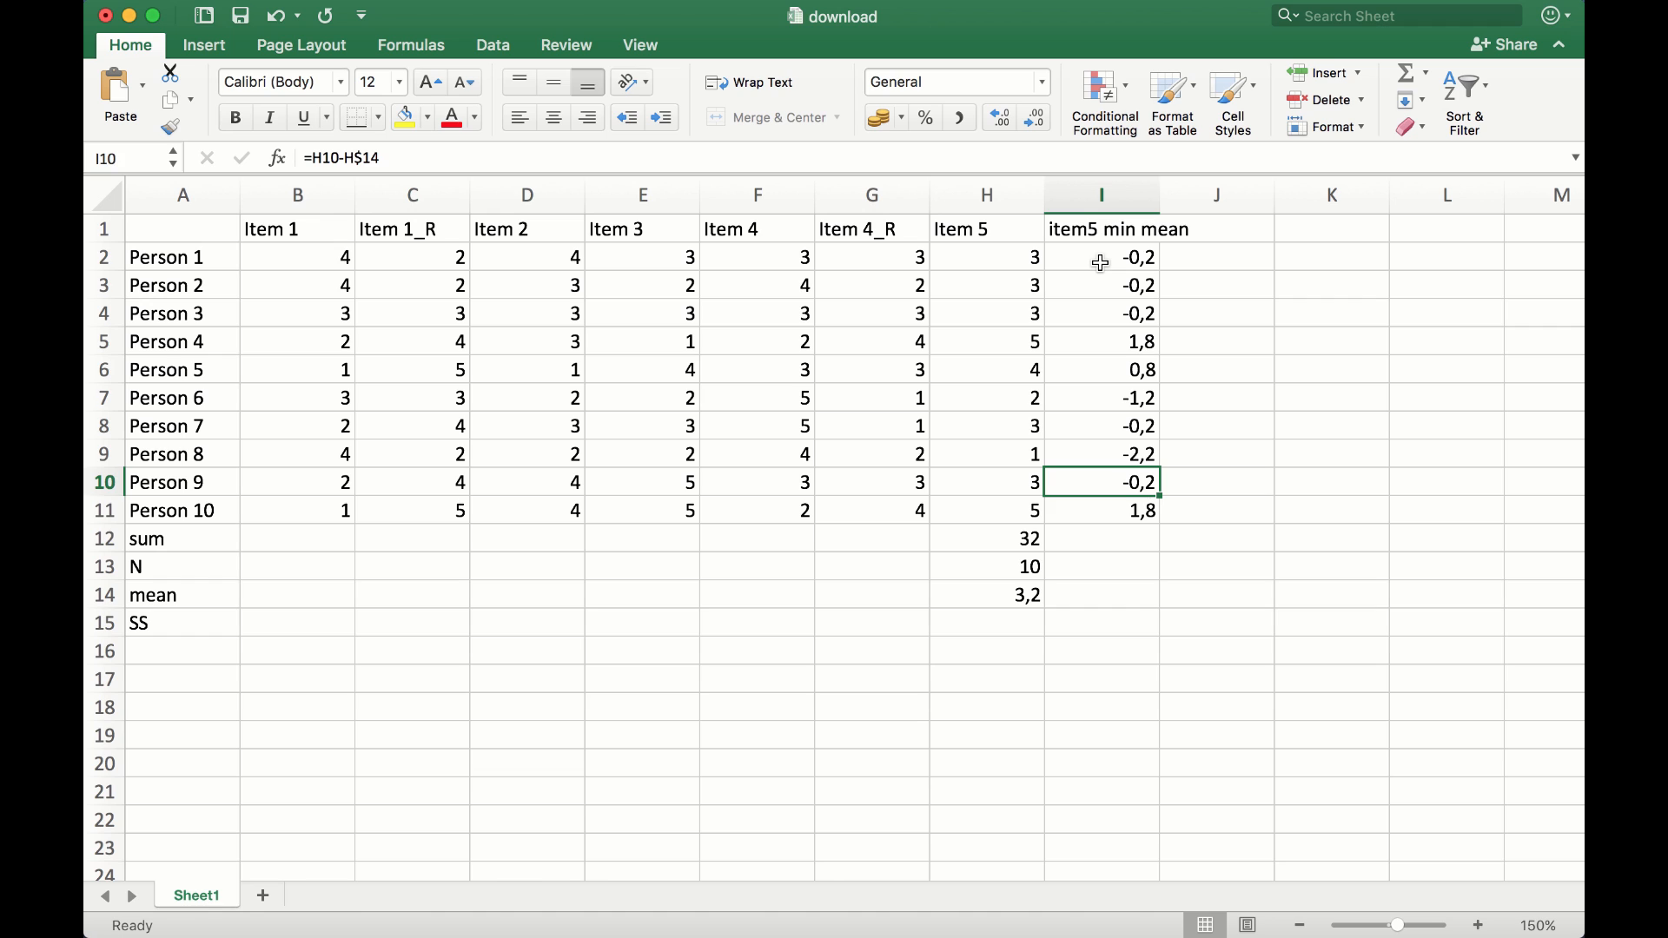
left_click(1101, 257)
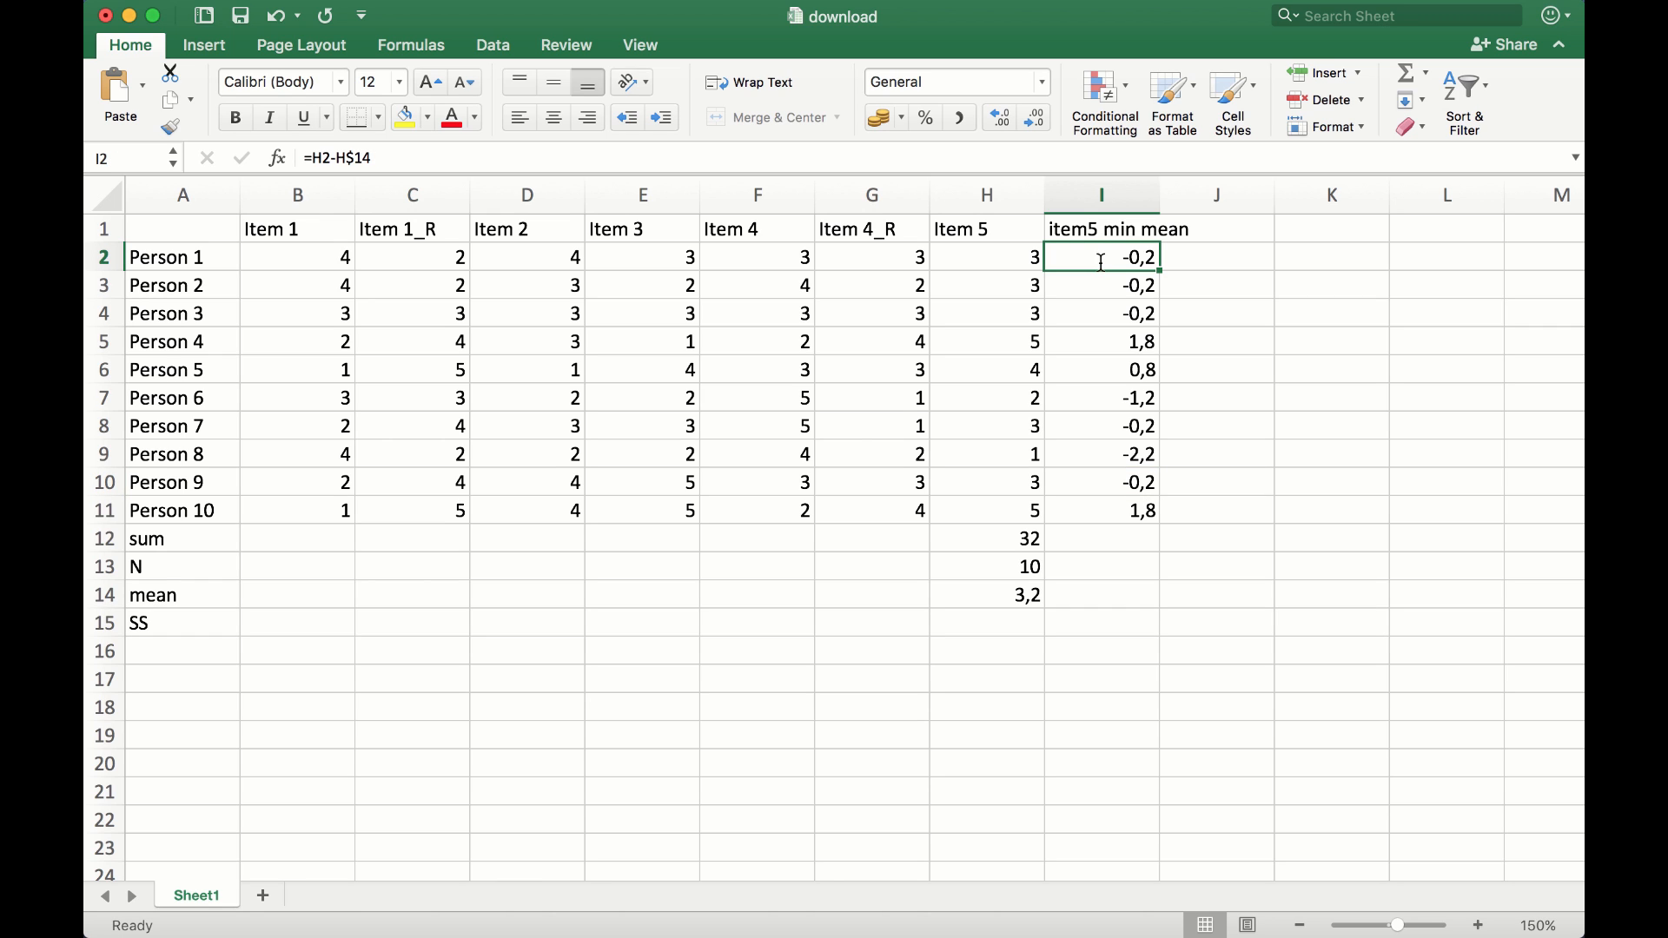
Change I2 to =(H2-H$14)^2 so Person 1's squared deviation reads 0,04
double_click(1102, 257)
type("(")
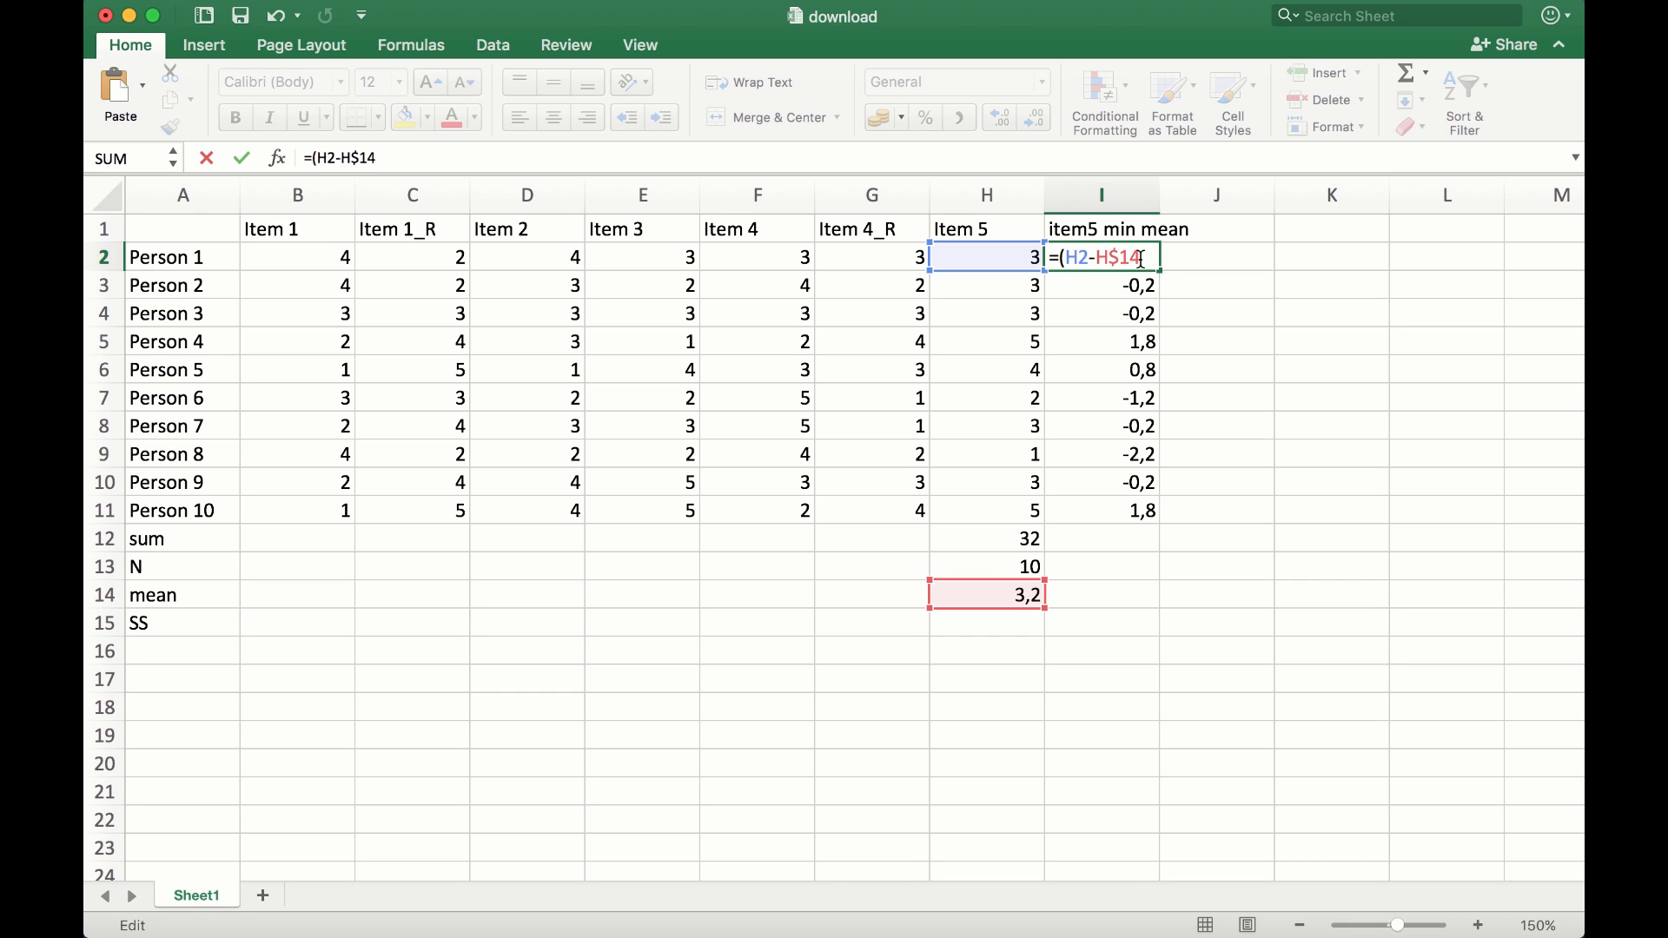
type(")")
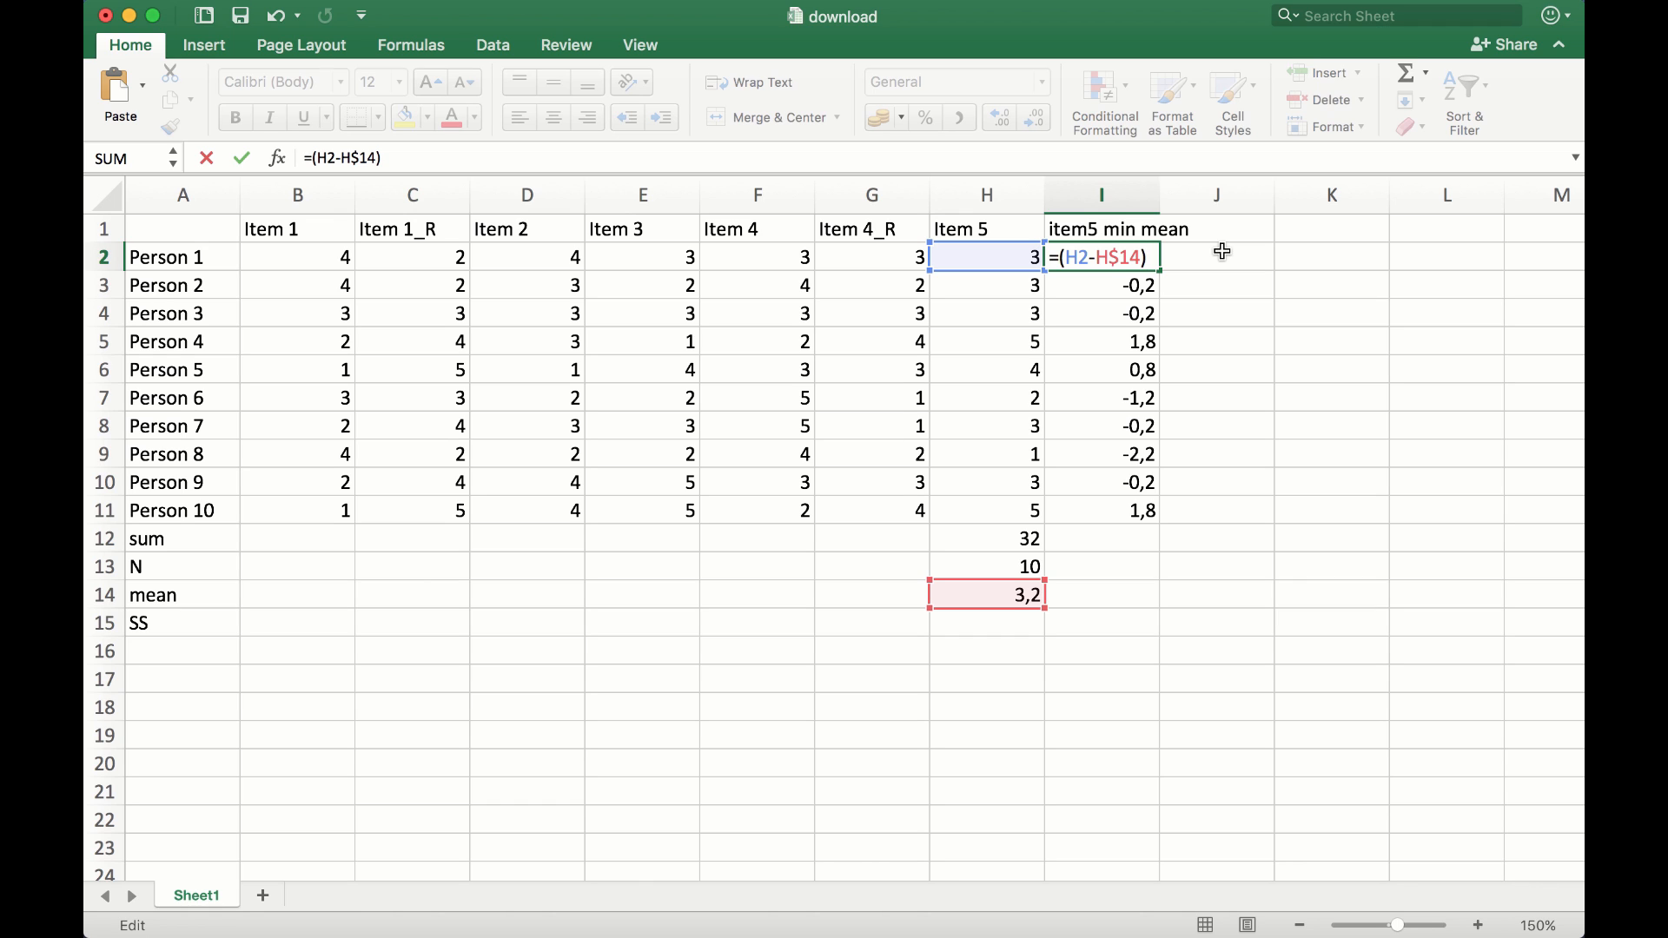
type("^2")
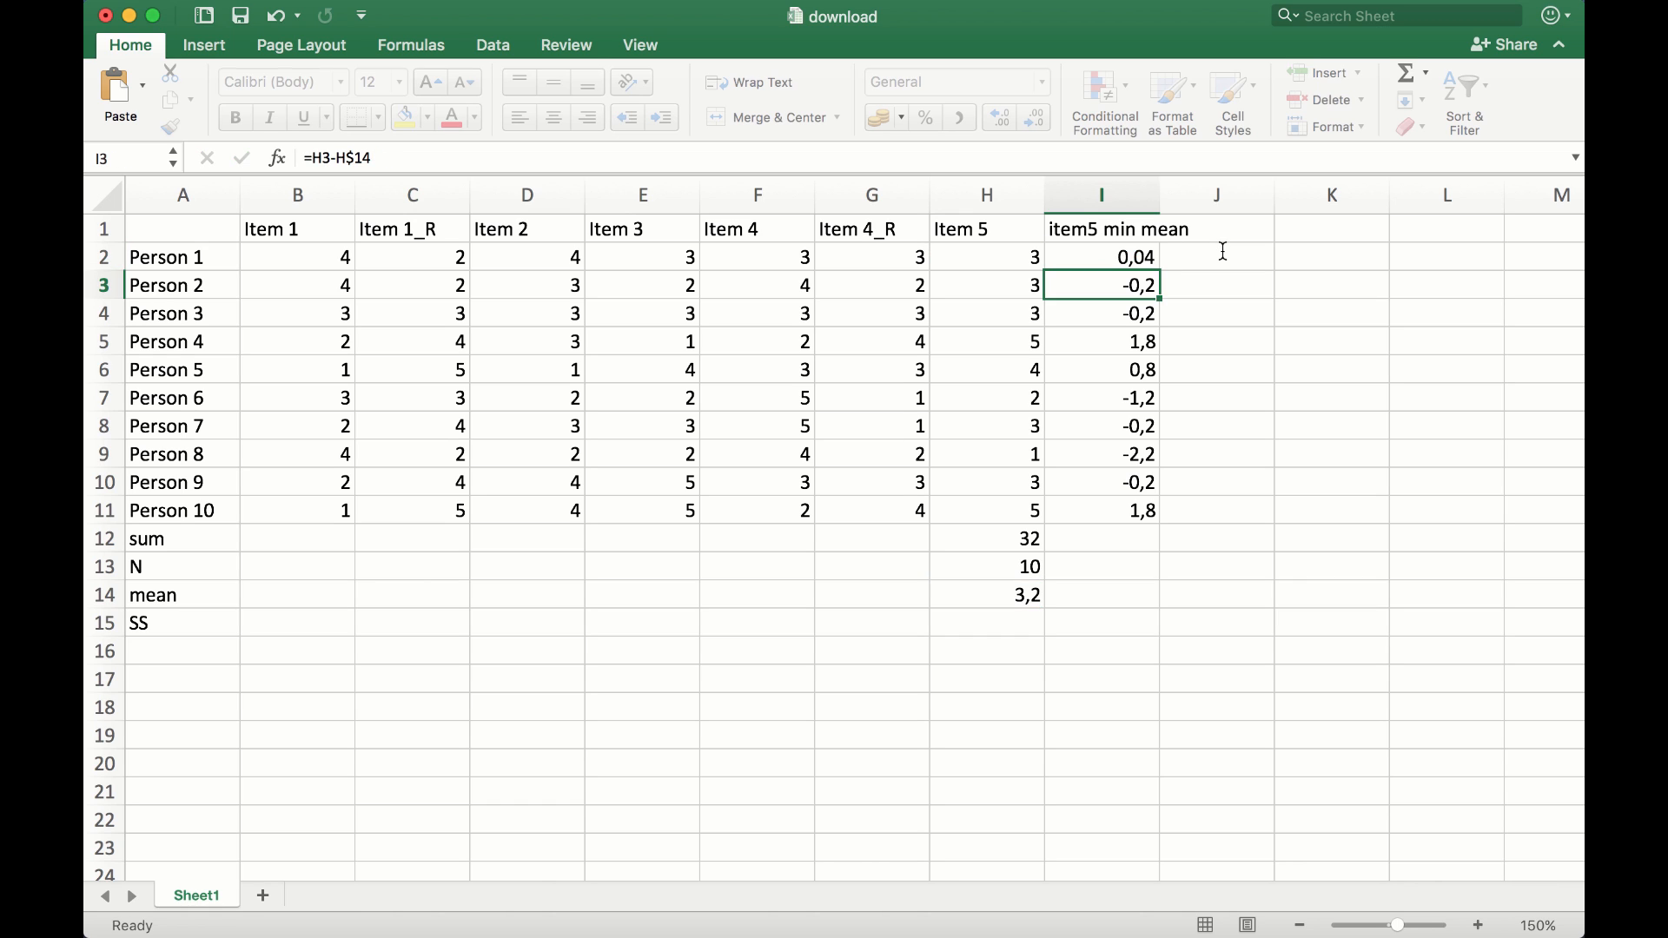
left_click(1101, 257)
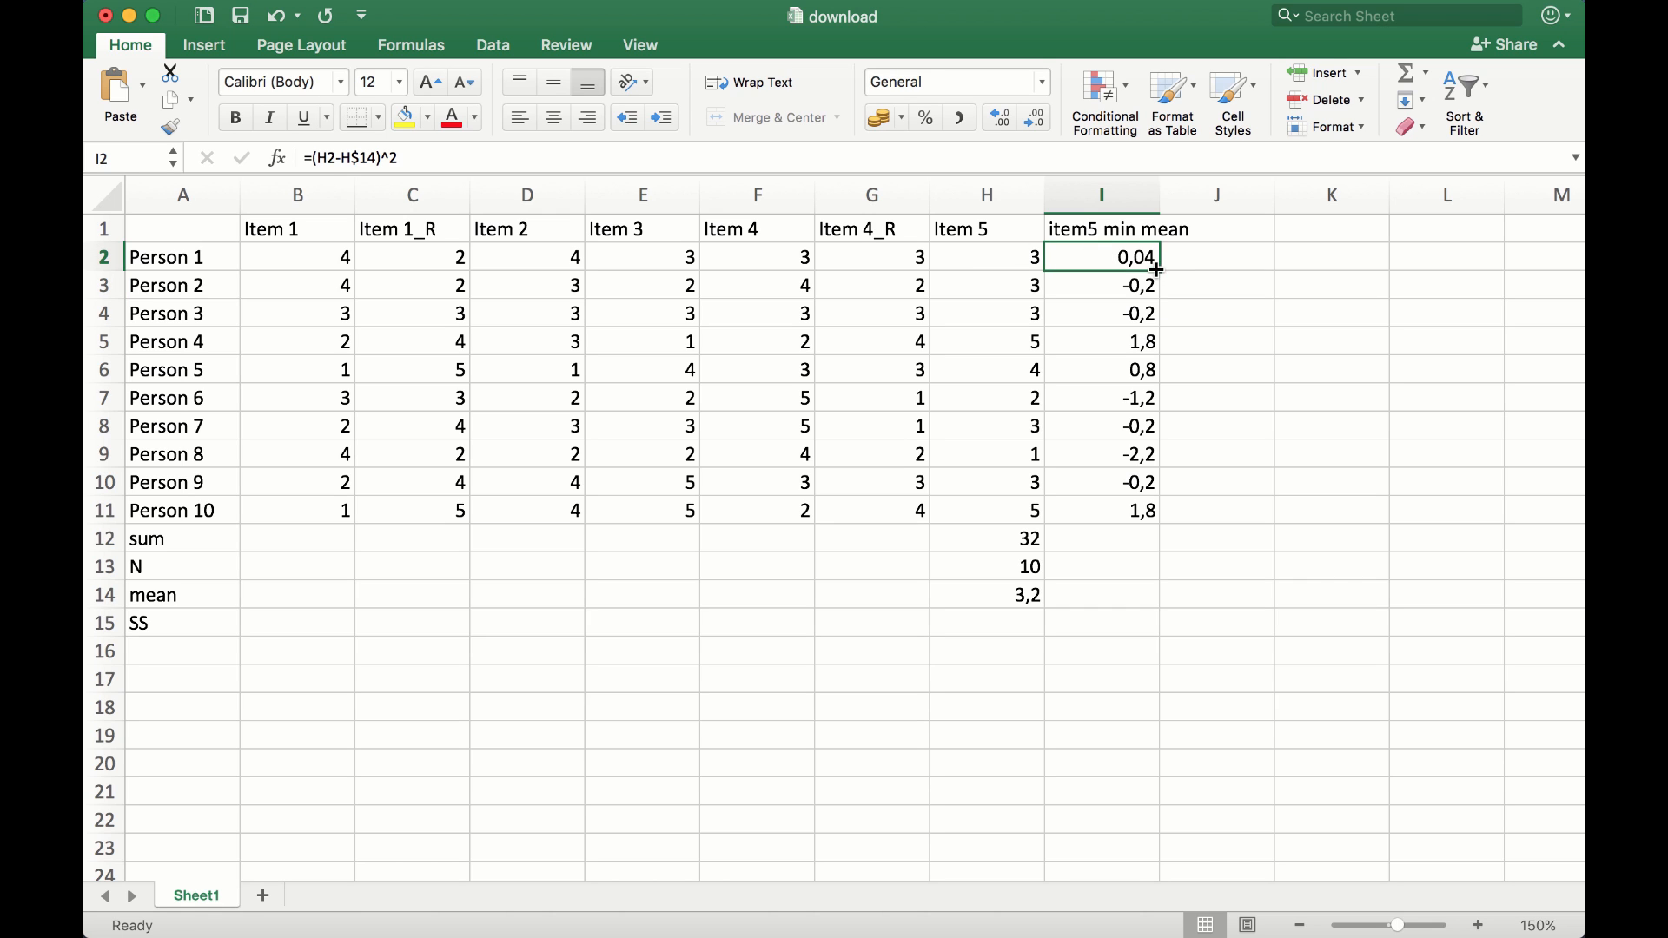
Copy the squared-deviation formula down to Person 10, values 0,04 to 4,84
left_click_drag(1157, 271, 1157, 522)
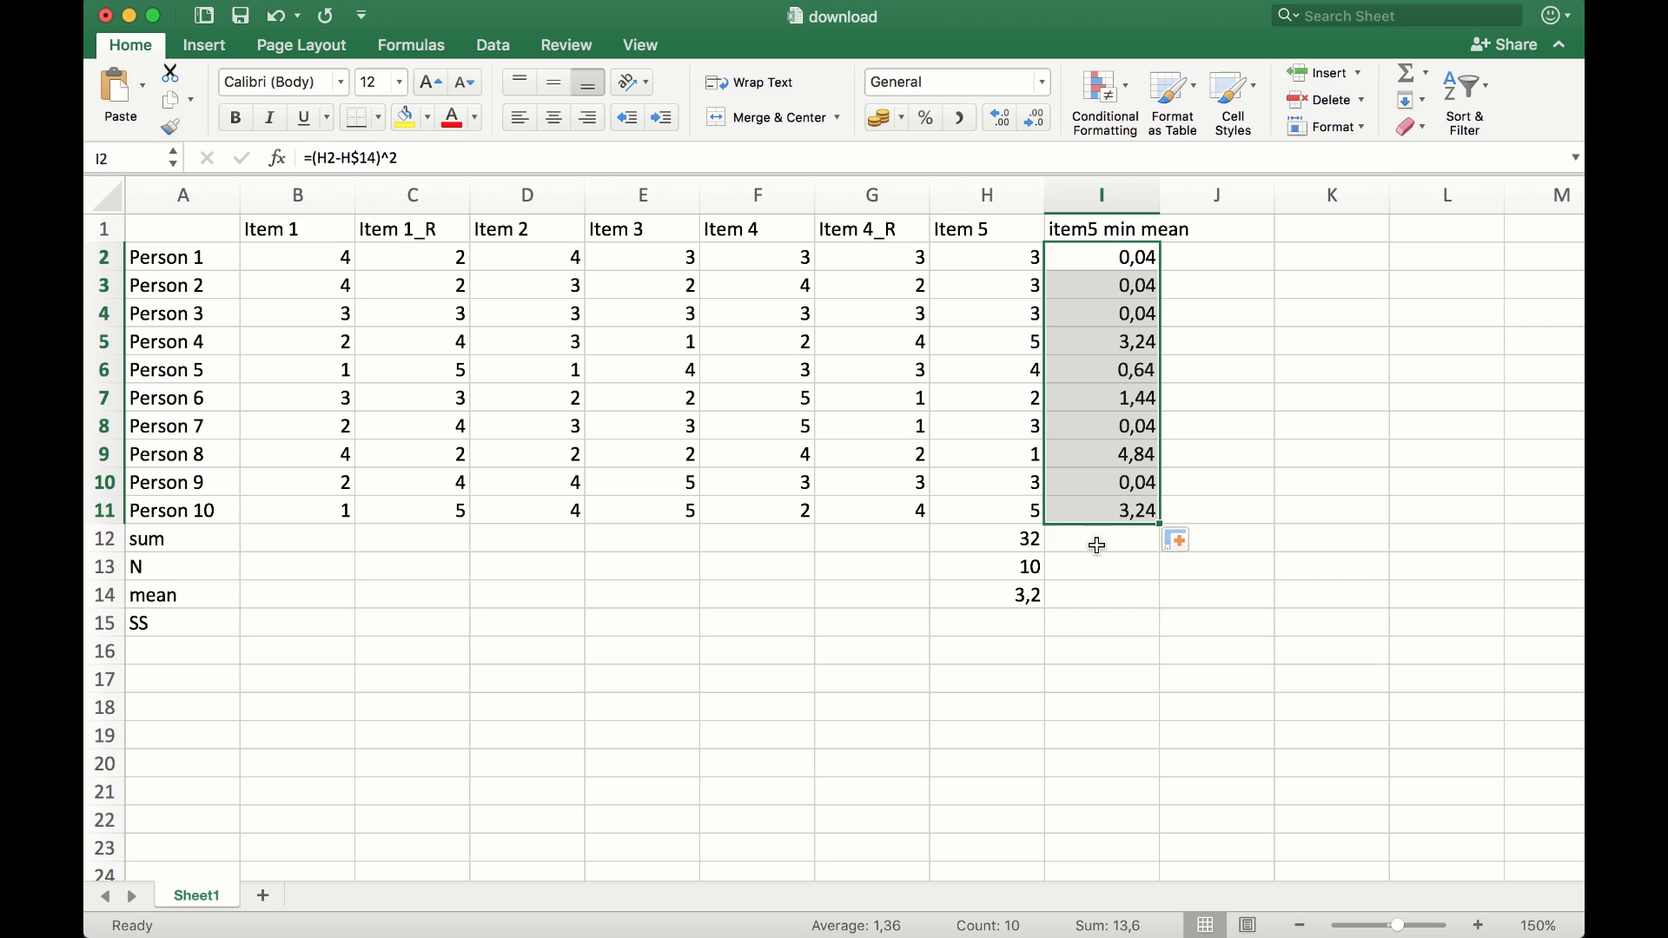
mouse_move(1103, 260)
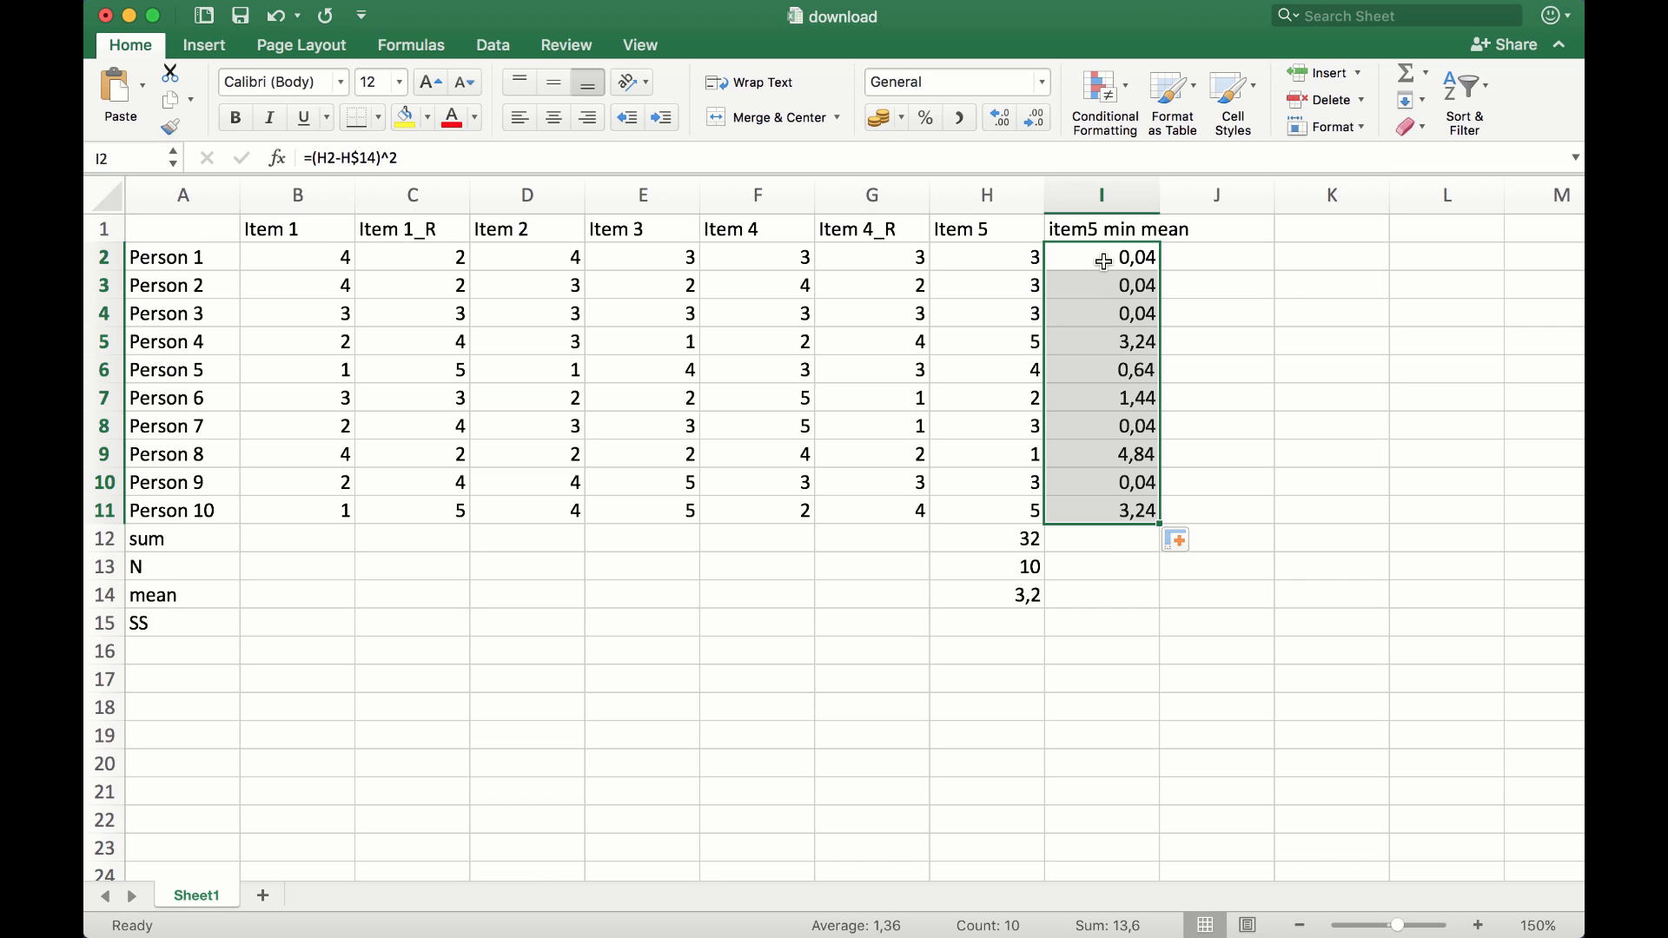
mouse_move(988, 622)
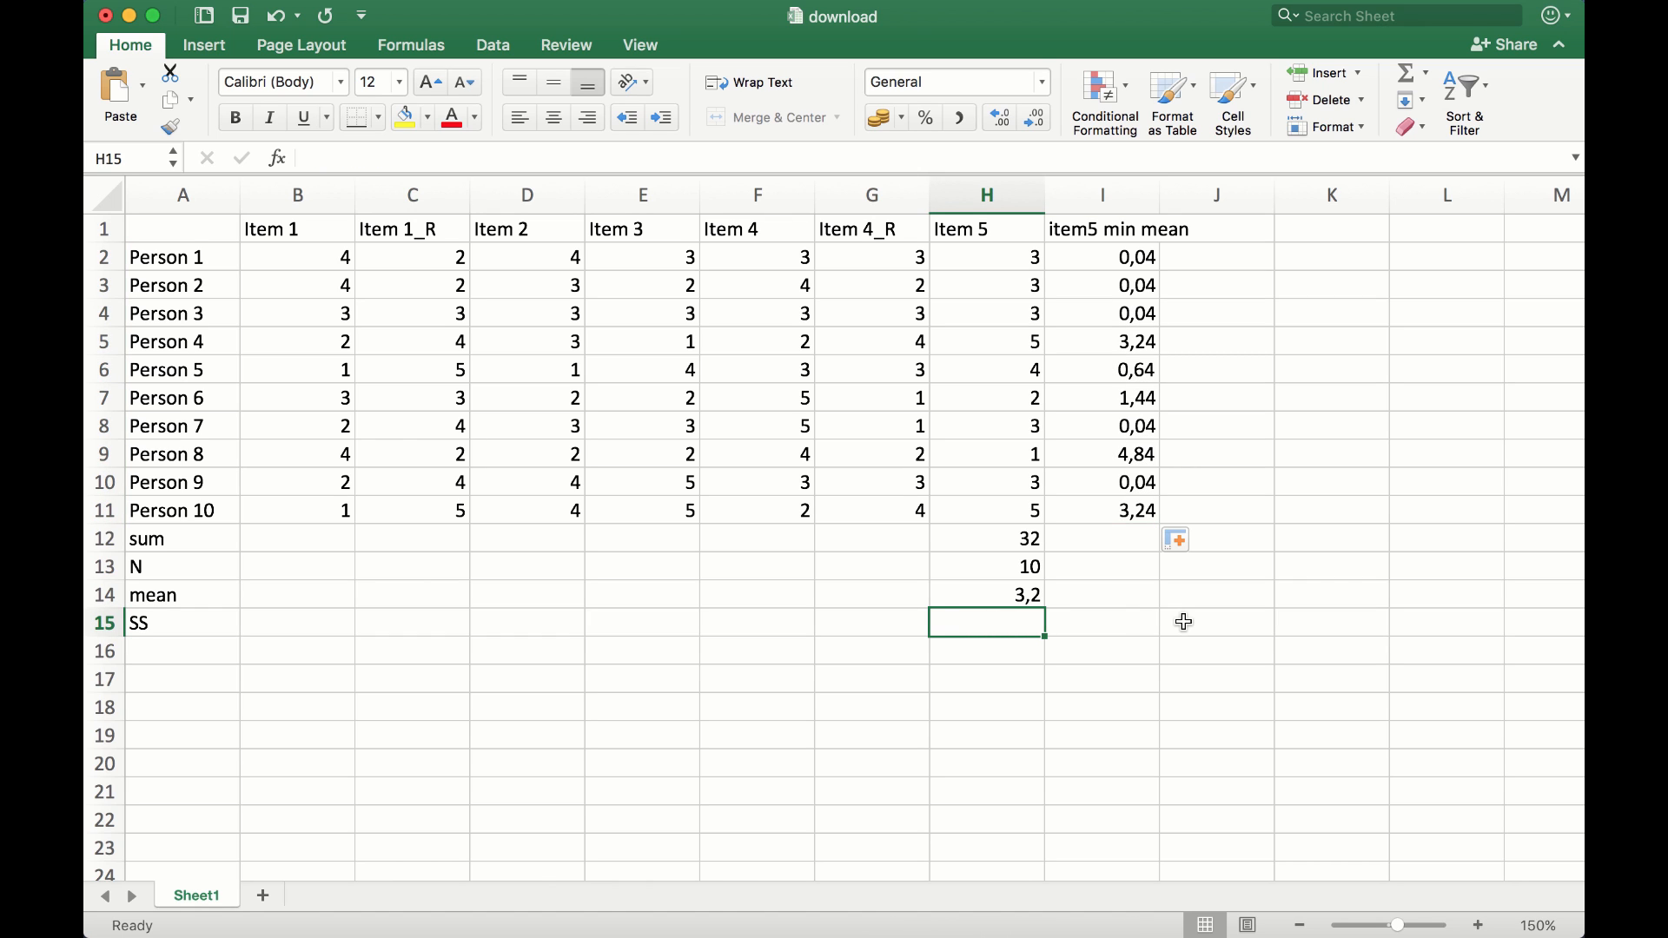
Enter =sum(I2:I11) in H15 so Item 5's SS reads 13,6, then move to A16
type("=sum(")
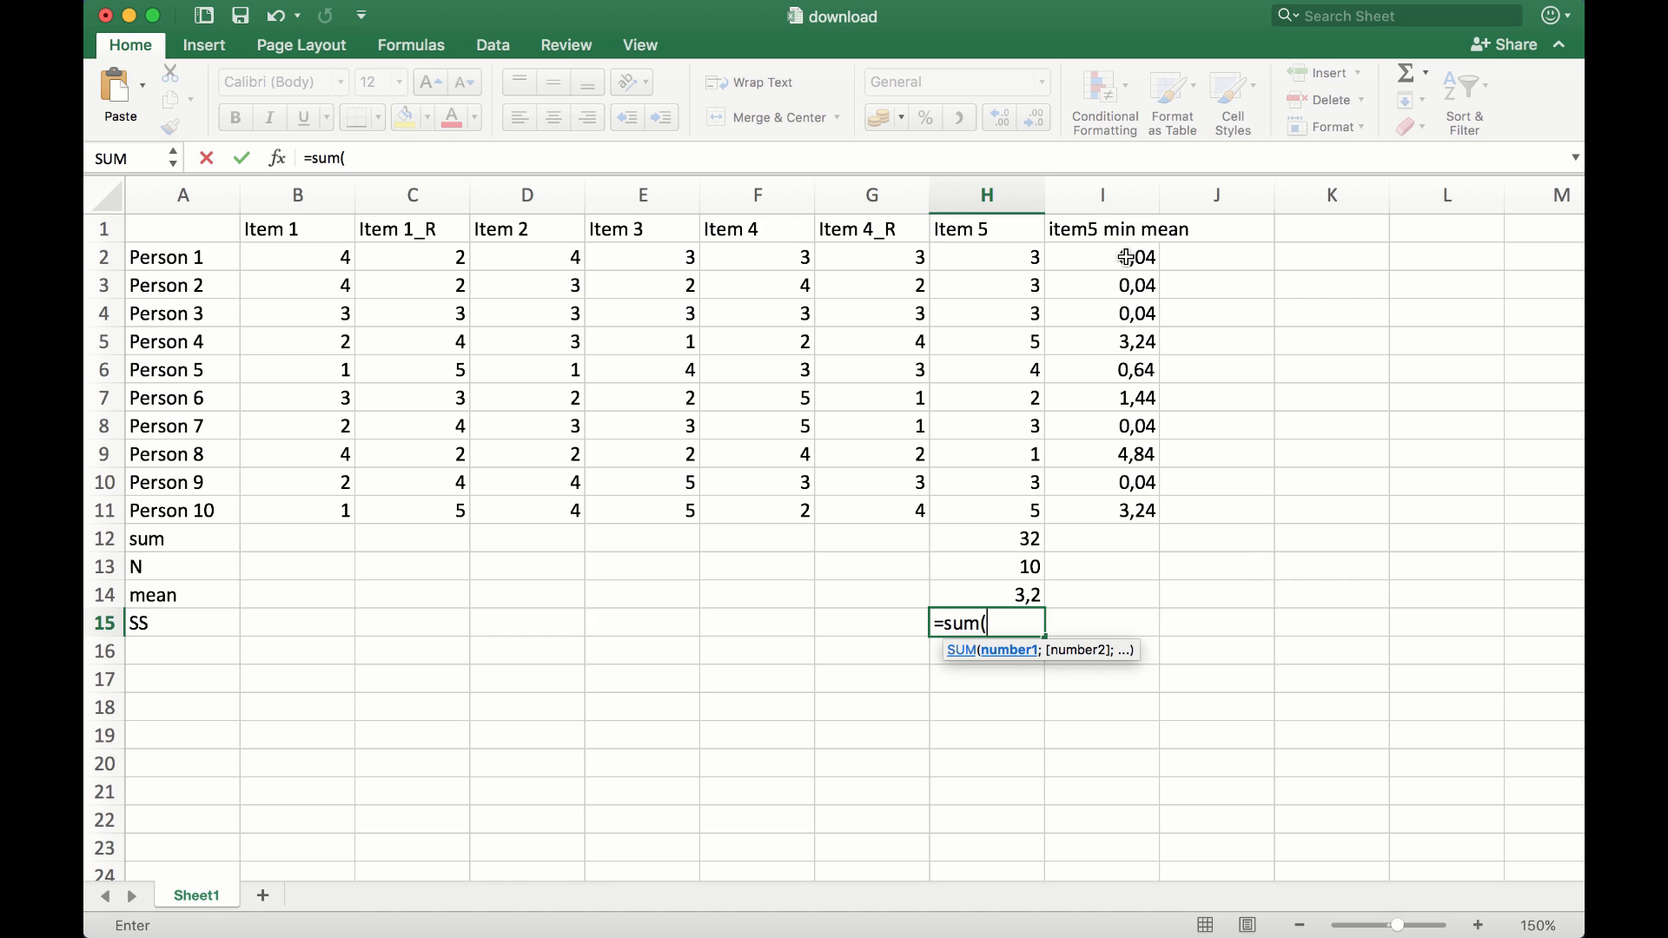
left_click_drag(1102, 257, 1101, 511)
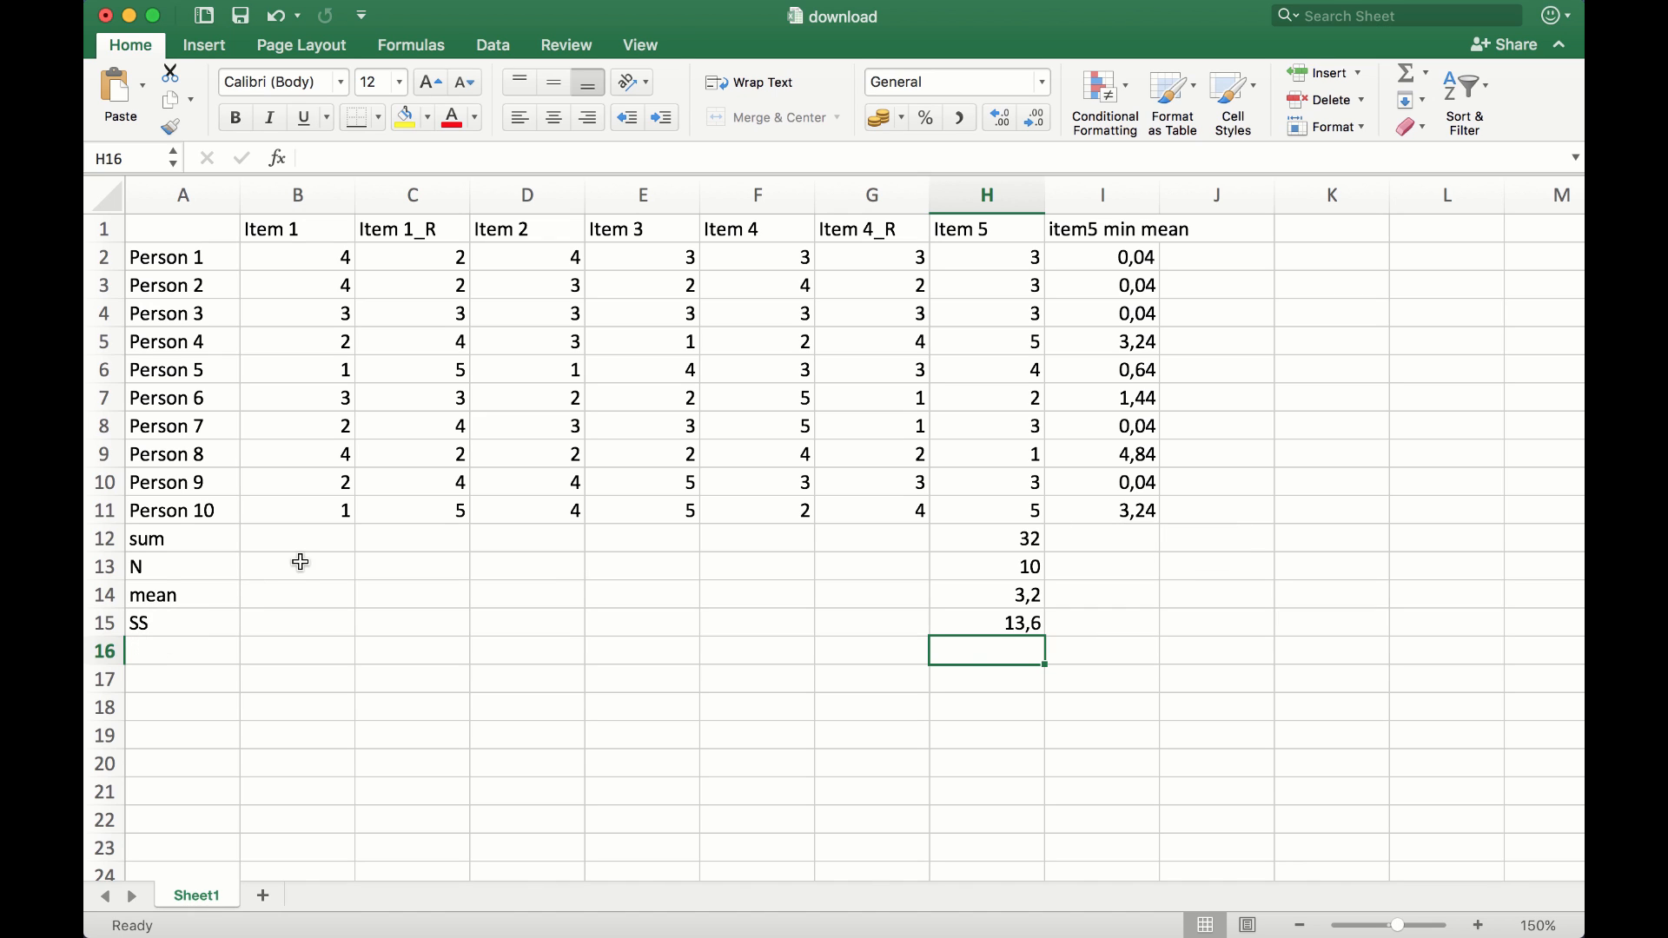
mouse_move(172, 567)
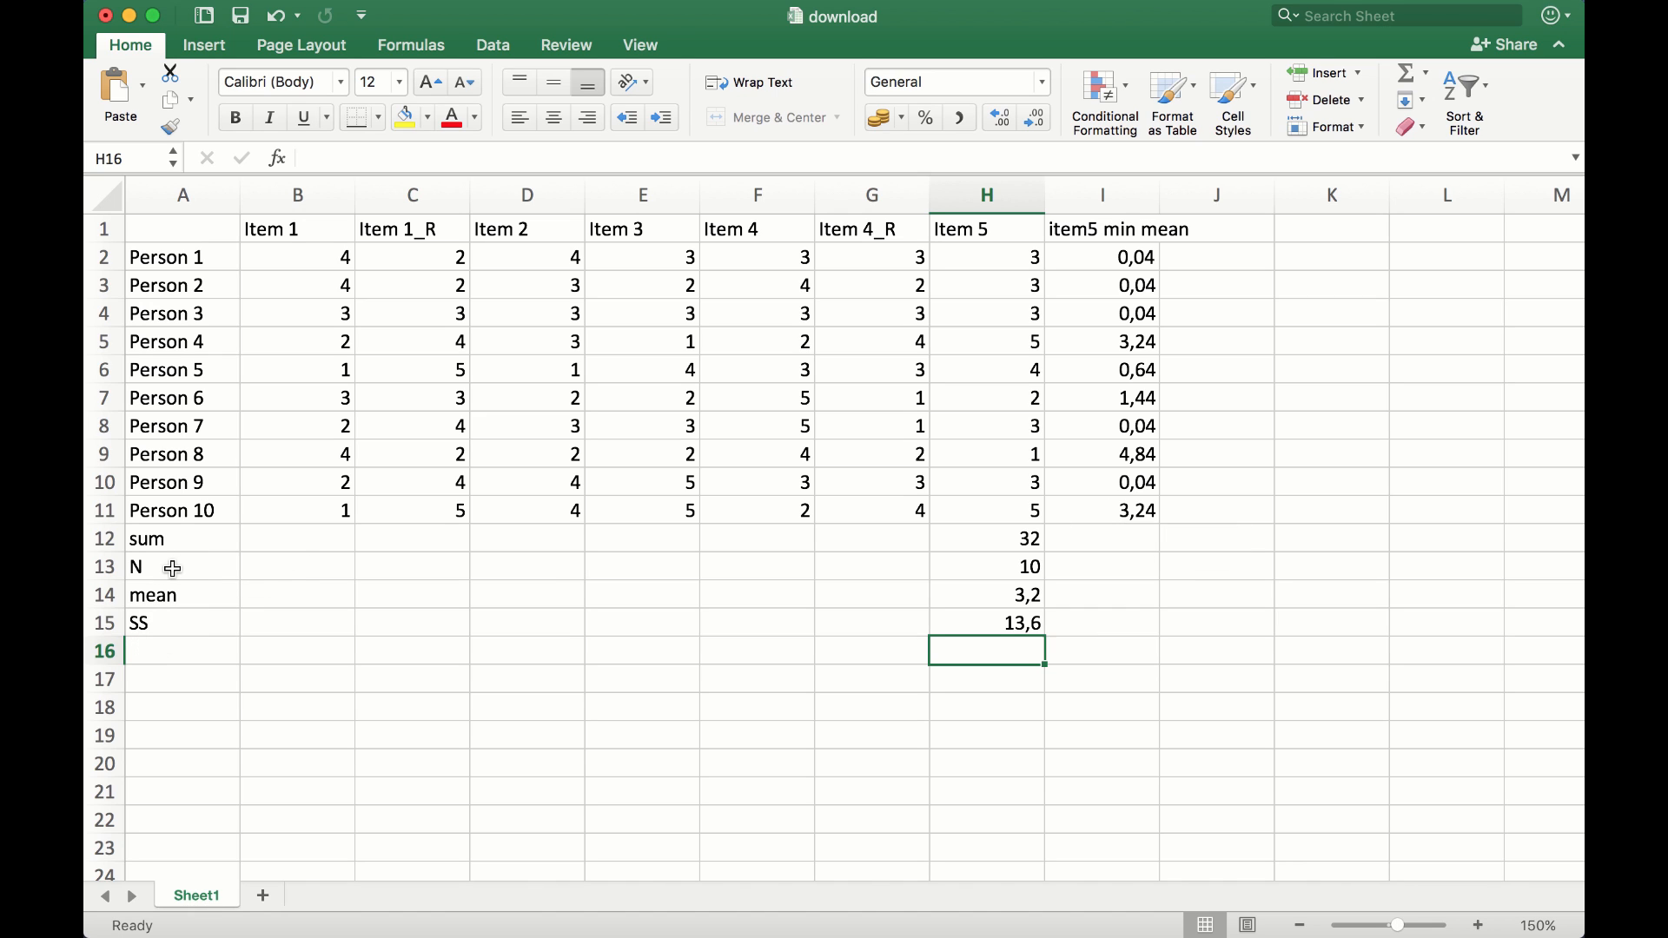
mouse_move(780, 757)
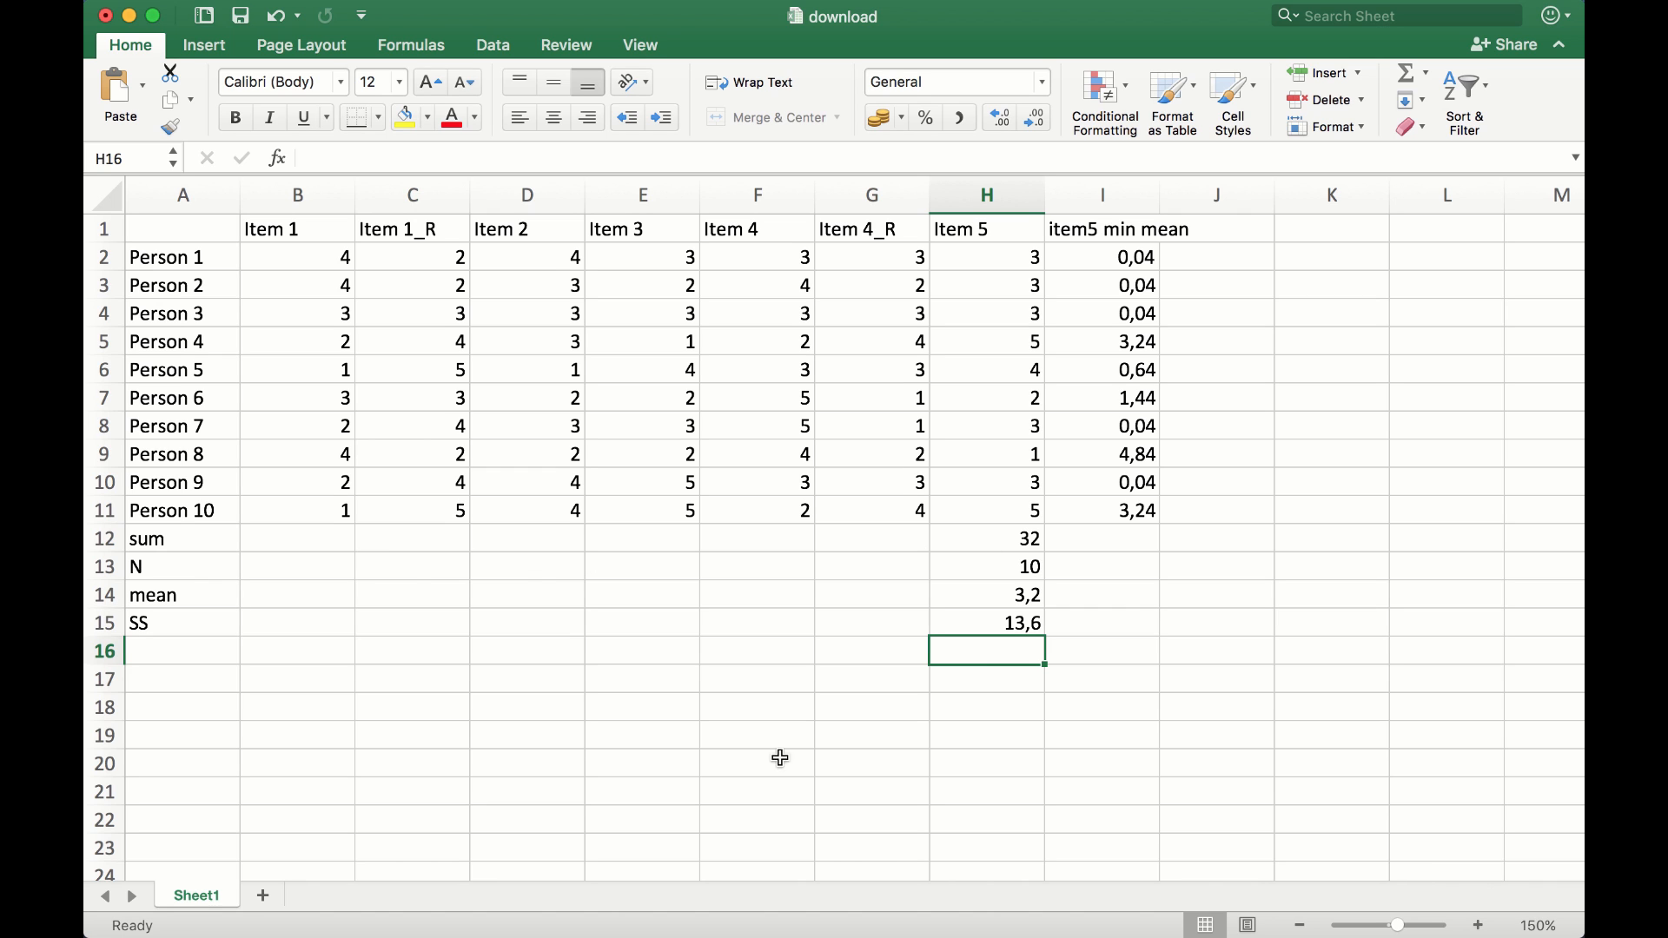
left_click(182, 650)
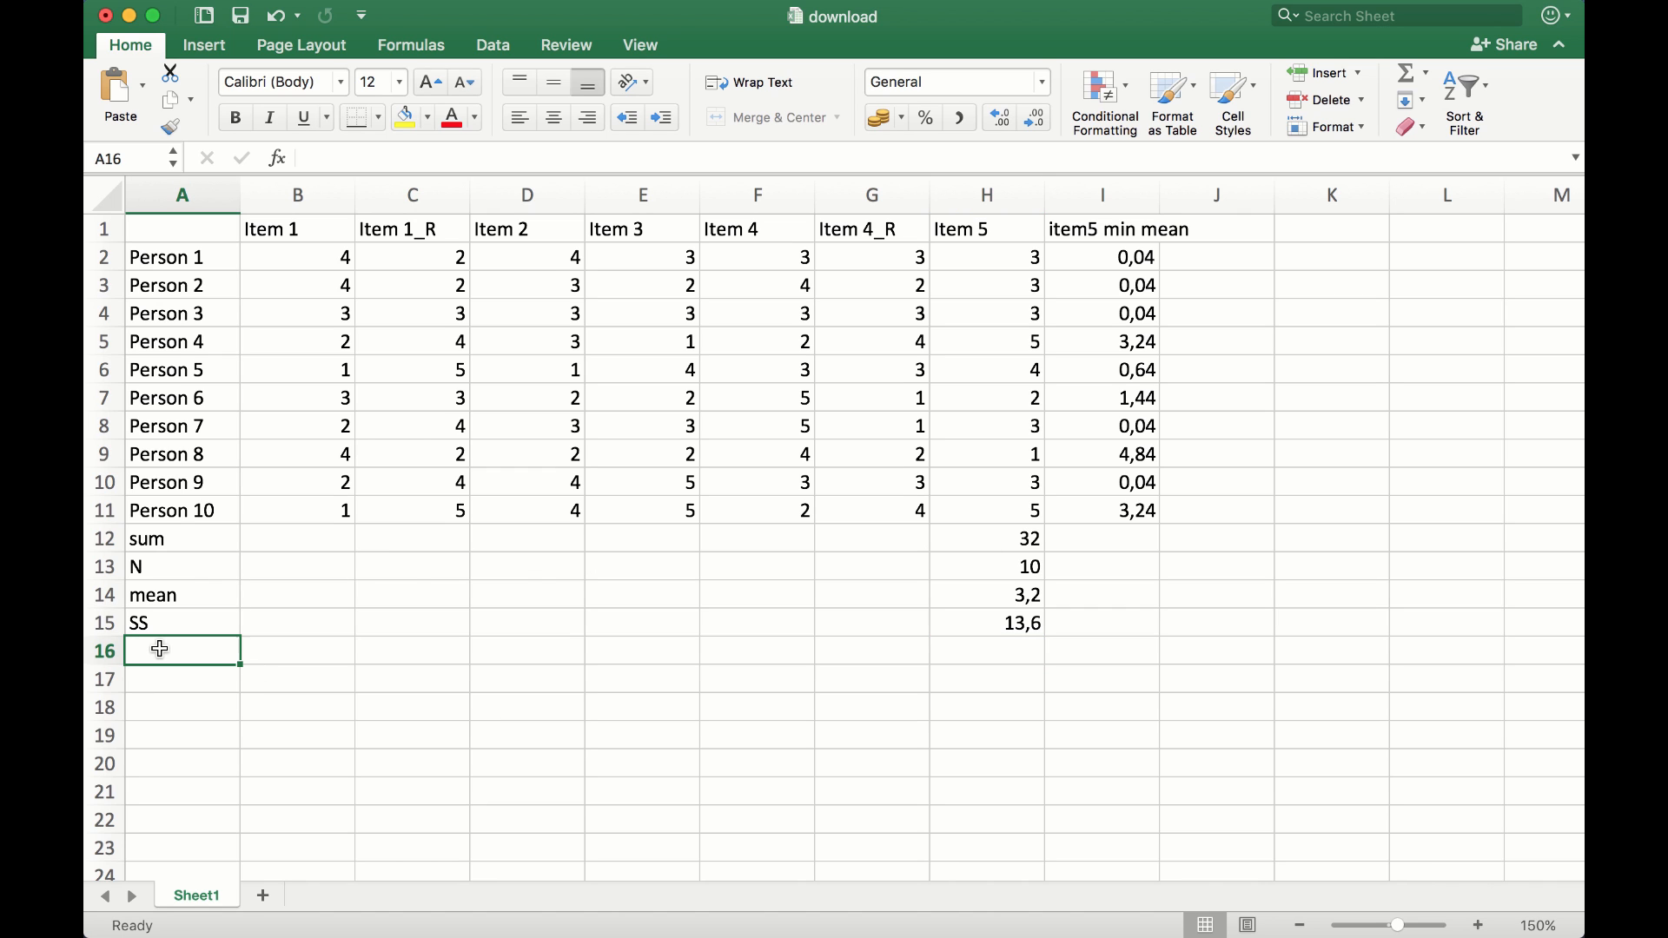
Label A16 as var, check the formula on the assignment page, and start a formula in H16
type("var")
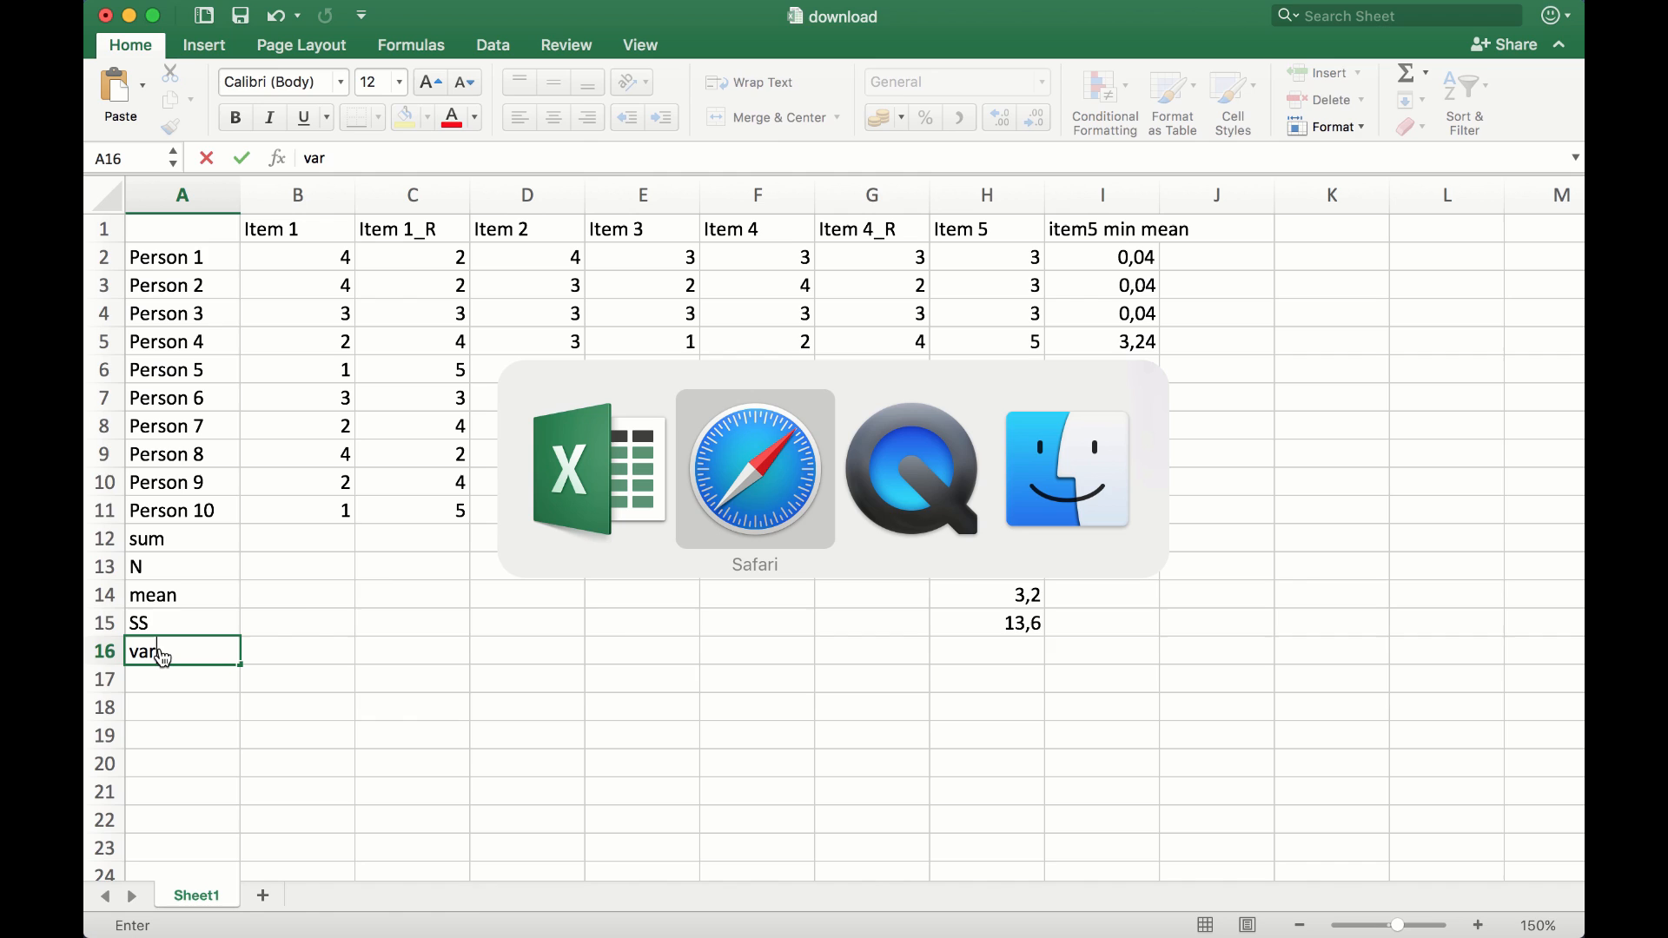
left_click(754, 471)
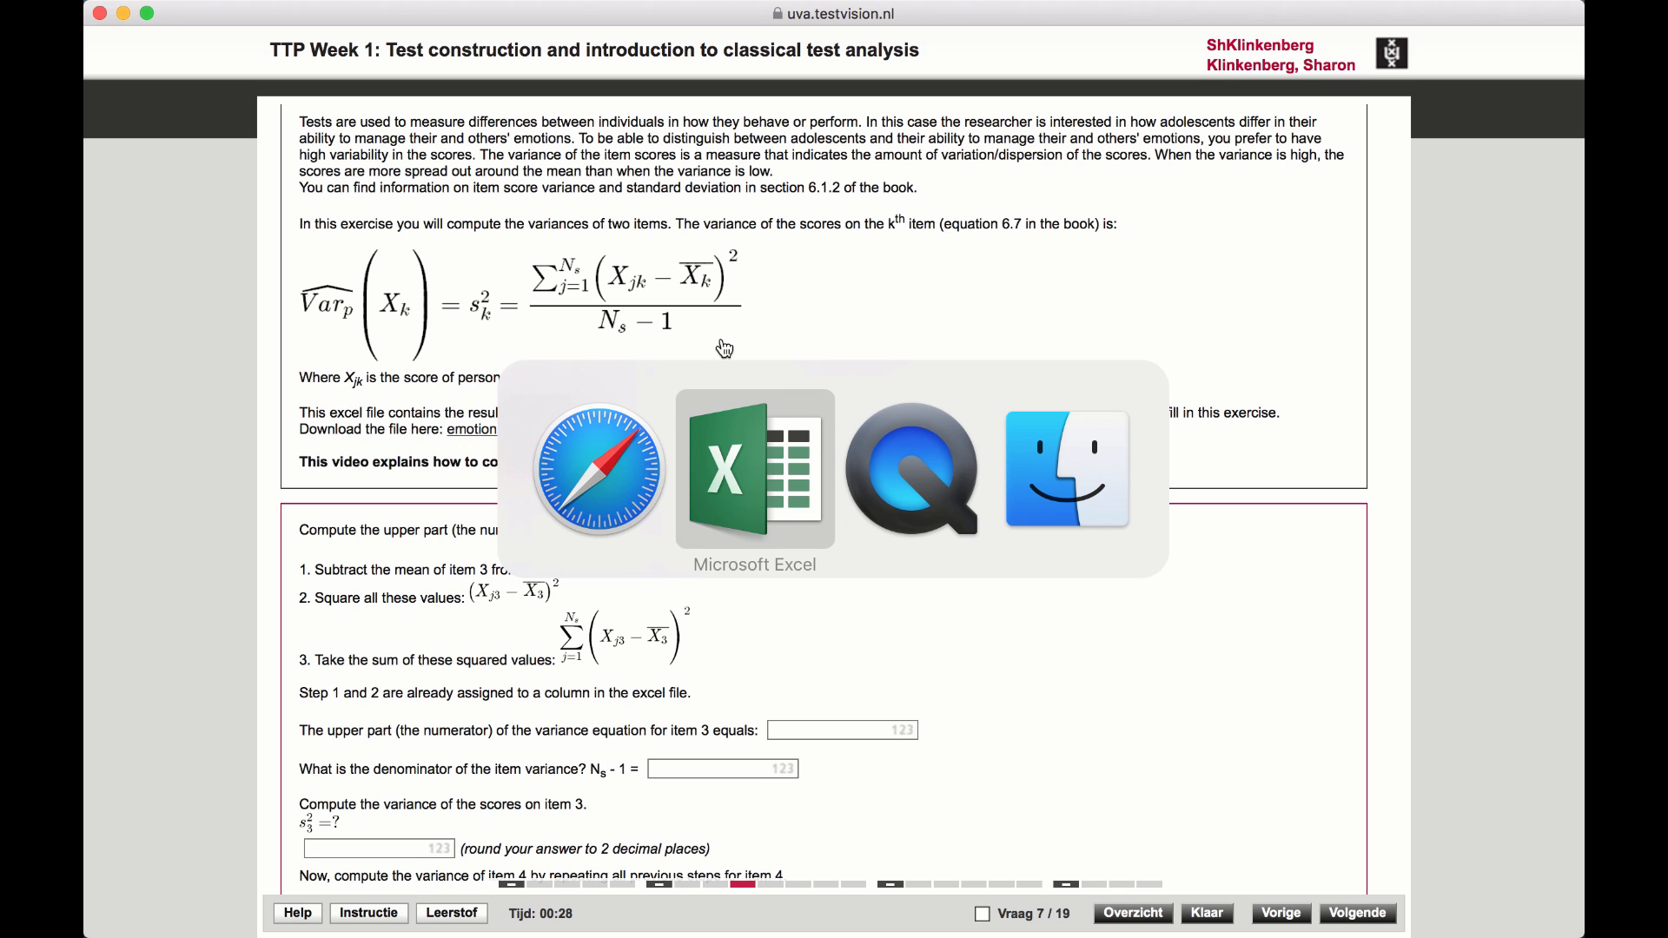
left_click(754, 471)
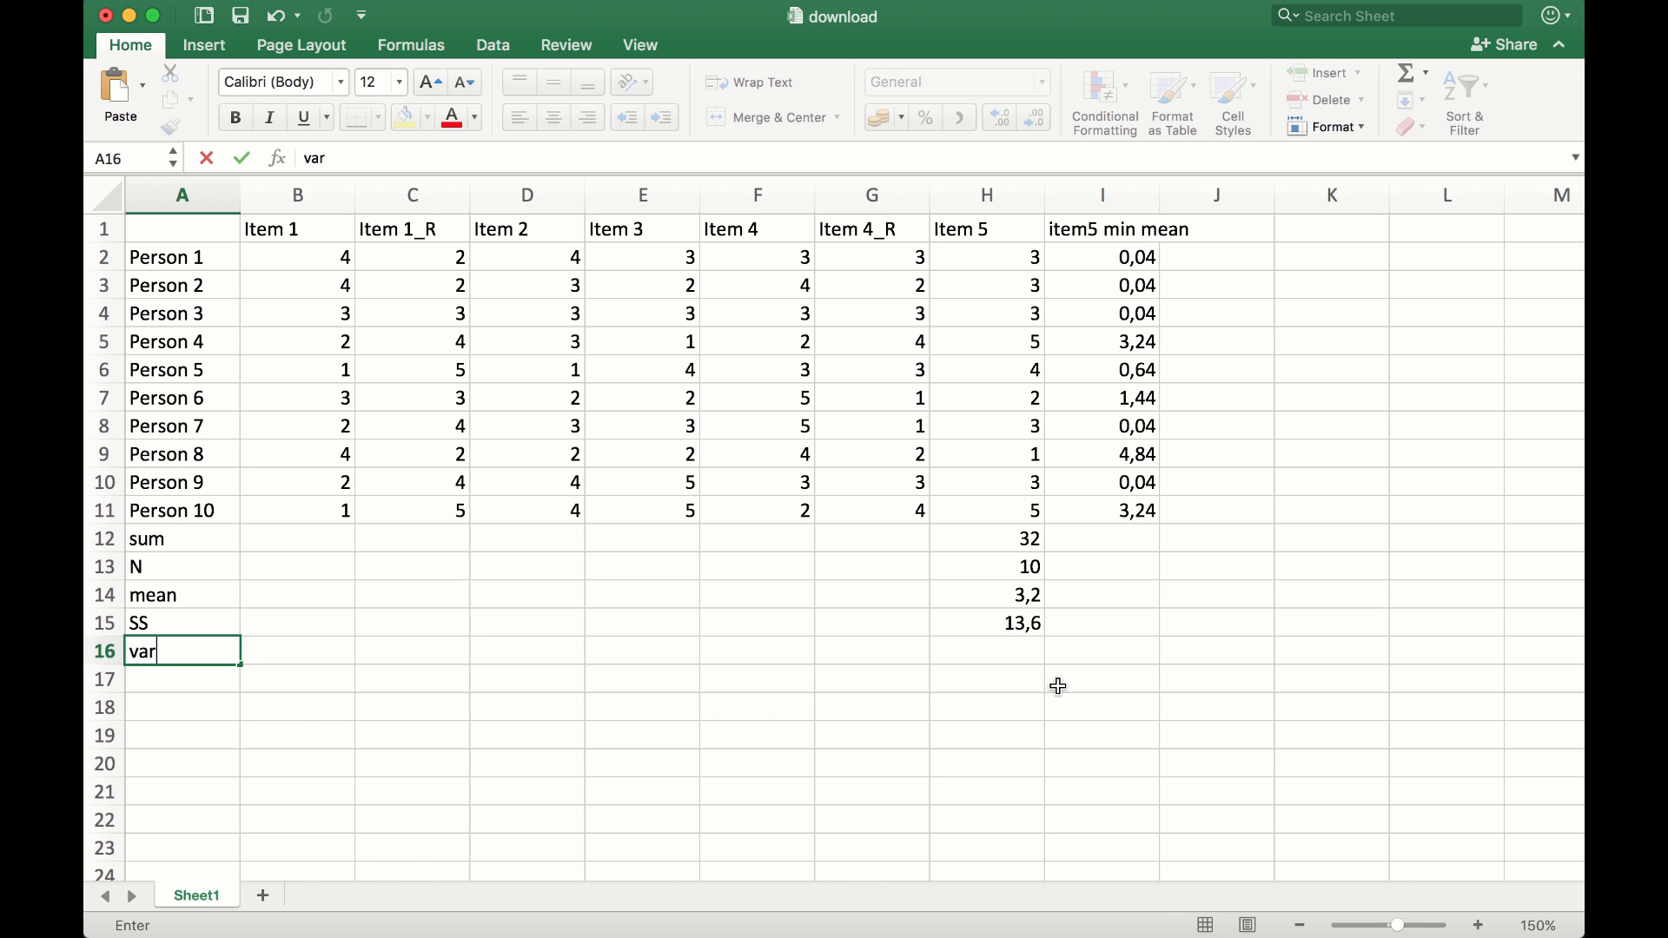
left_click(985, 651)
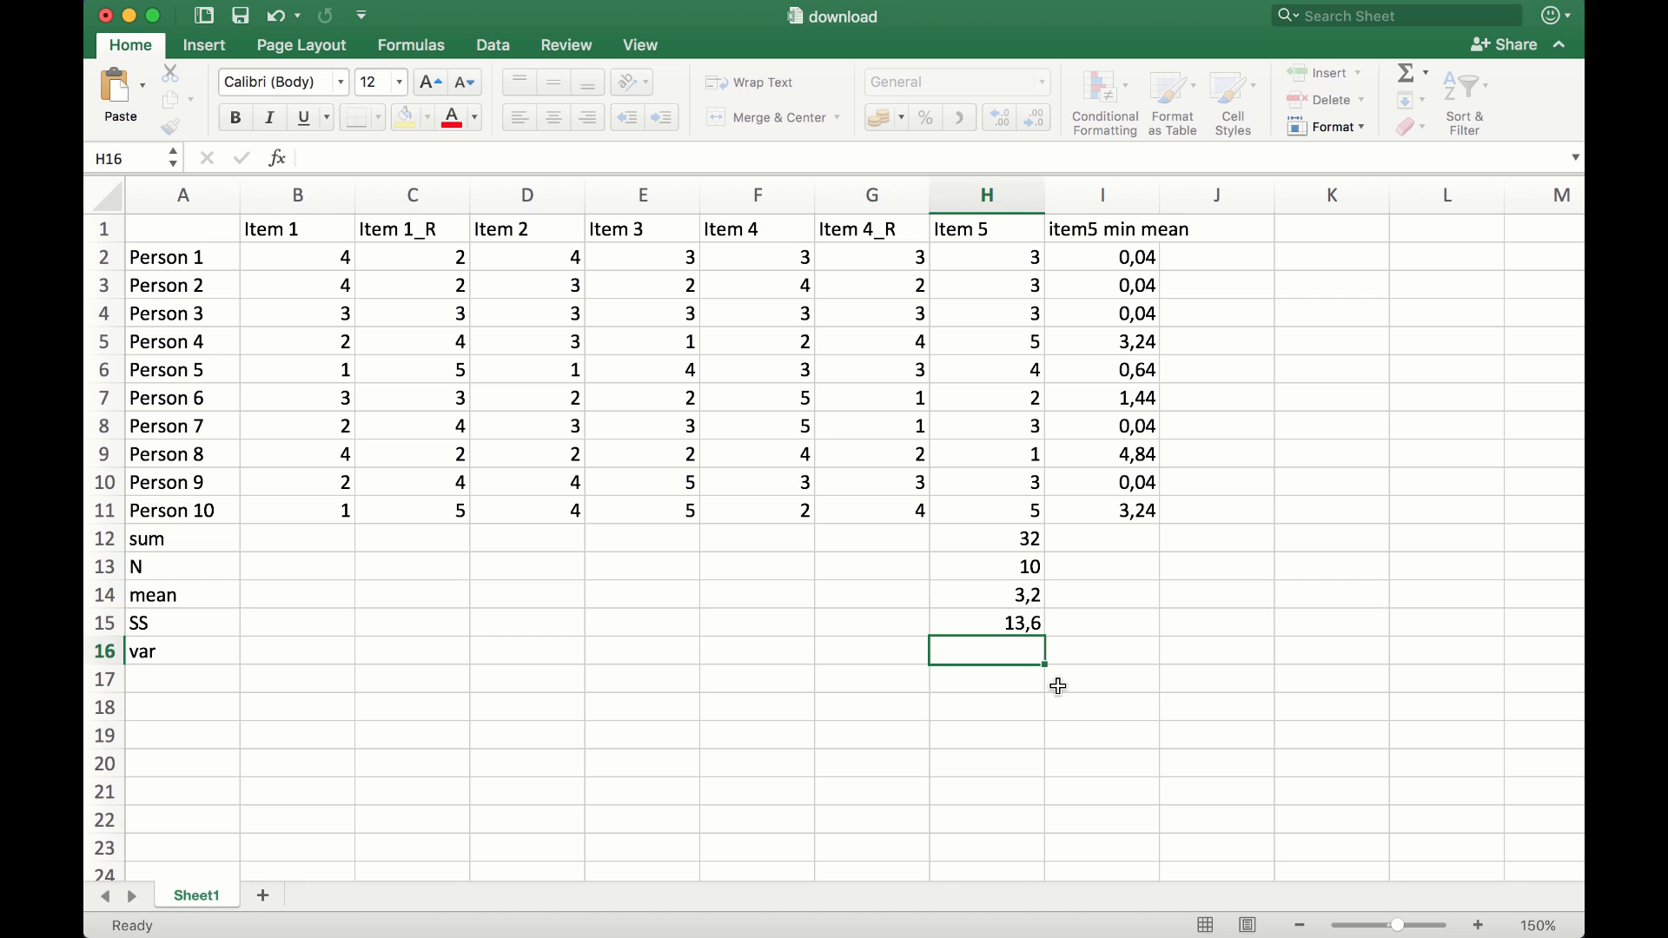
type("=")
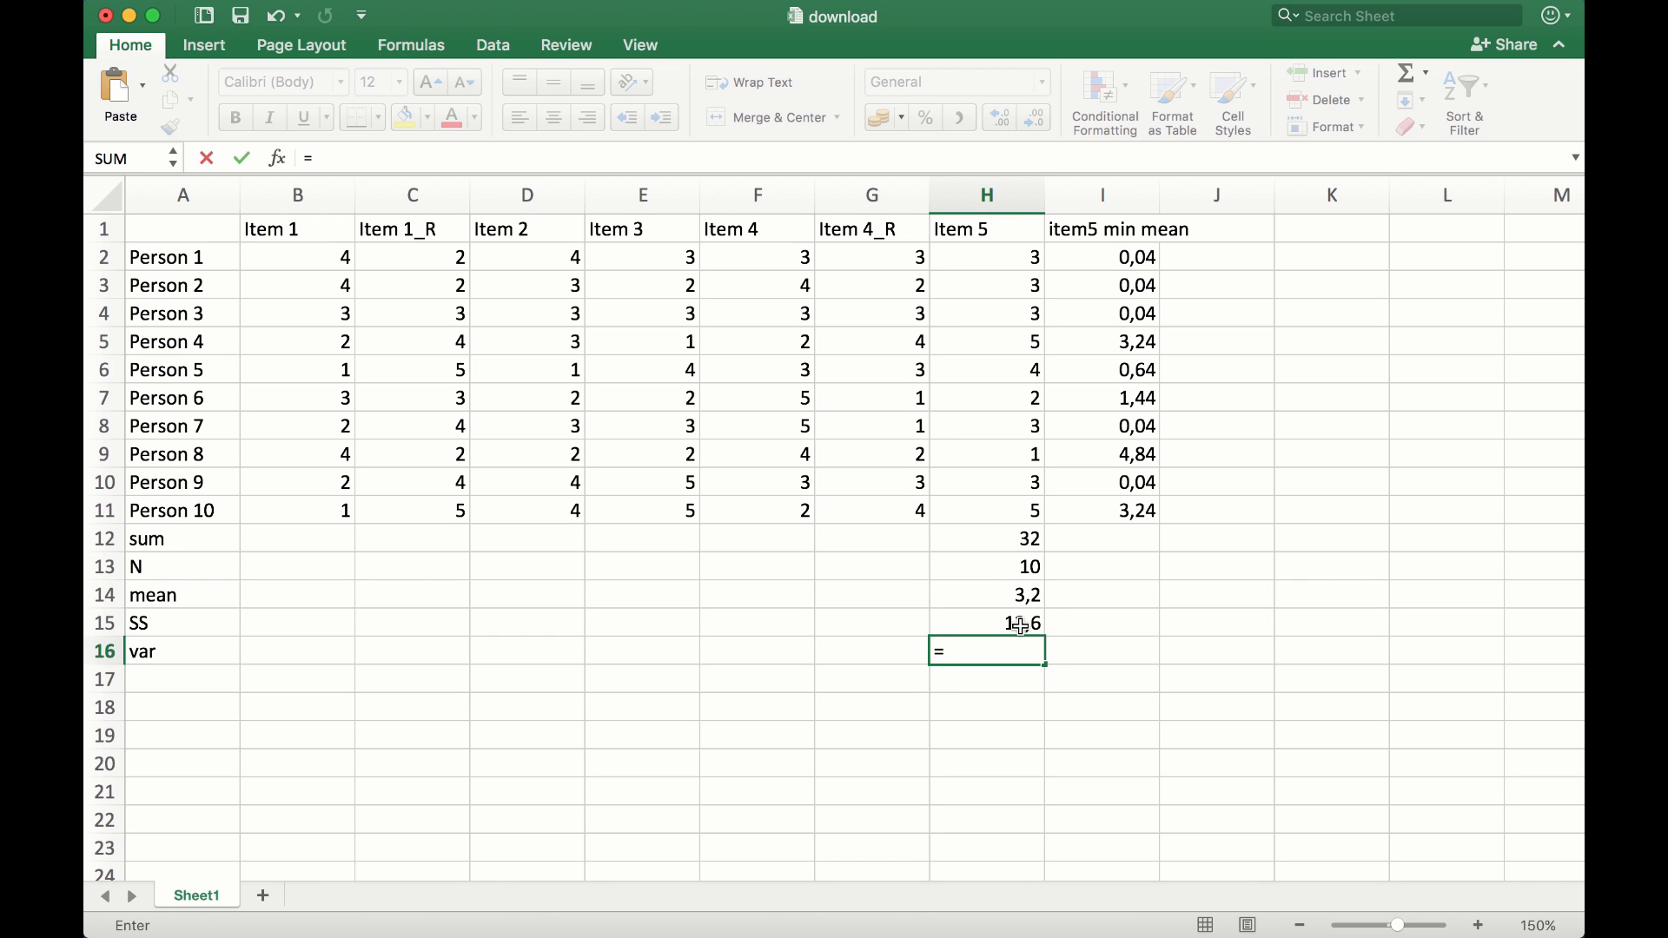
Enter =H15/(H13-1) in H16 for Item 5 variance 1,51111111, then return to the assignment page
type("H15/")
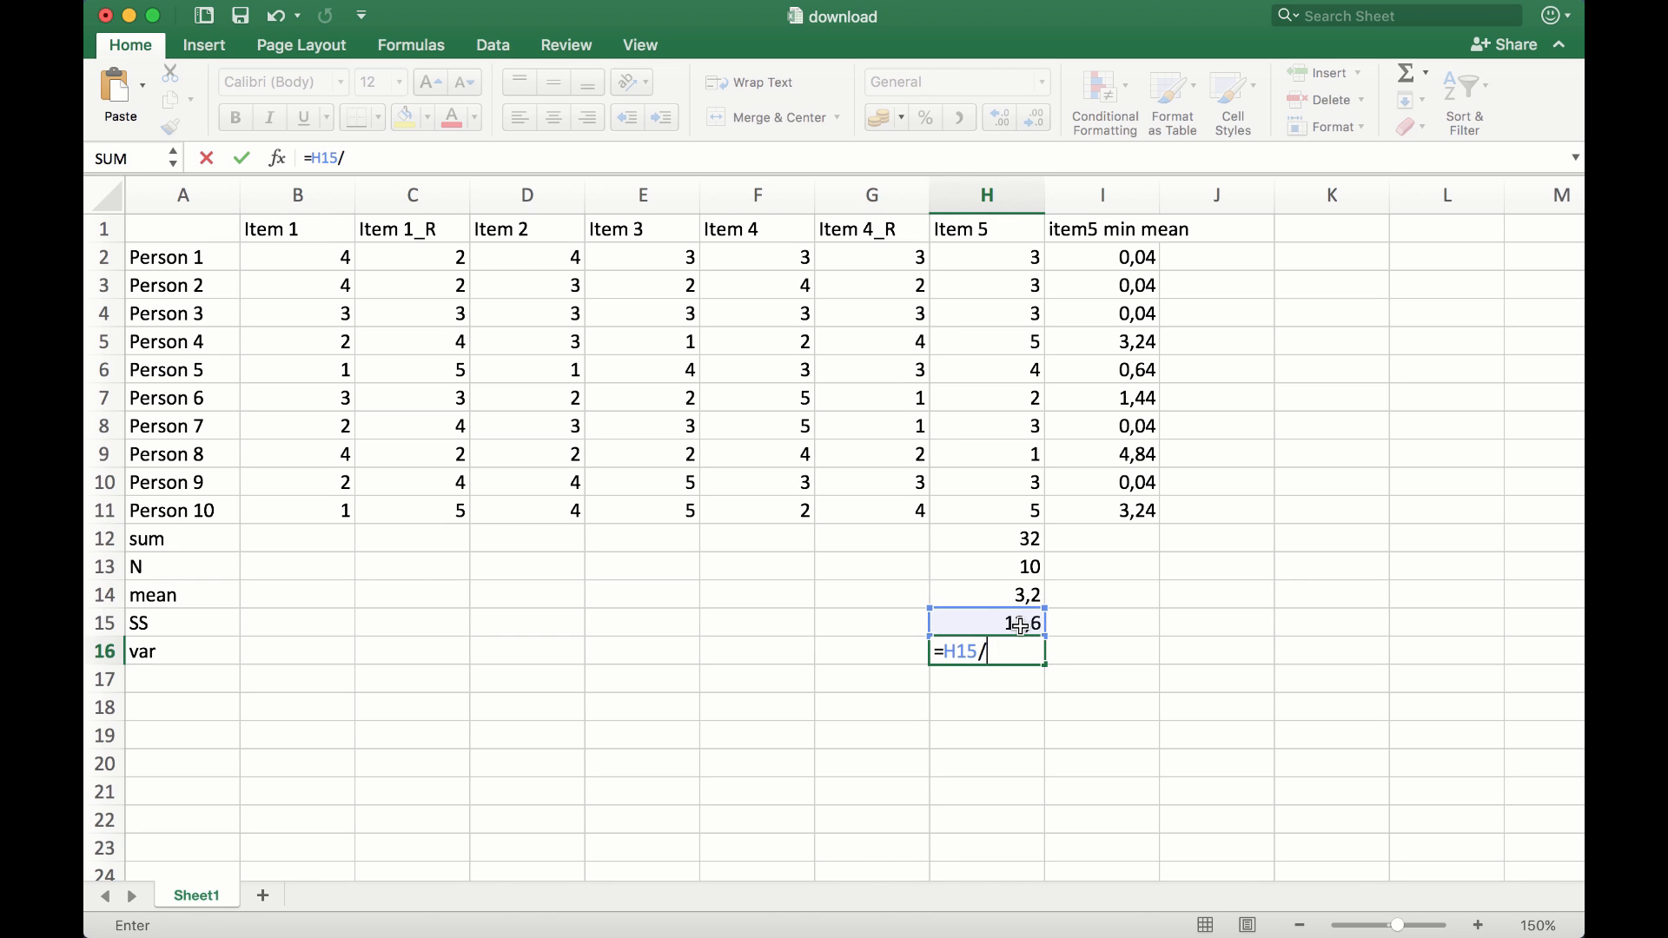
type("(")
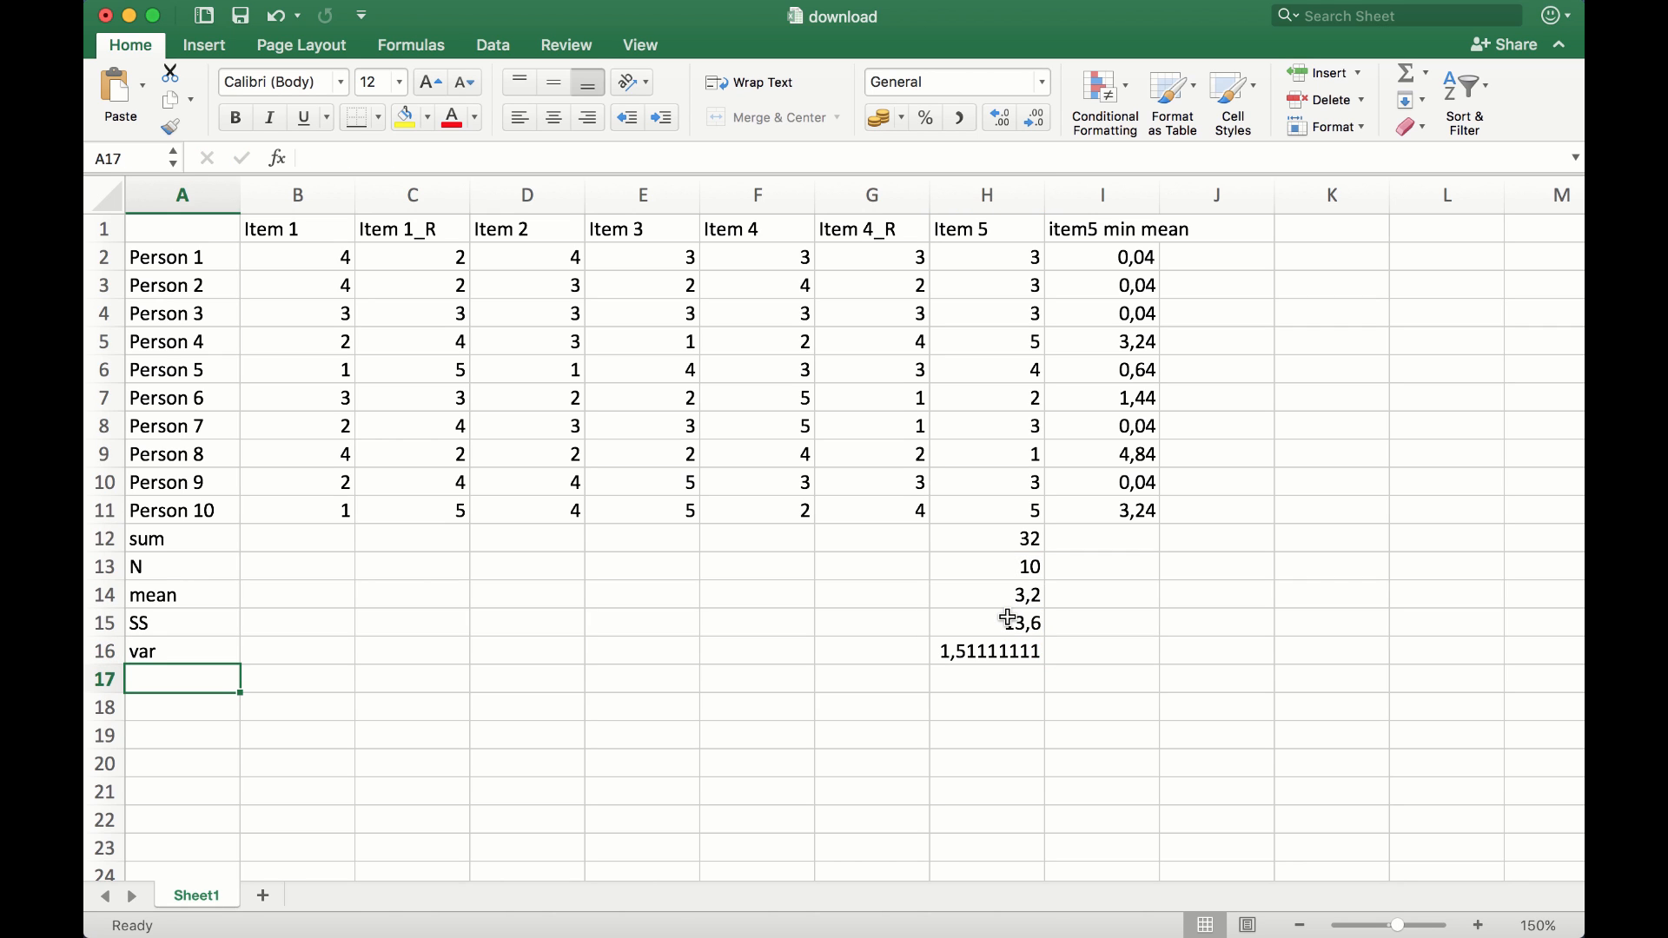
key("cmd+tab")
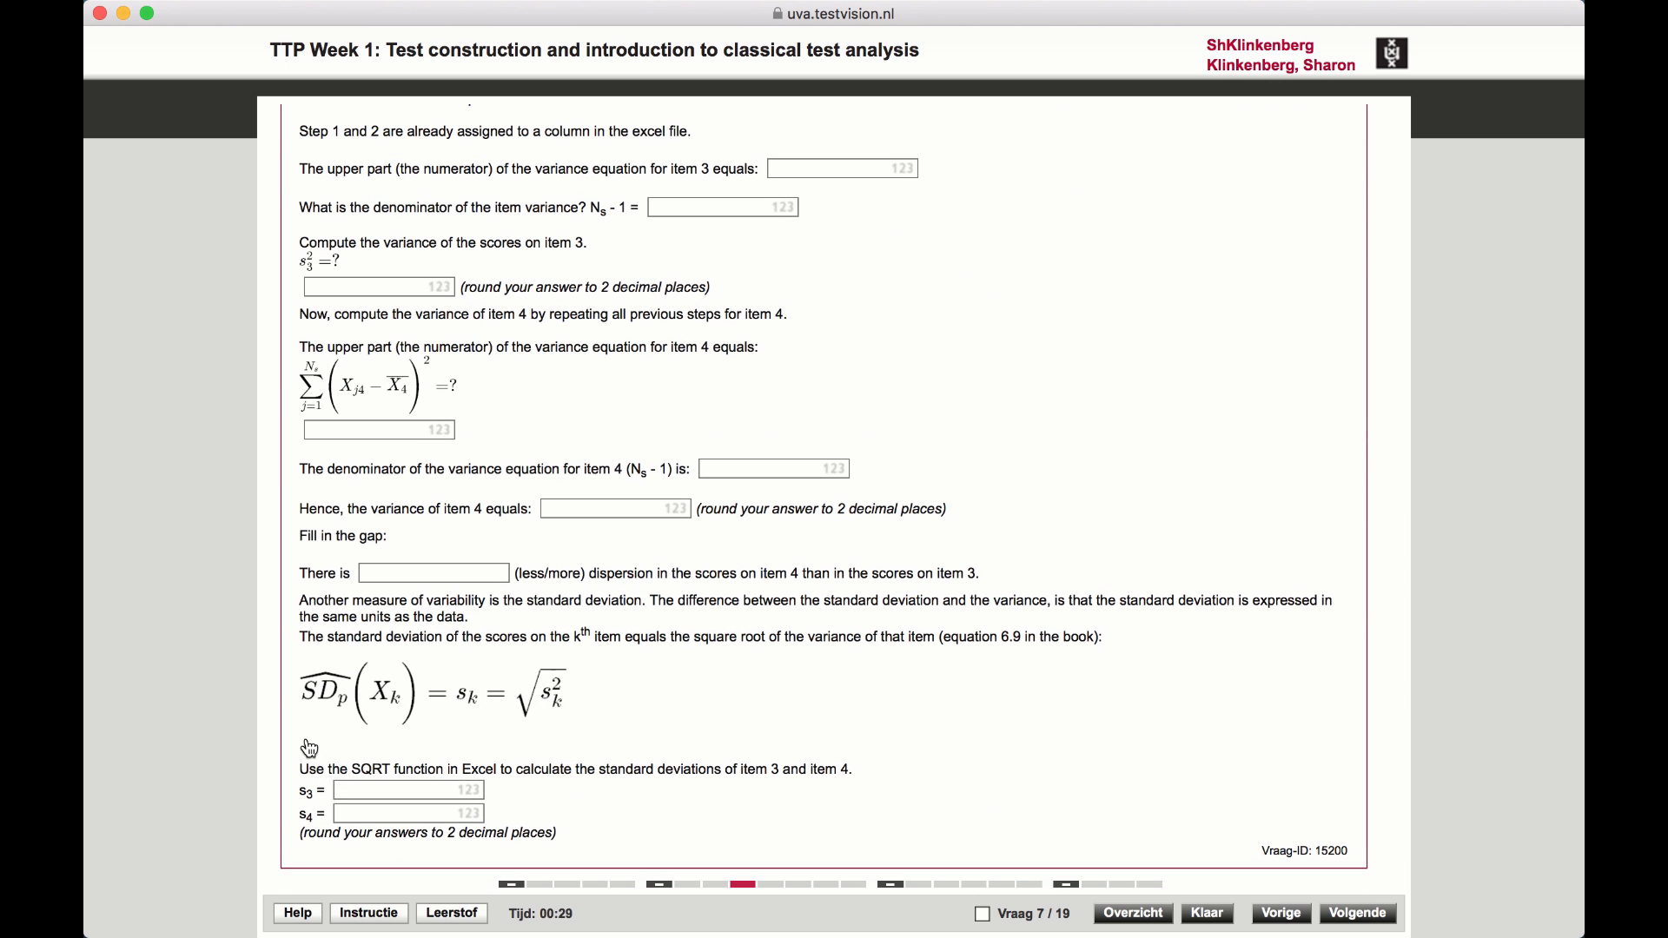
mouse_move(316, 710)
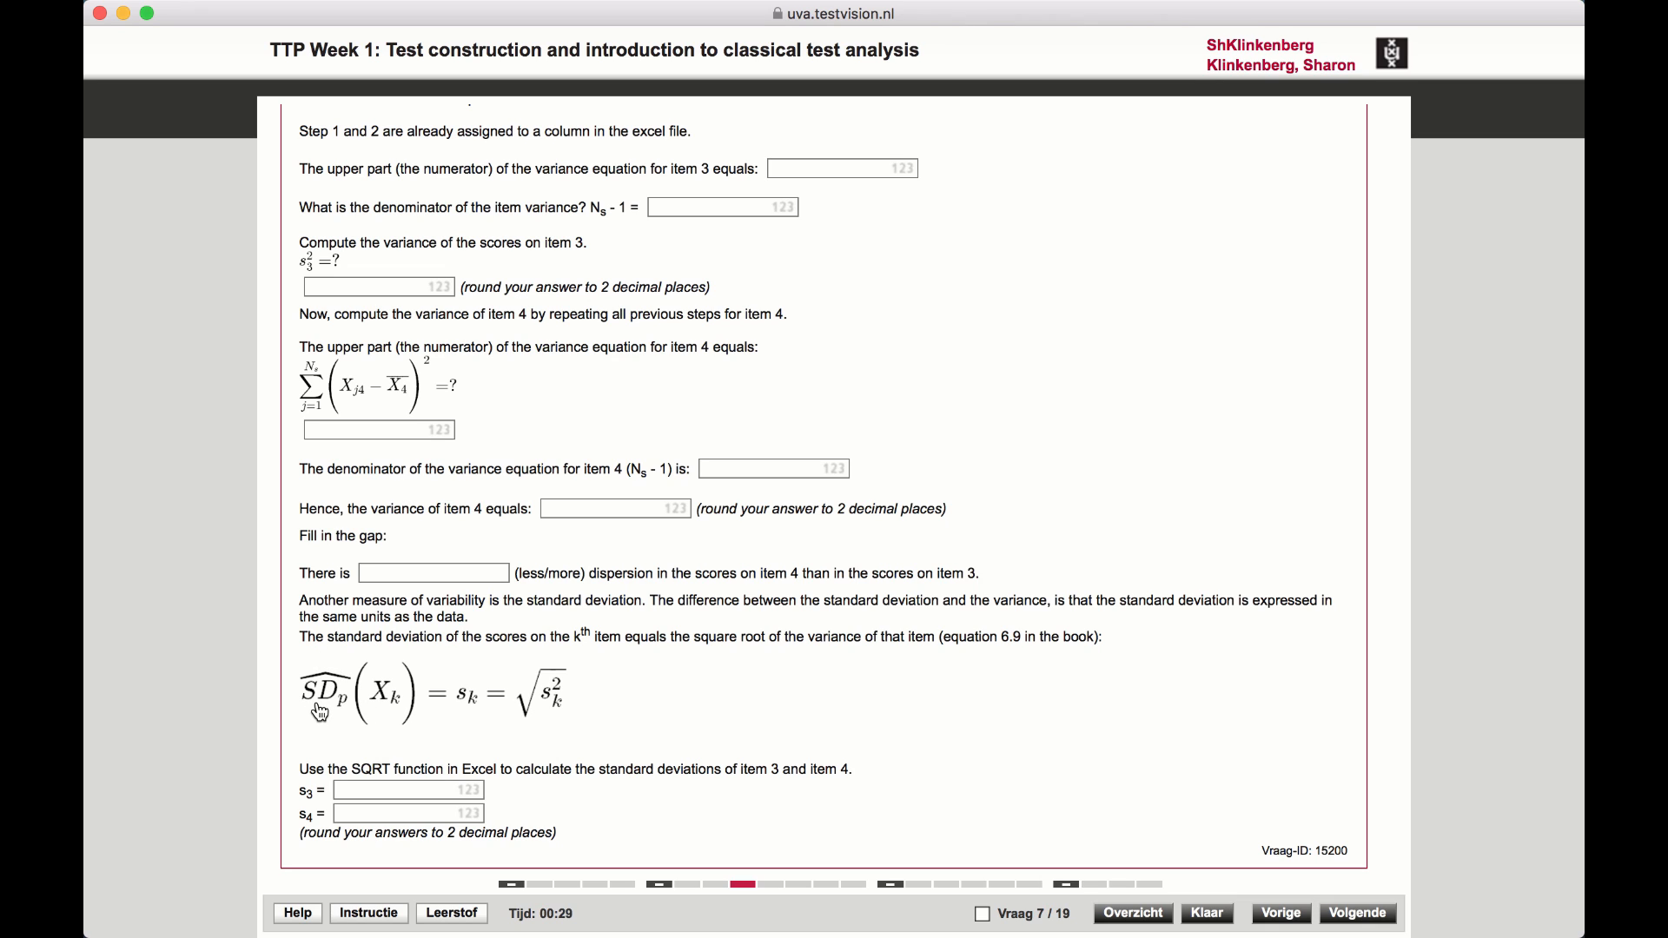
mouse_move(489, 710)
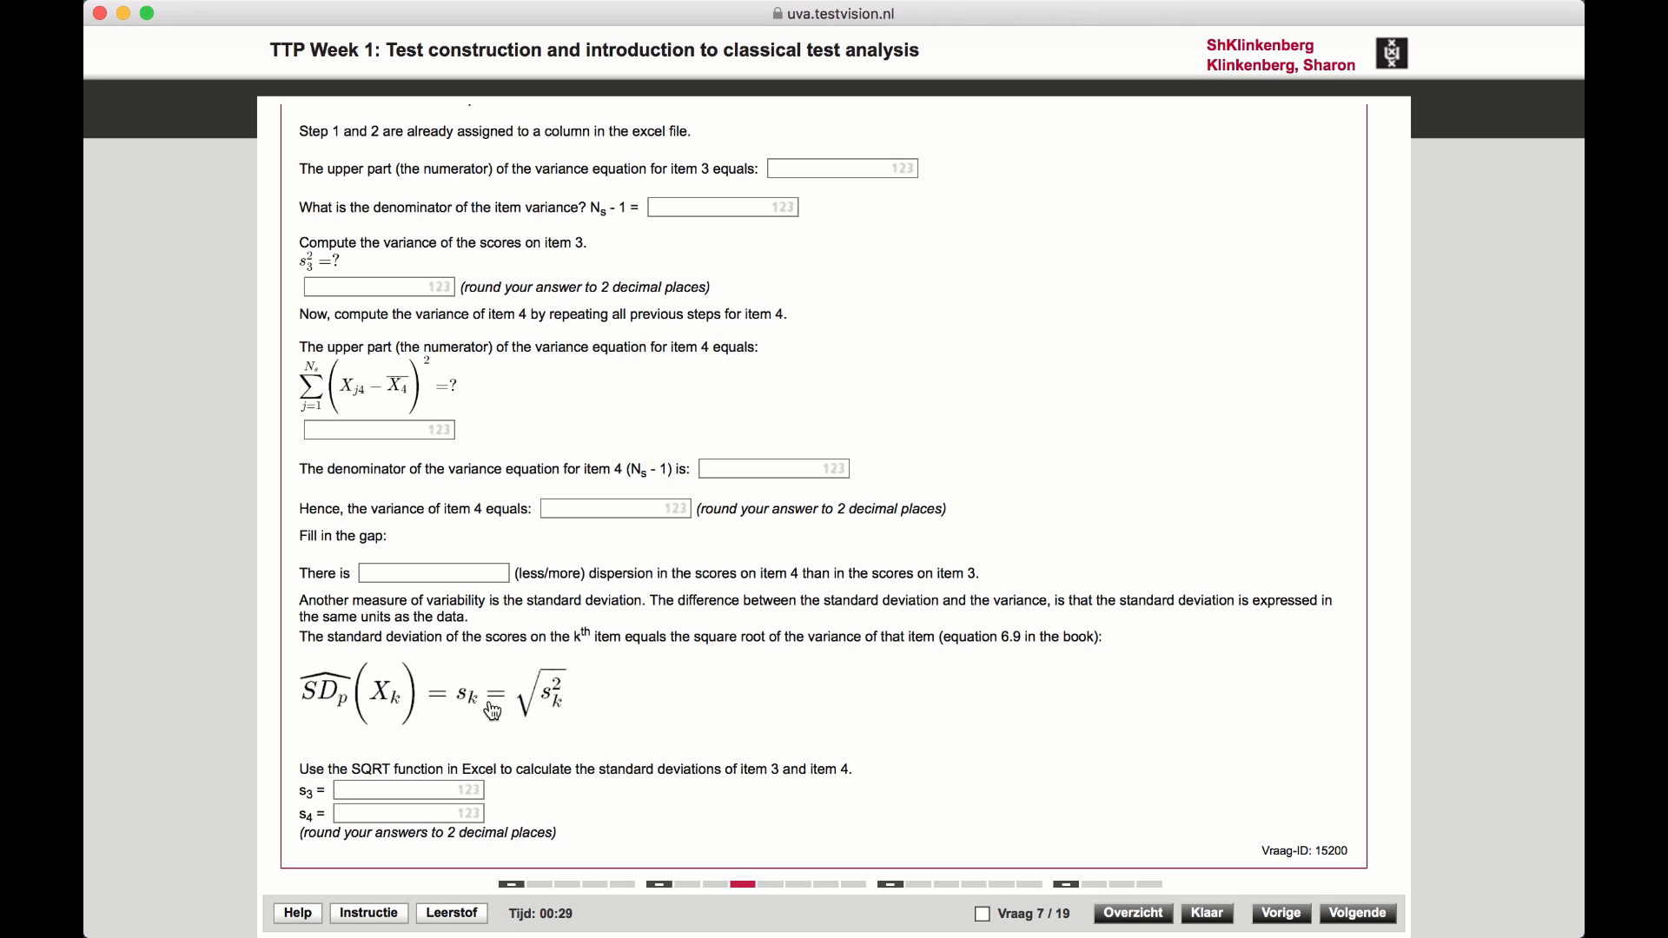
mouse_move(596, 648)
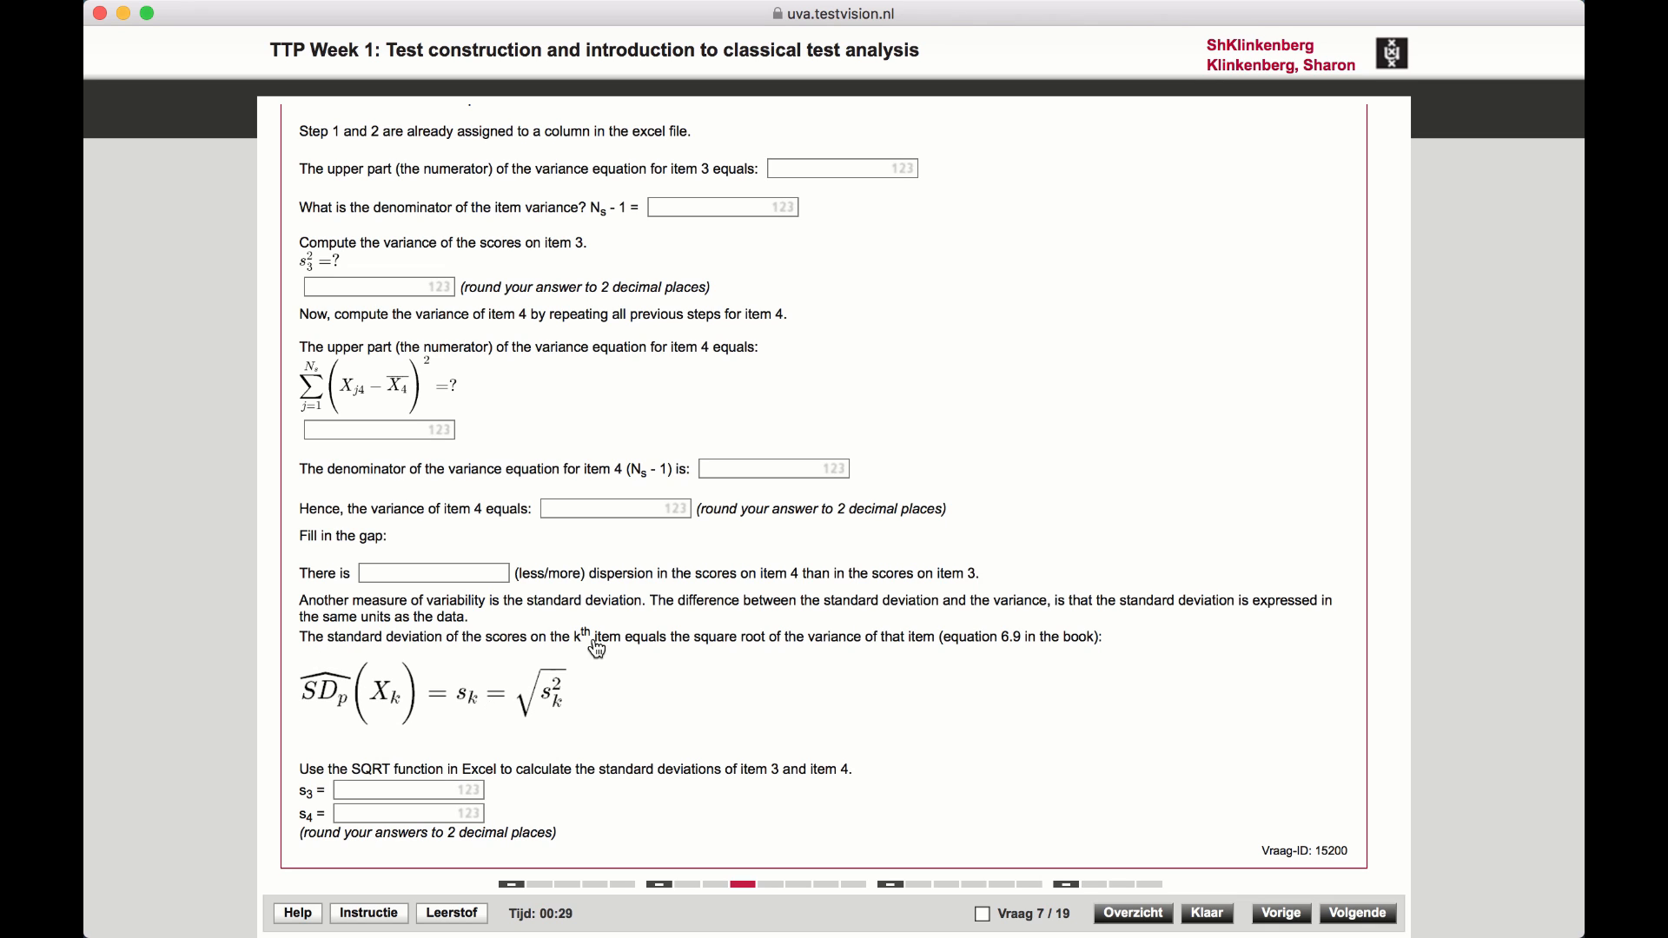
mouse_move(617, 722)
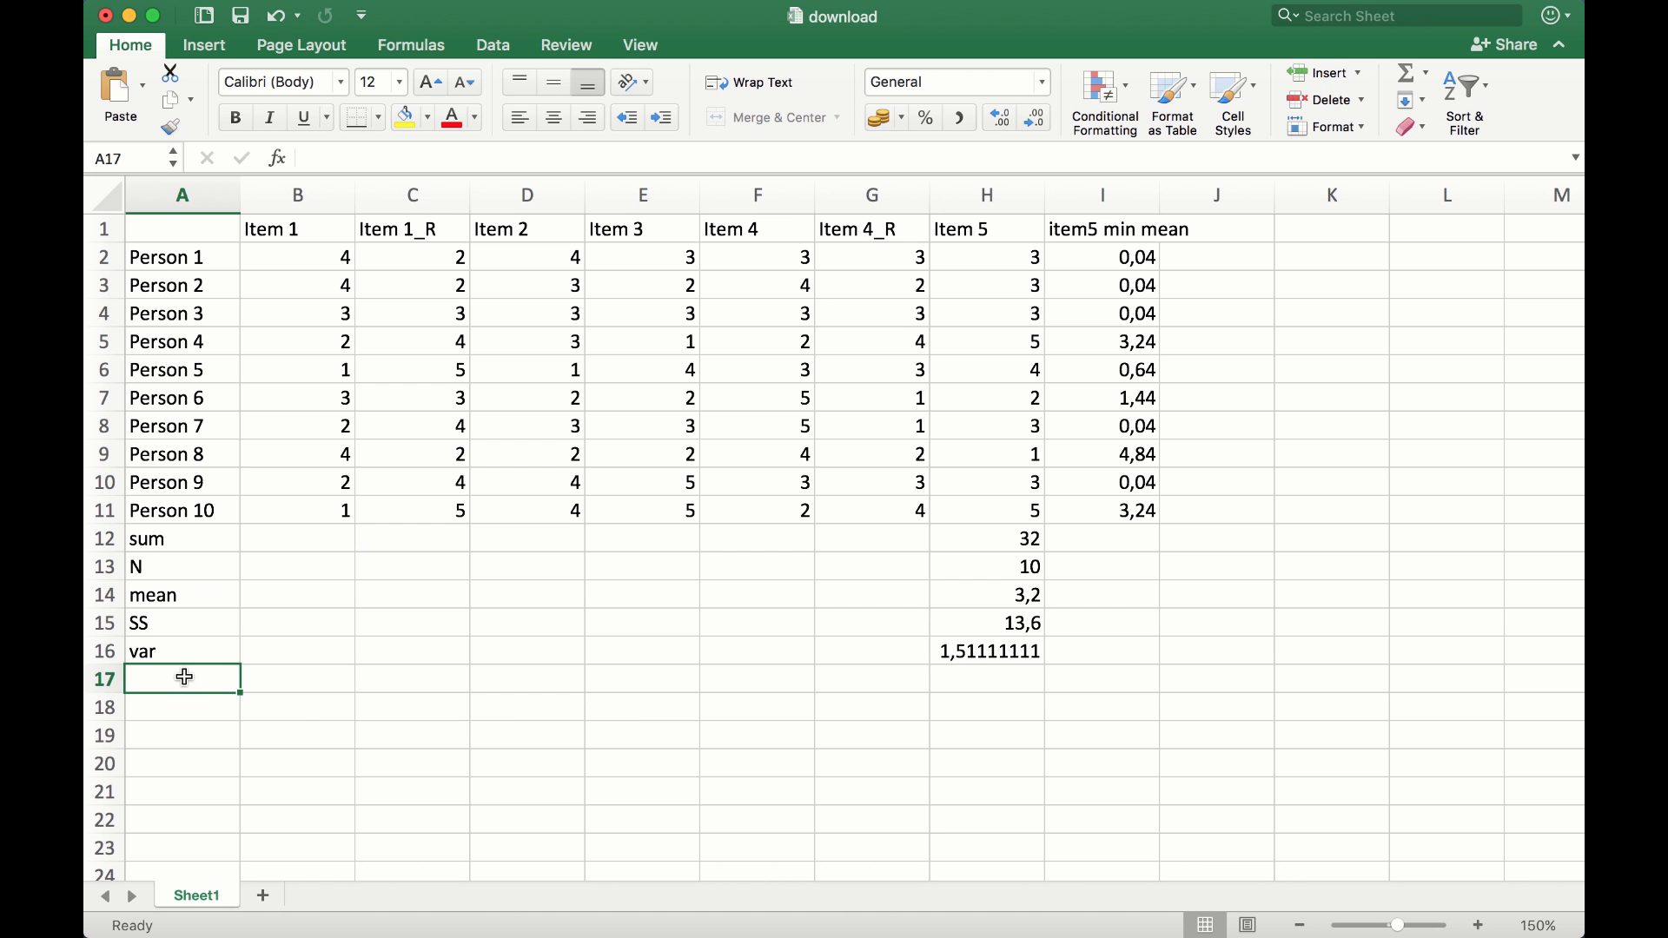
mouse_move(990, 697)
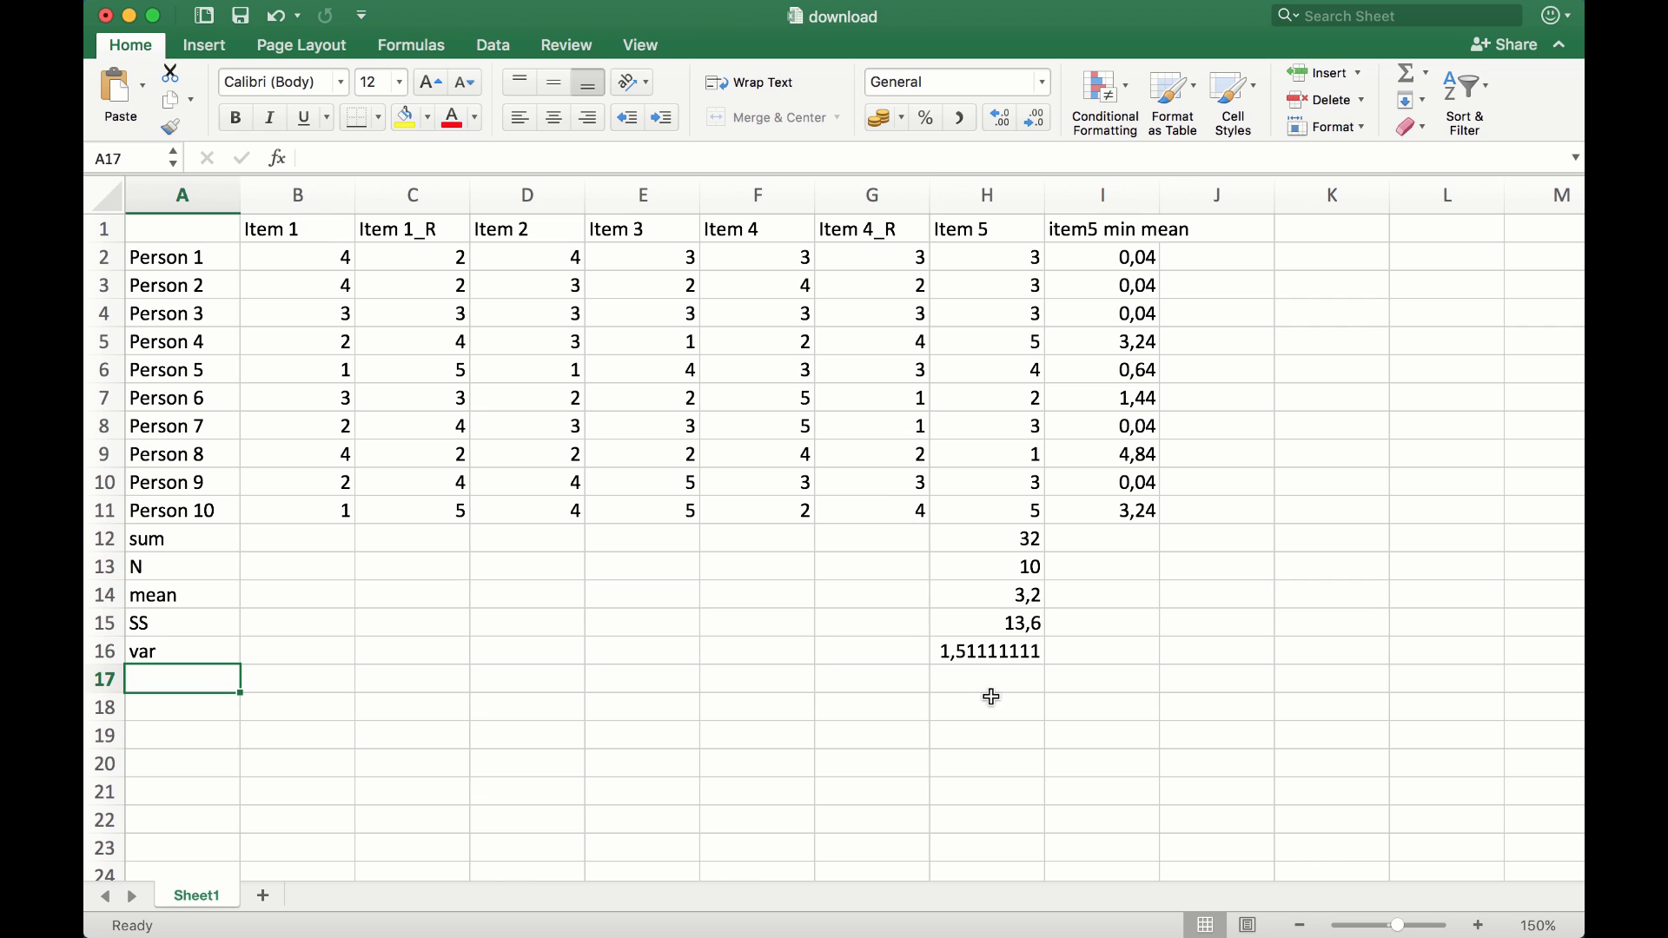
Label row 17 as 'sd' in A17
left_click(985, 679)
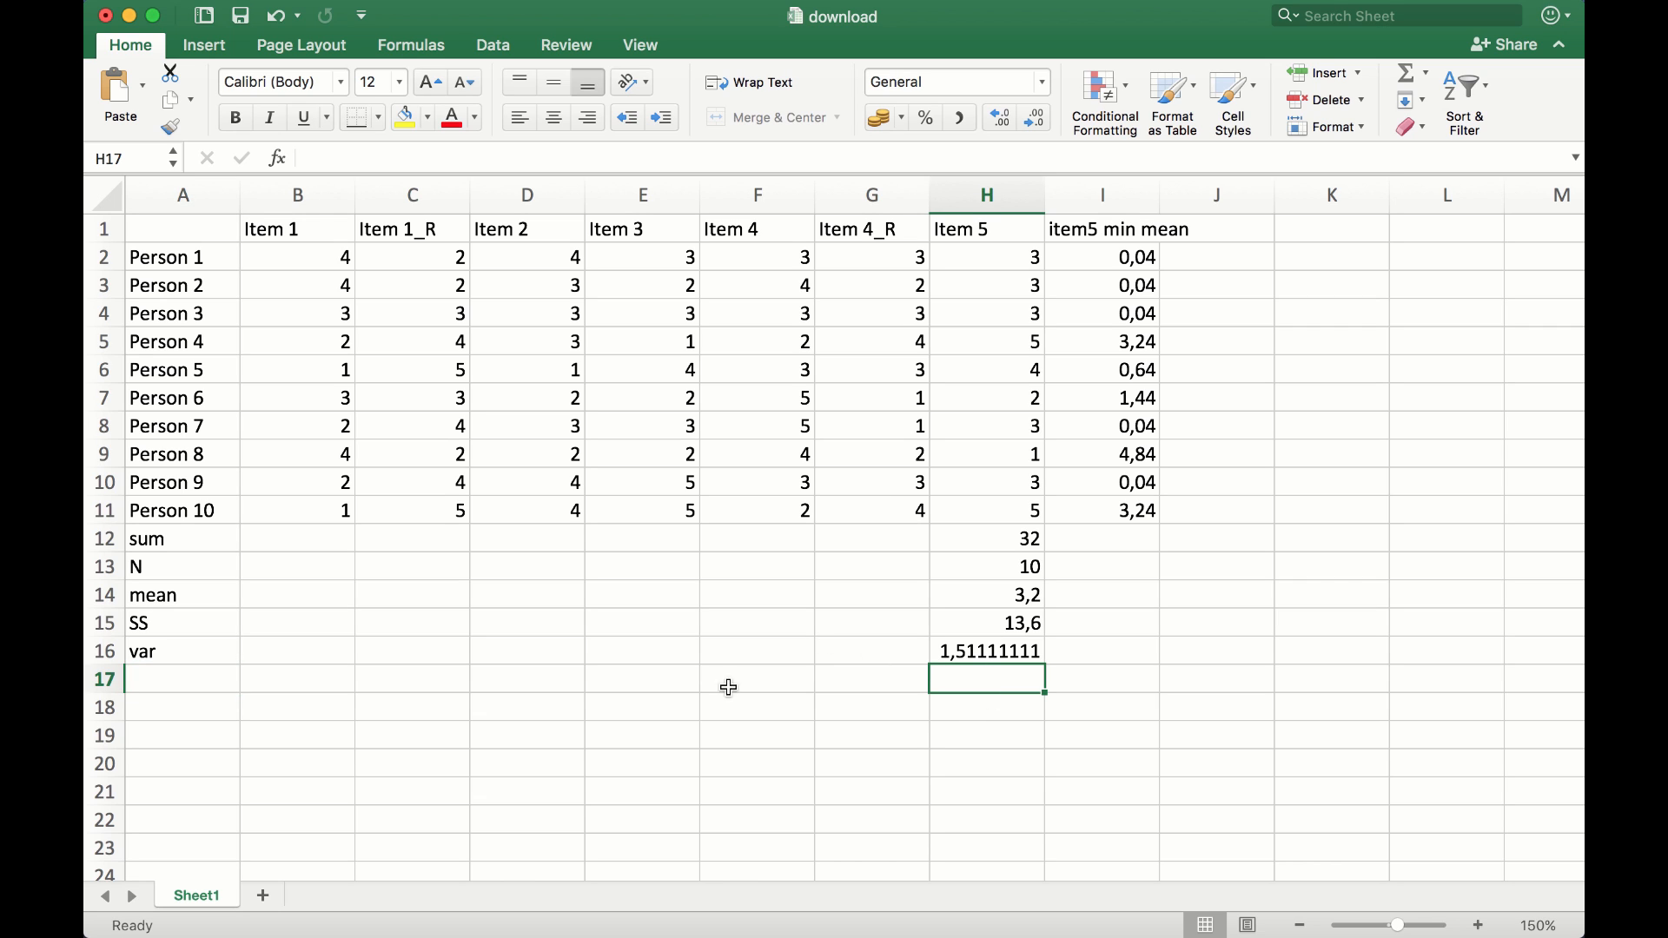
left_click(182, 679)
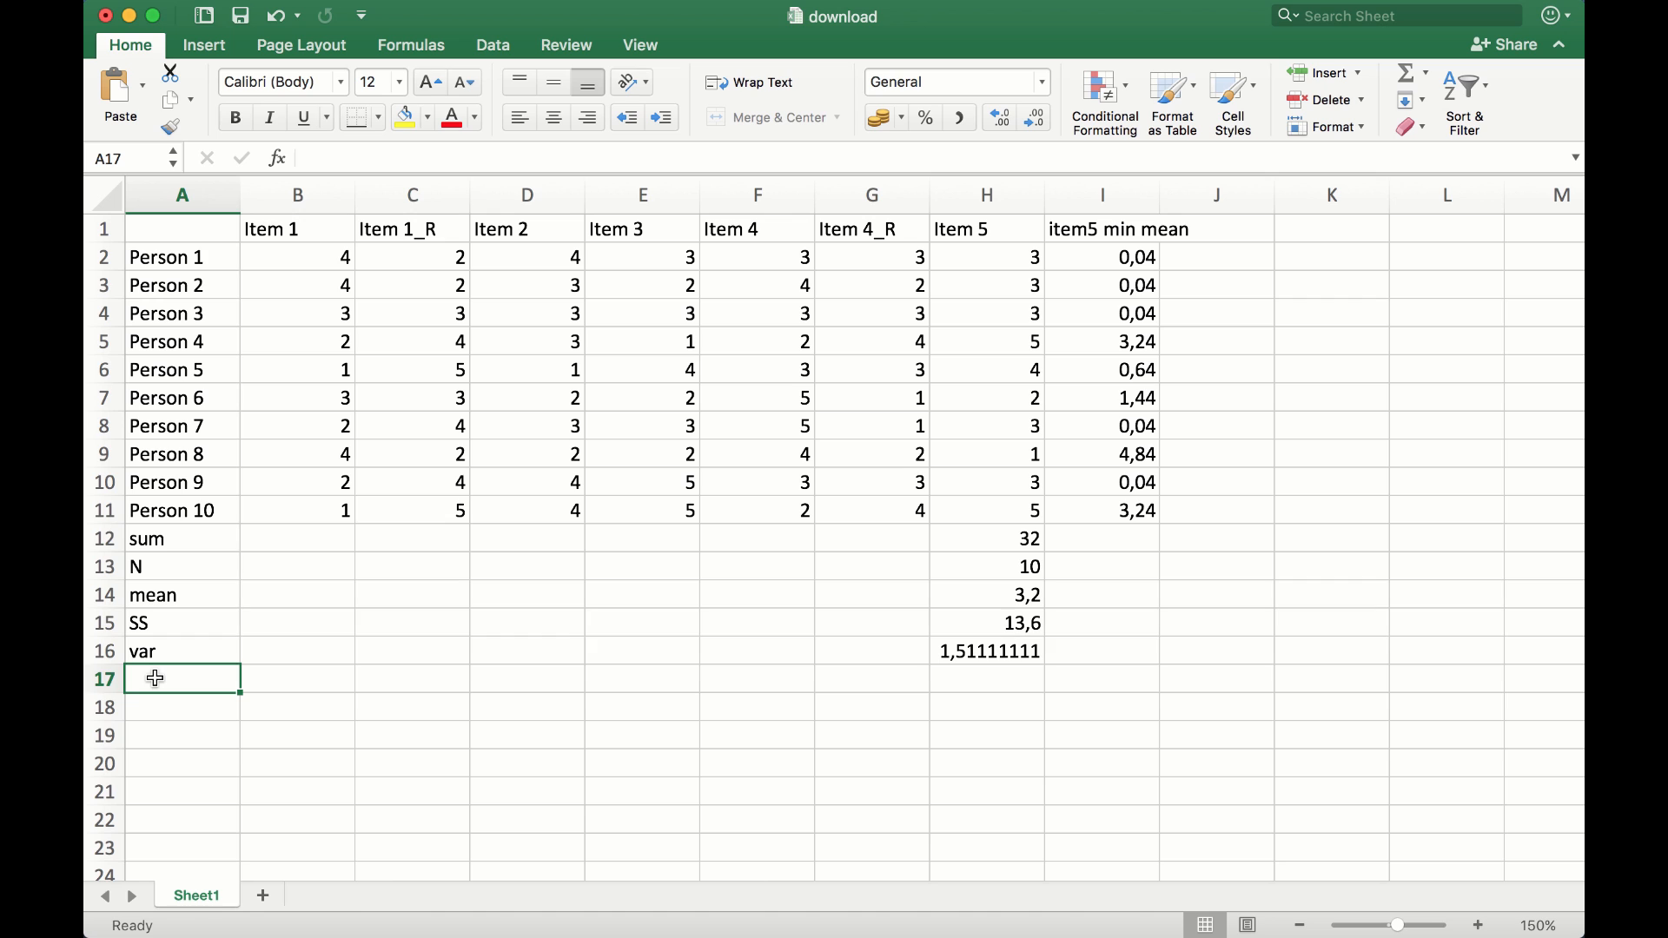
type("sd")
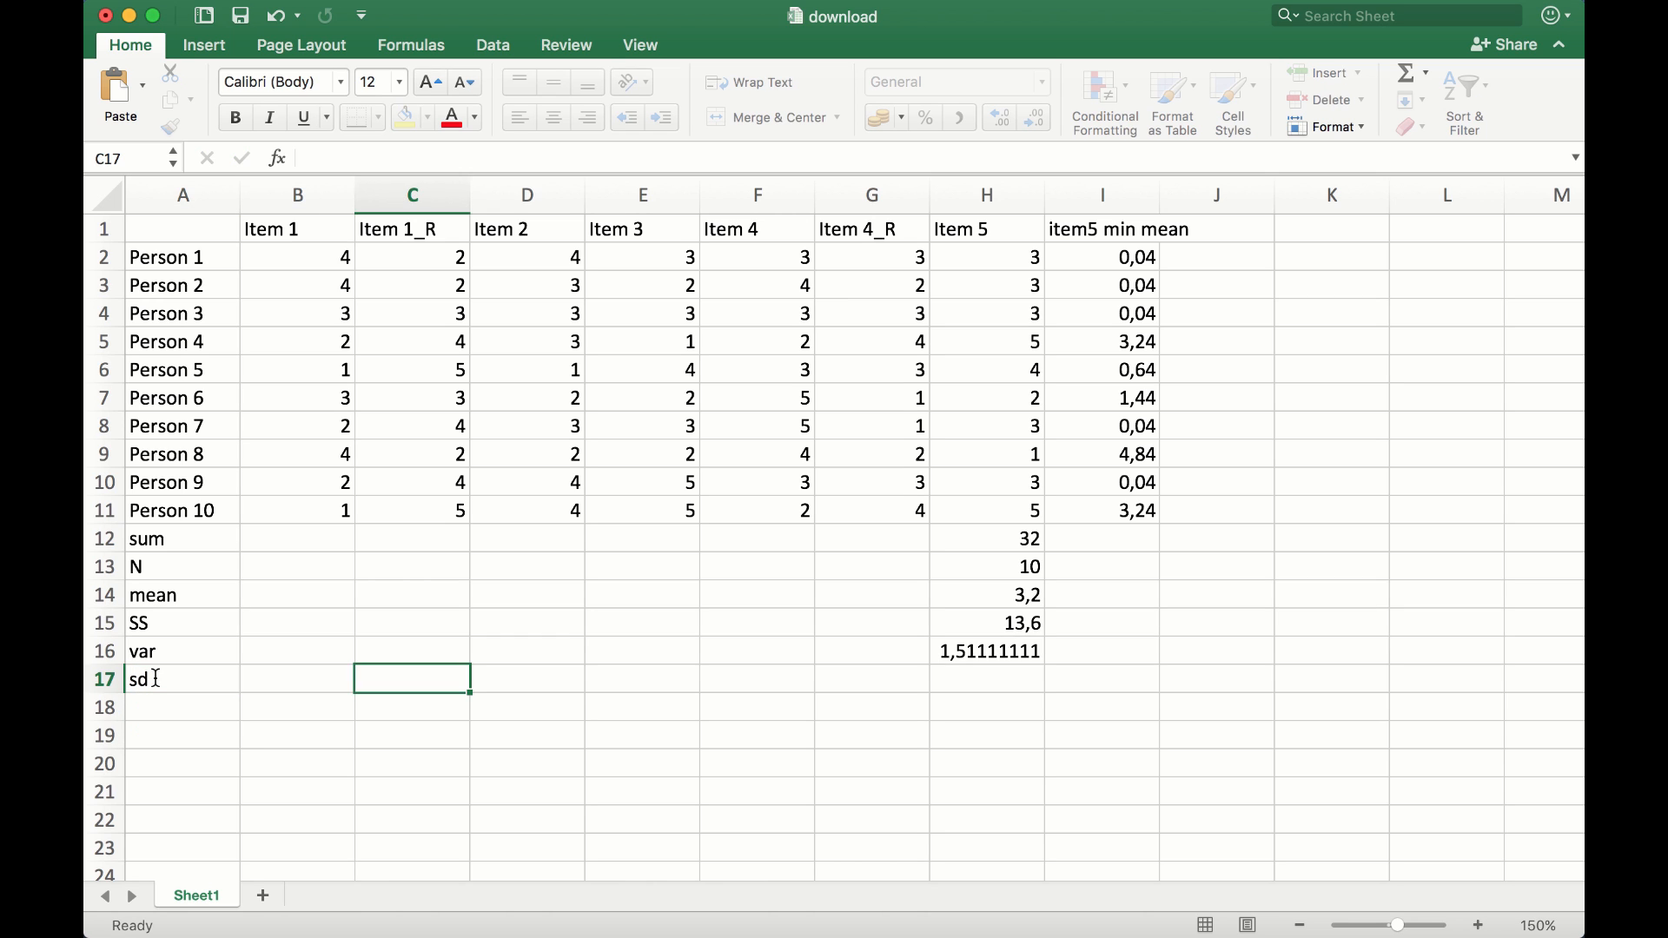
Start H17 as =sqrt( referencing the Item 5 variance in H16
left_click(987, 679)
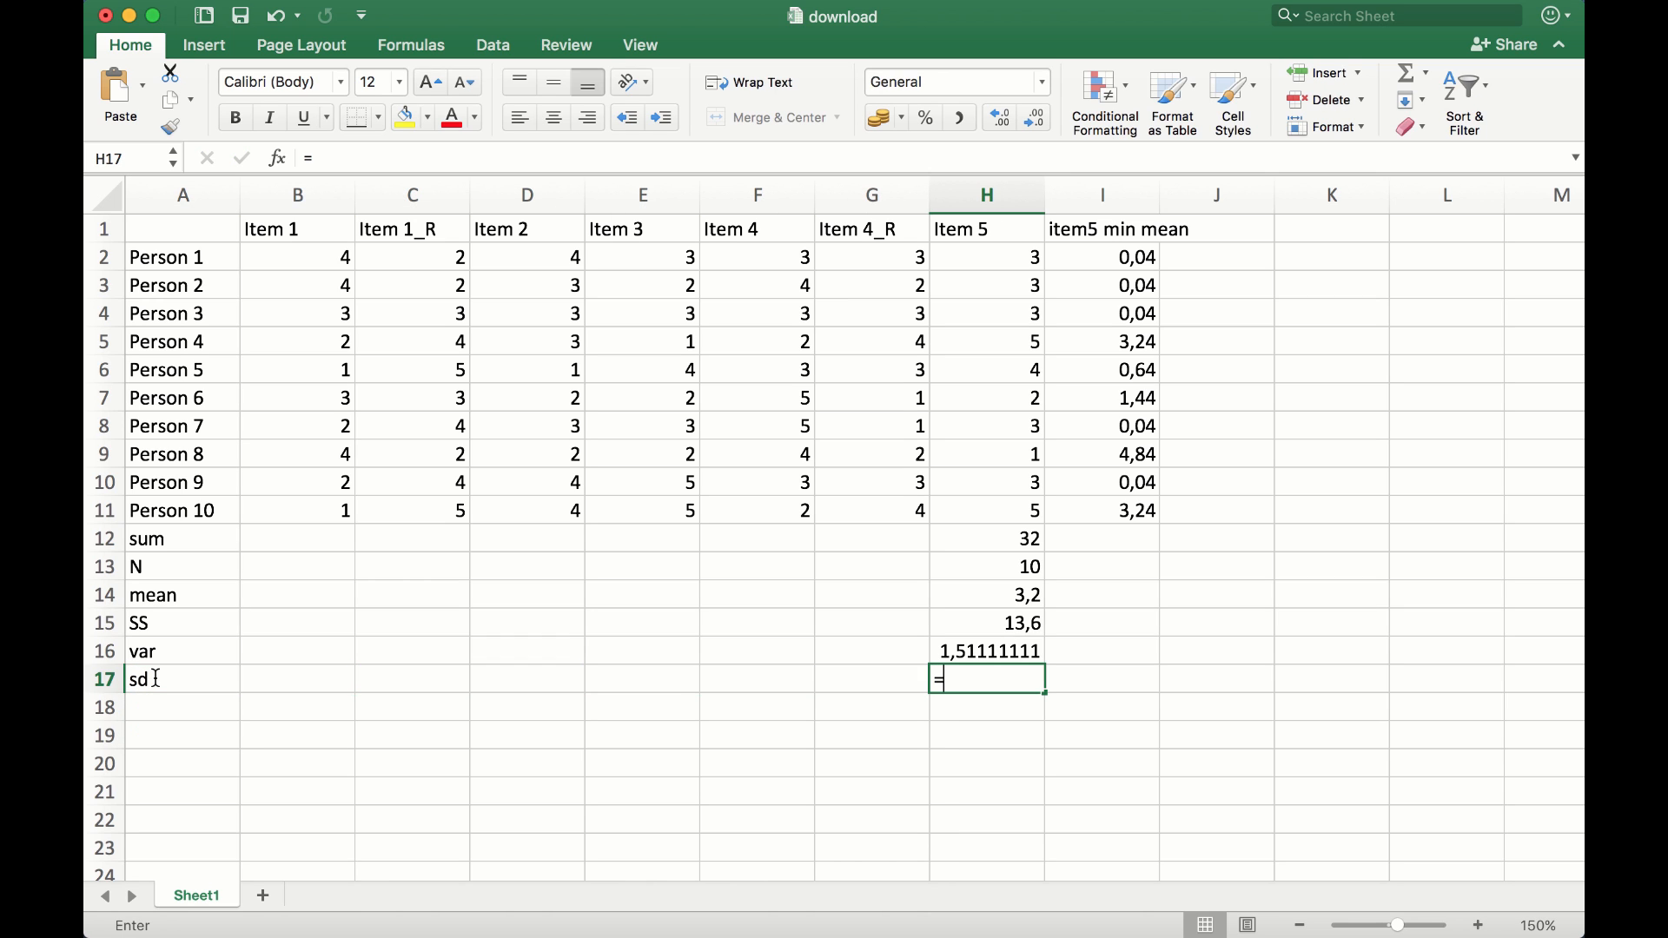
type("sqrt(")
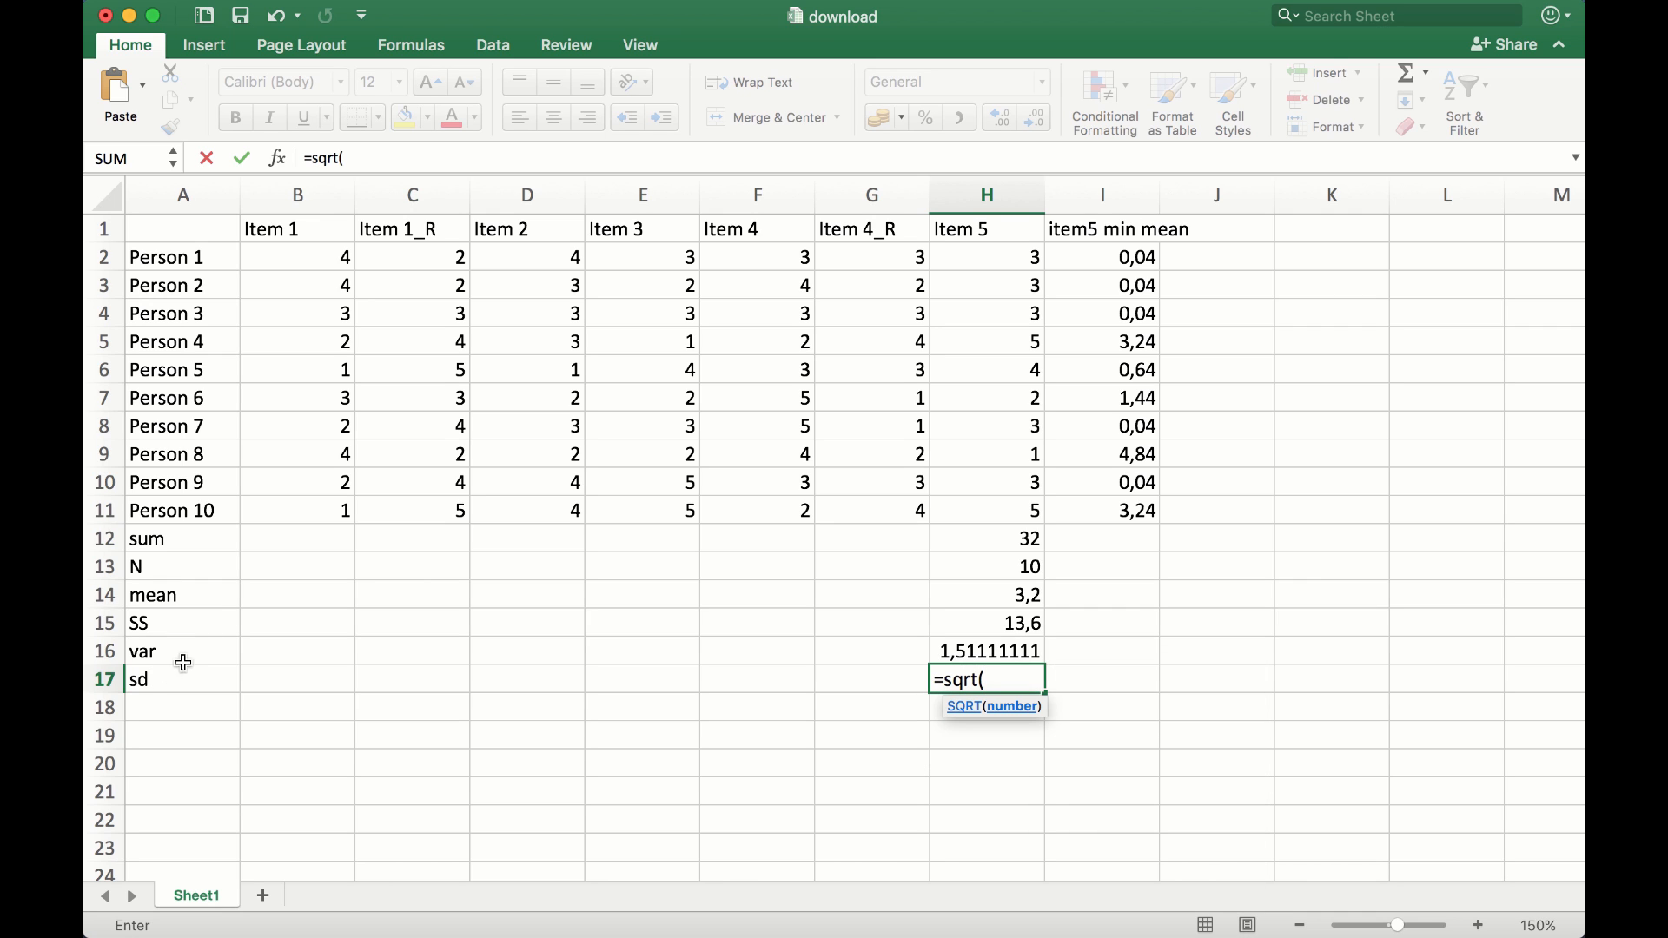
left_click(986, 650)
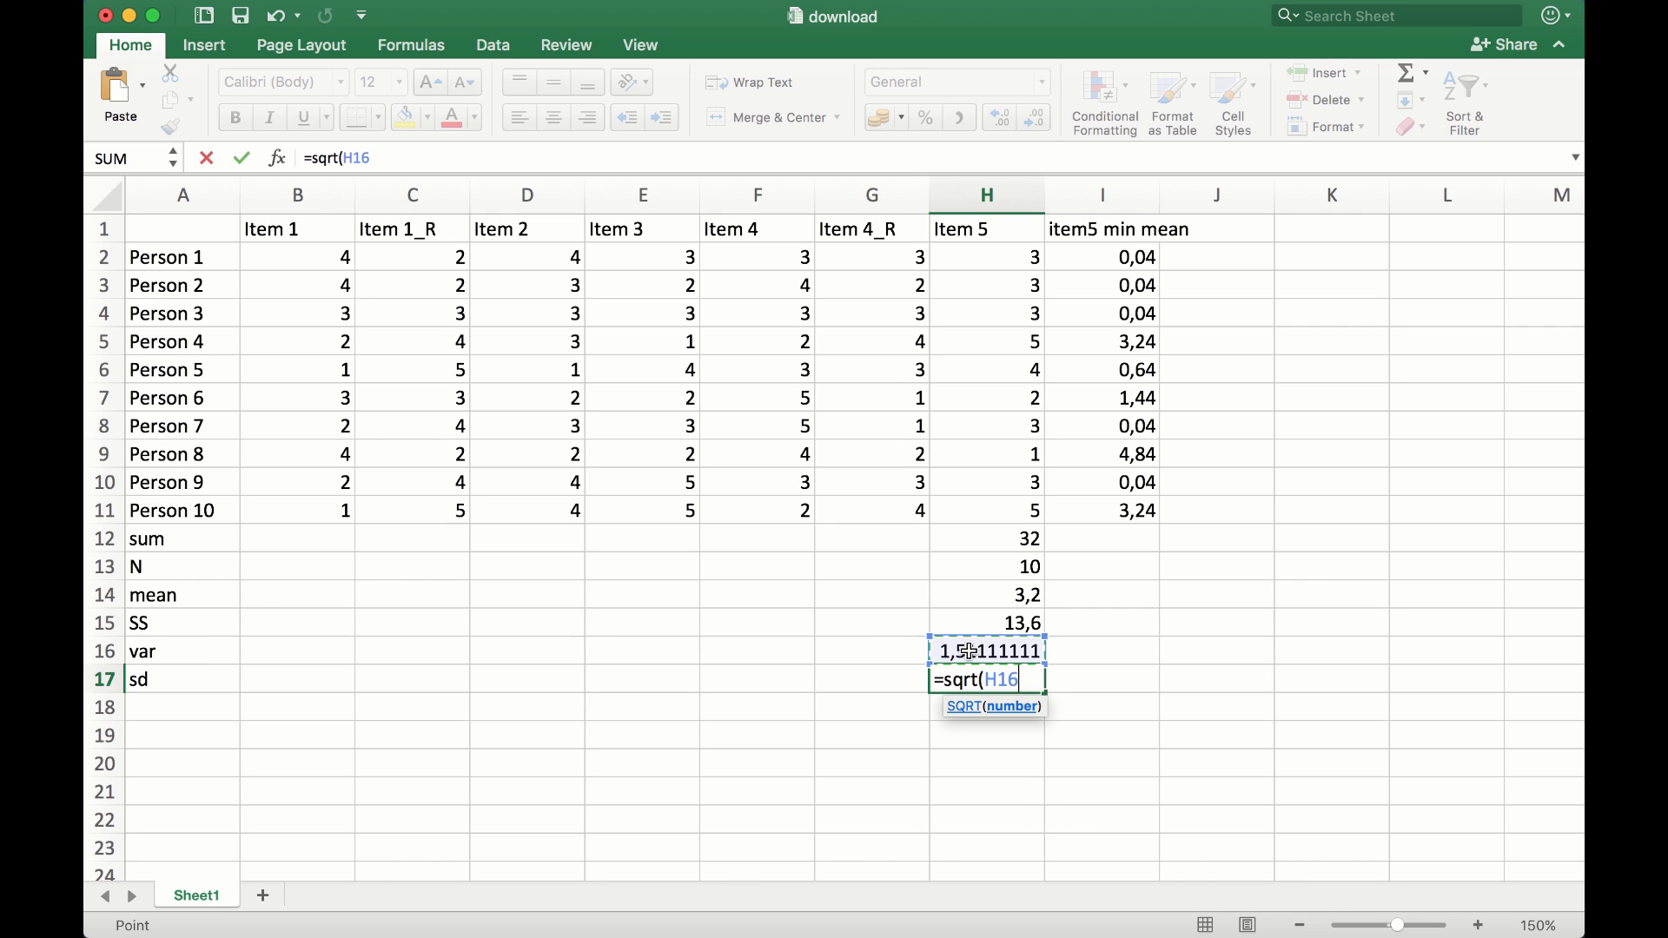